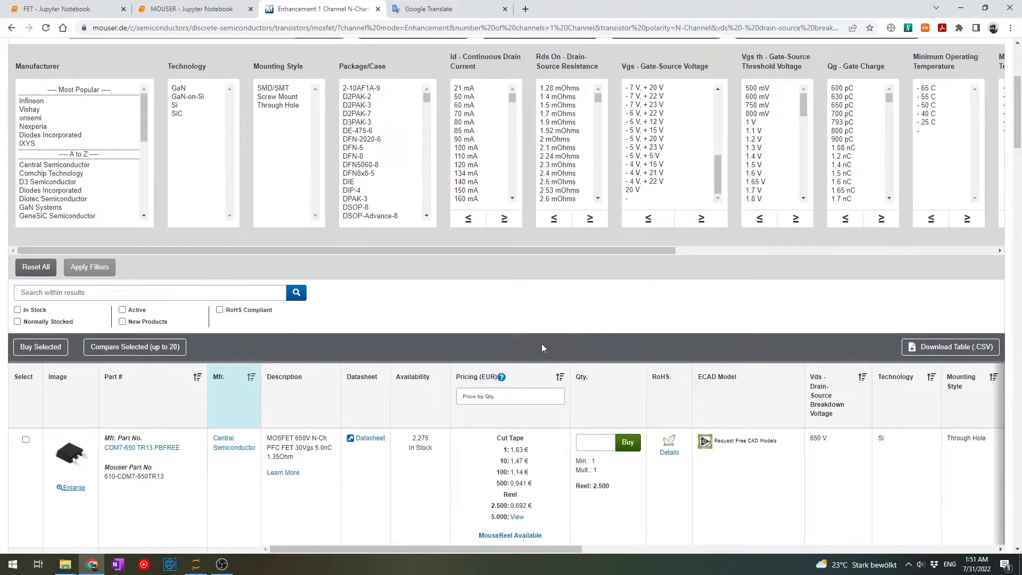
# Switch to the MOUSER notebook and scroll through the SiC table to the RdsOn-vs-Id scatter plot
pyautogui.scroll(-3)
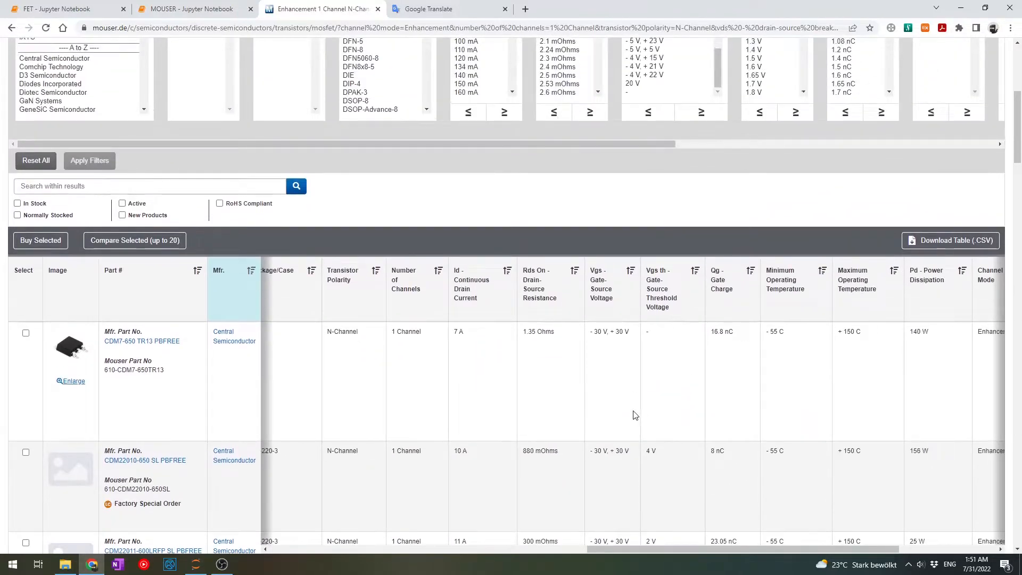
pyautogui.scroll(-3)
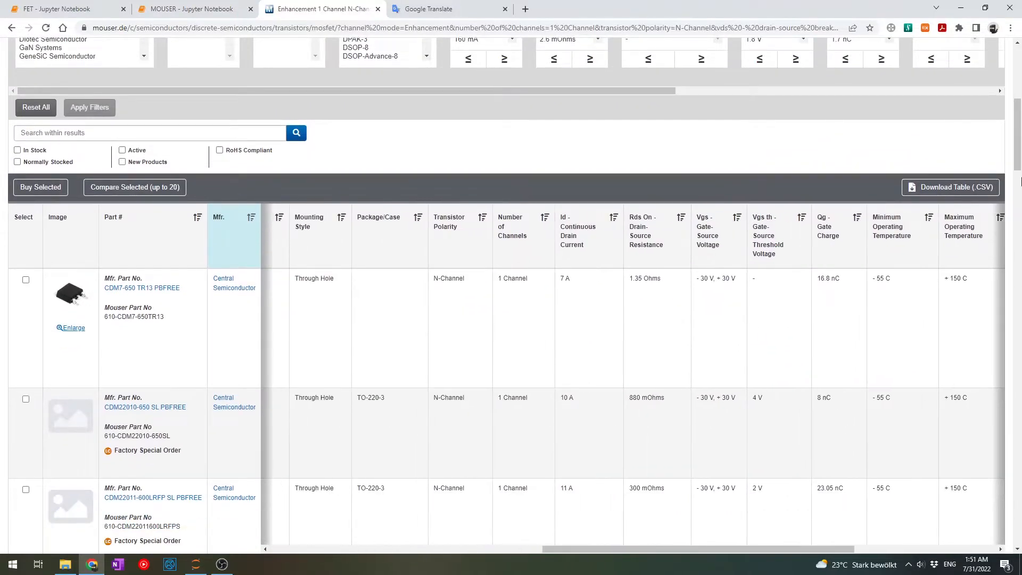
pyautogui.scroll(-3)
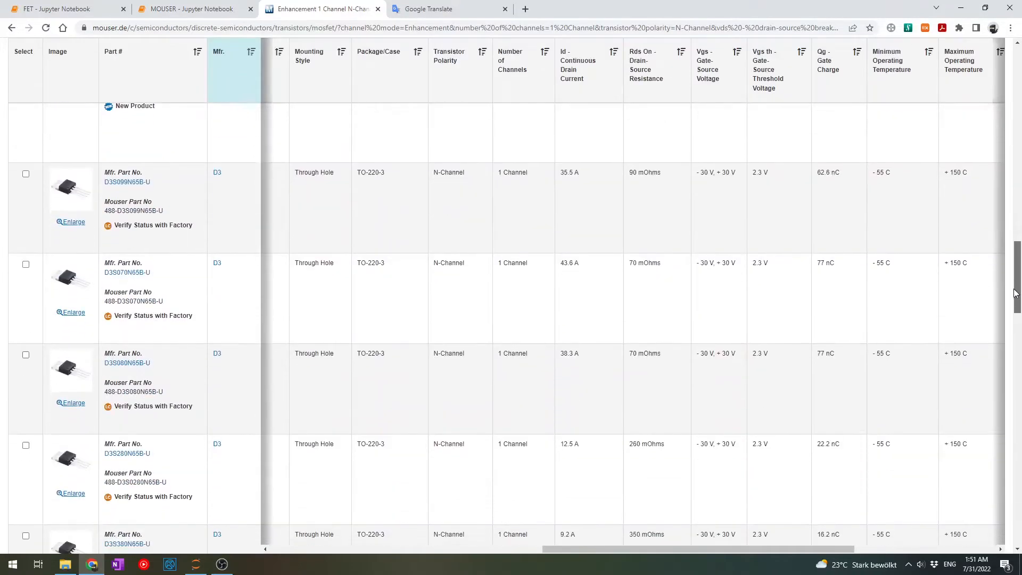
pyautogui.scroll(-3)
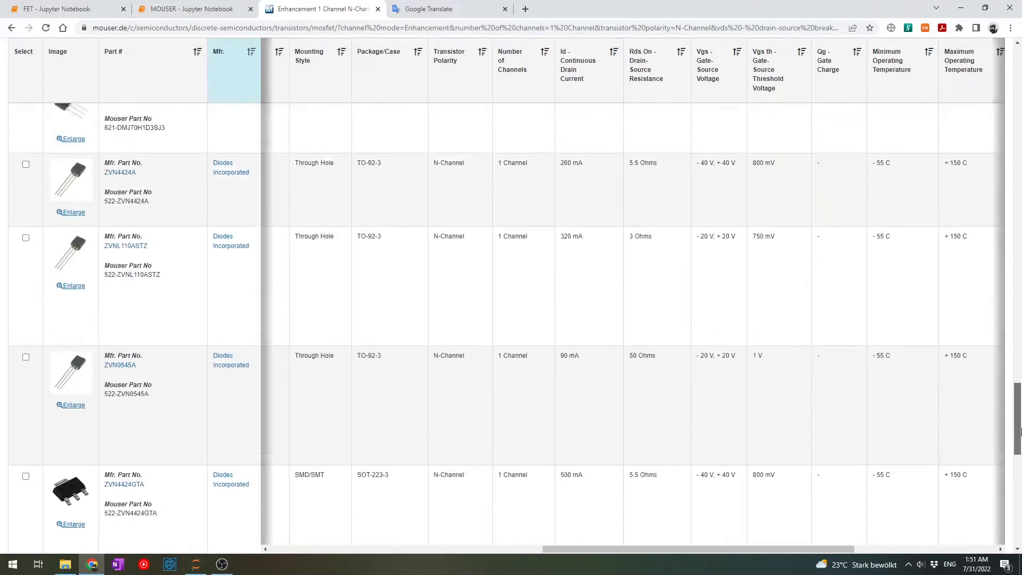
pyautogui.scroll(-3)
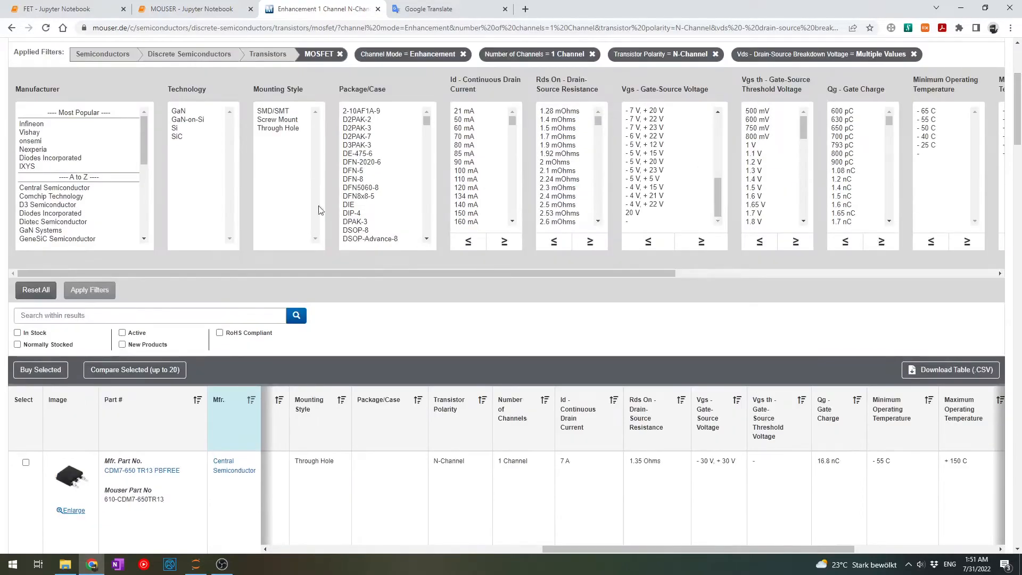
pyautogui.click(189, 8)
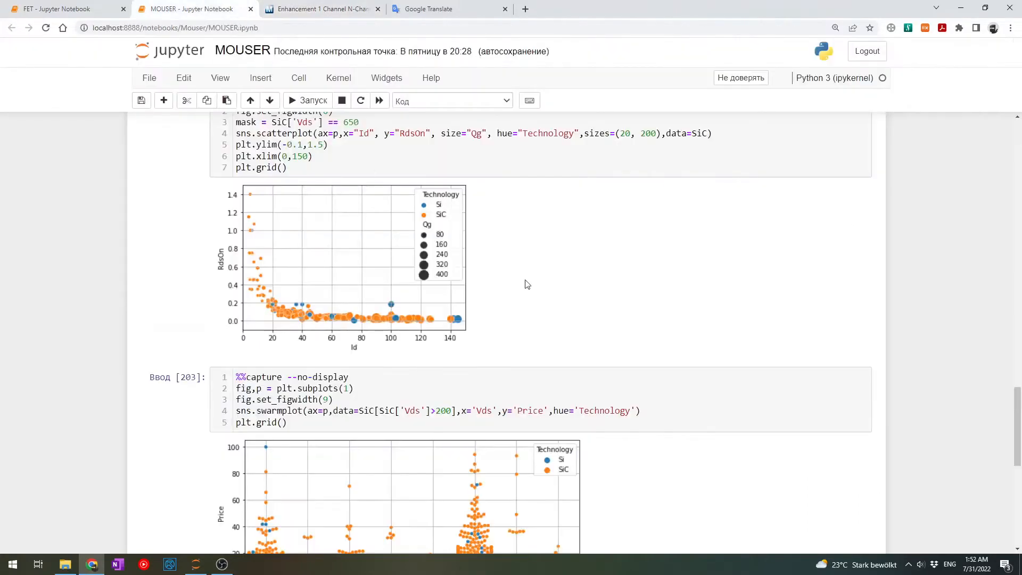
pyautogui.scroll(-3)
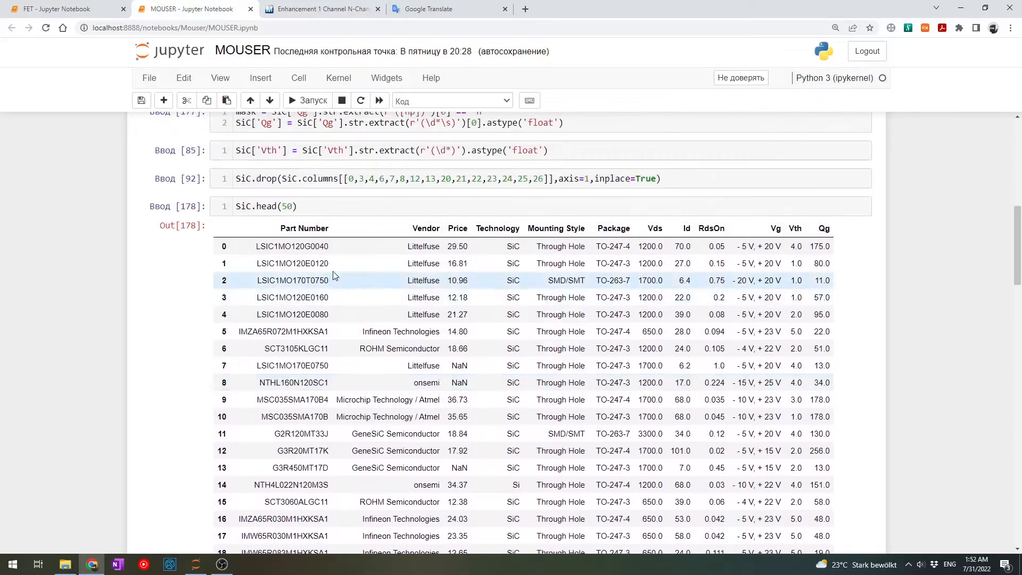
pyautogui.moveTo(504, 348)
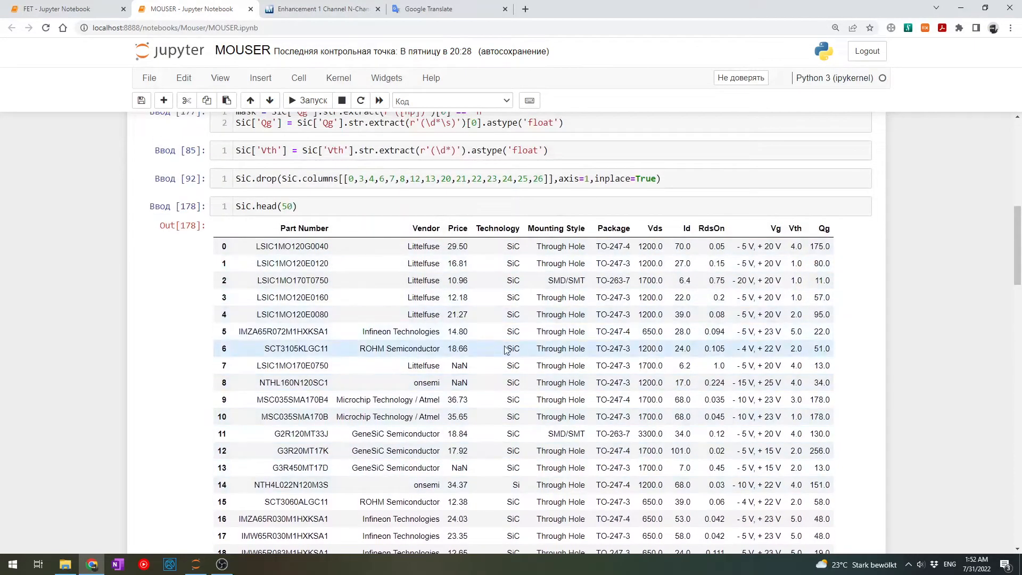
pyautogui.scroll(-3)
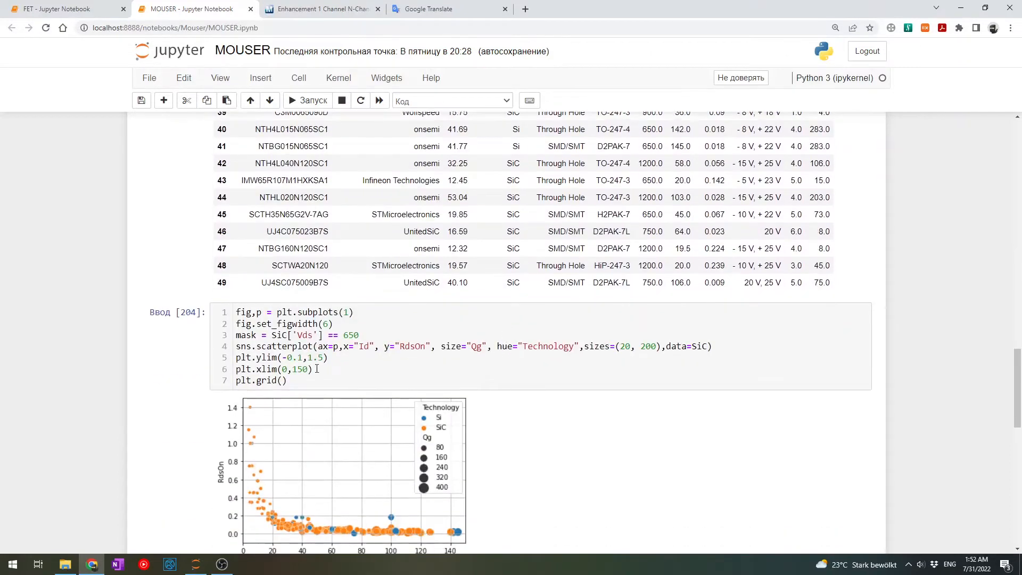
pyautogui.scroll(-3)
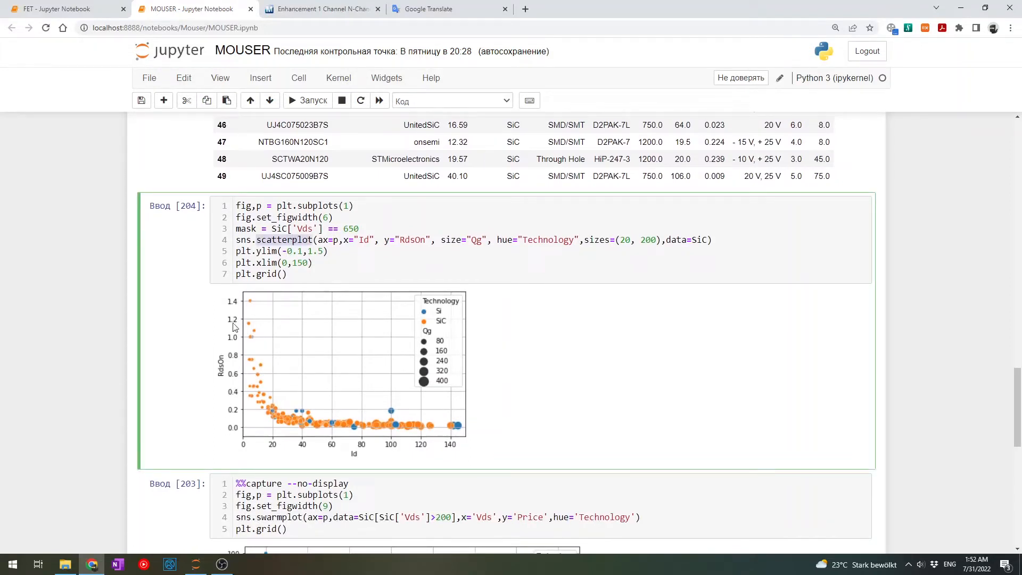
pyautogui.moveTo(313, 429)
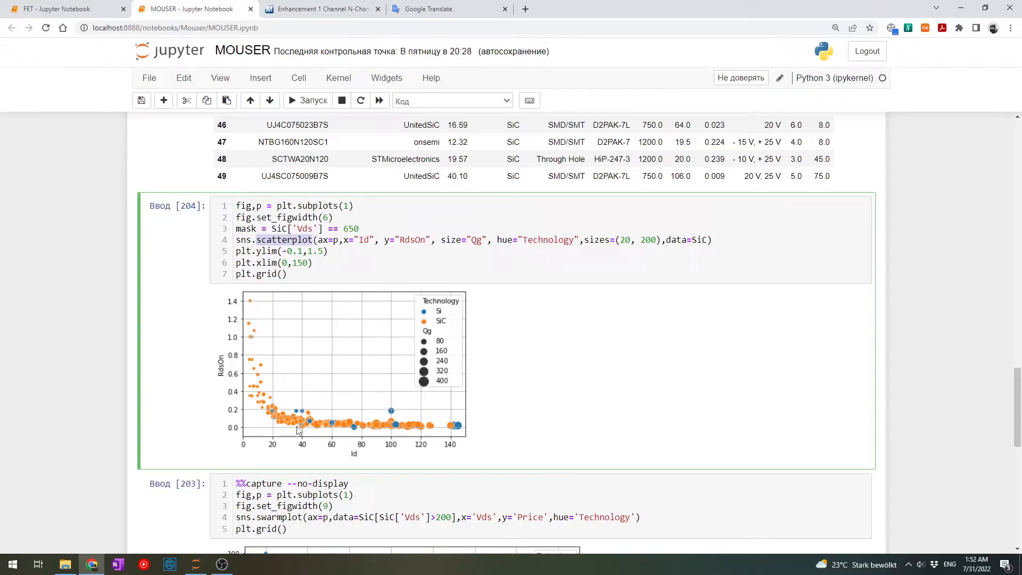
pyautogui.moveTo(435, 330)
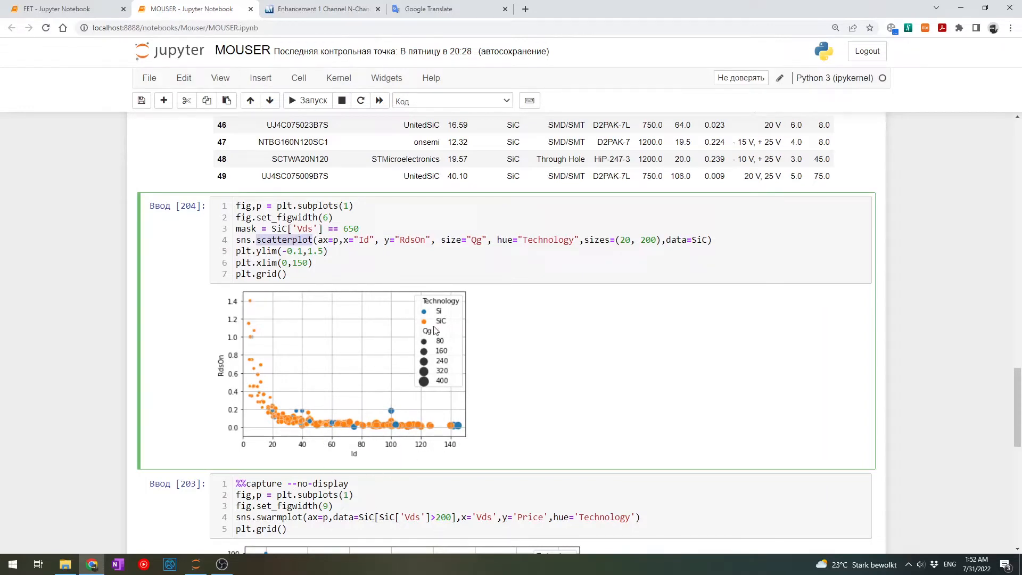
pyautogui.moveTo(422, 410)
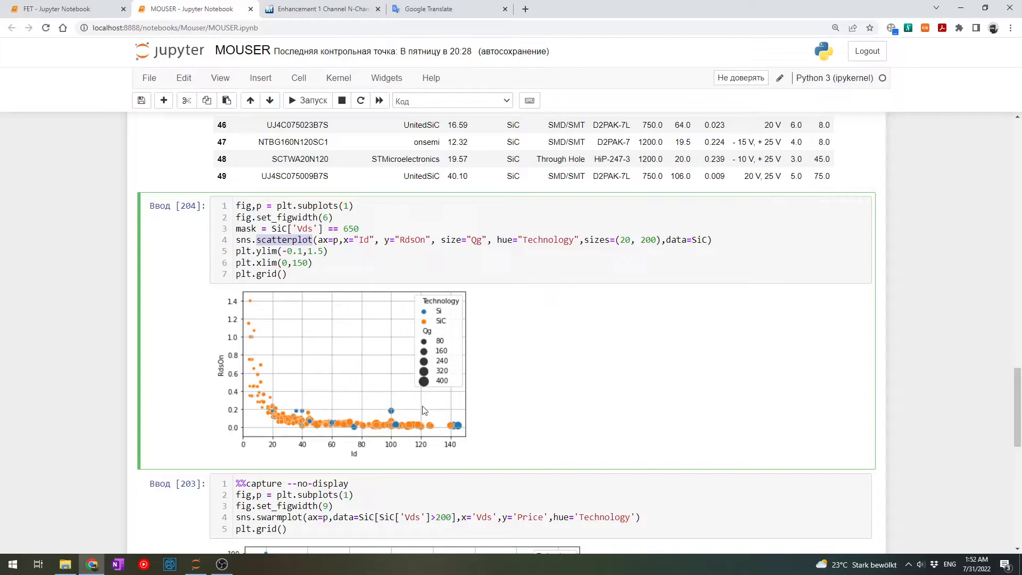
pyautogui.moveTo(419, 358)
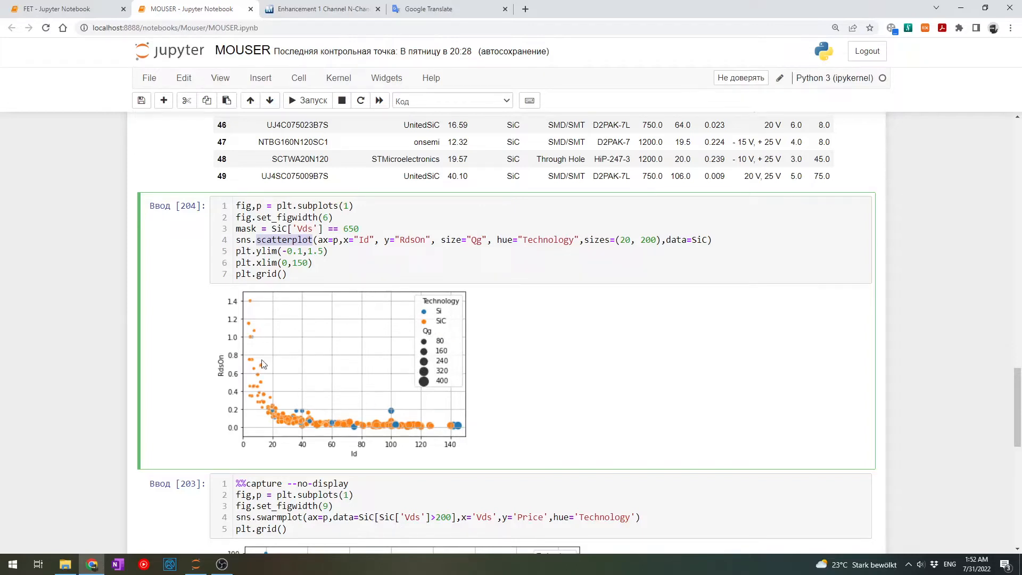
pyautogui.moveTo(273, 406)
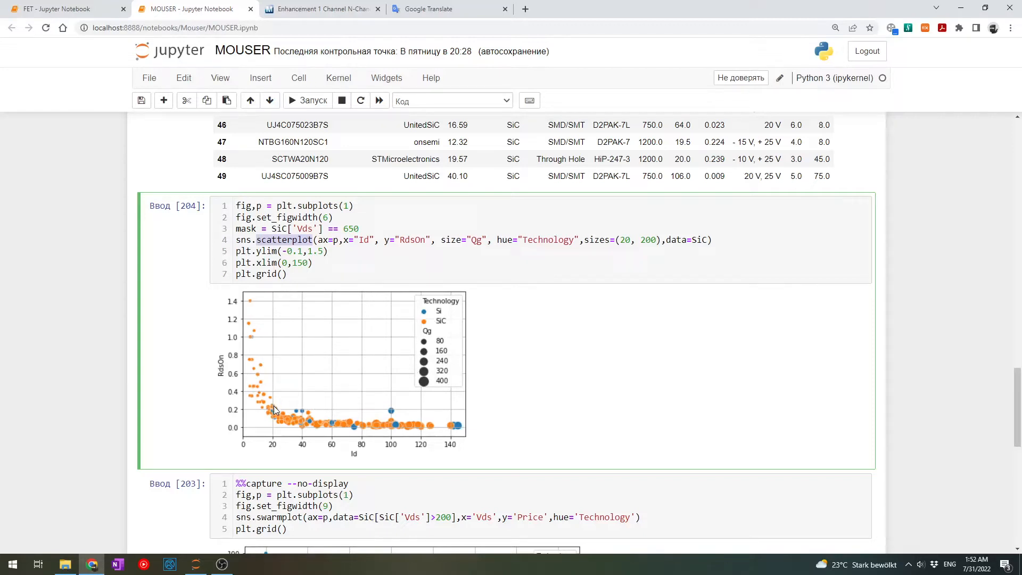
pyautogui.moveTo(319, 409)
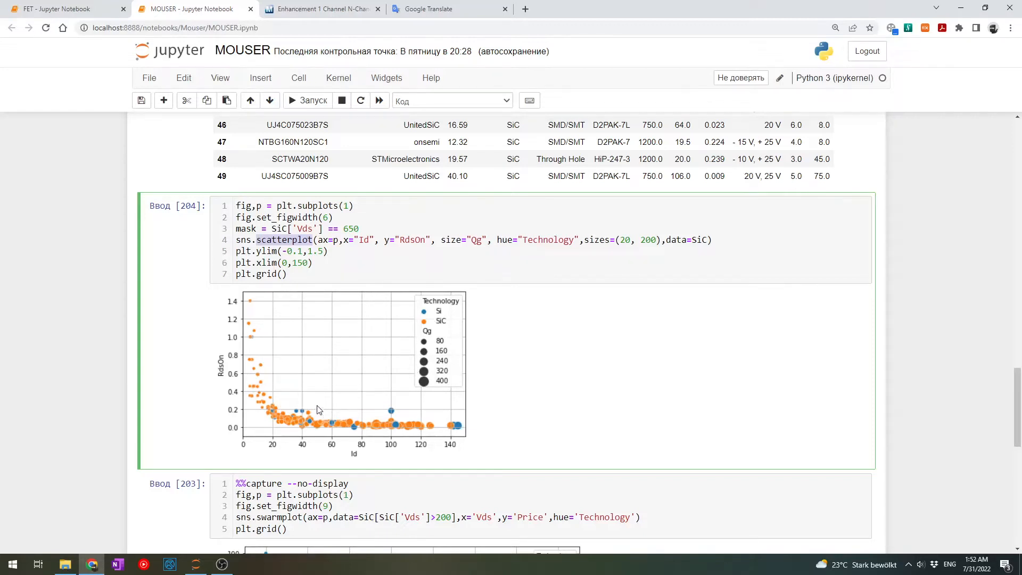
pyautogui.scroll(-3)
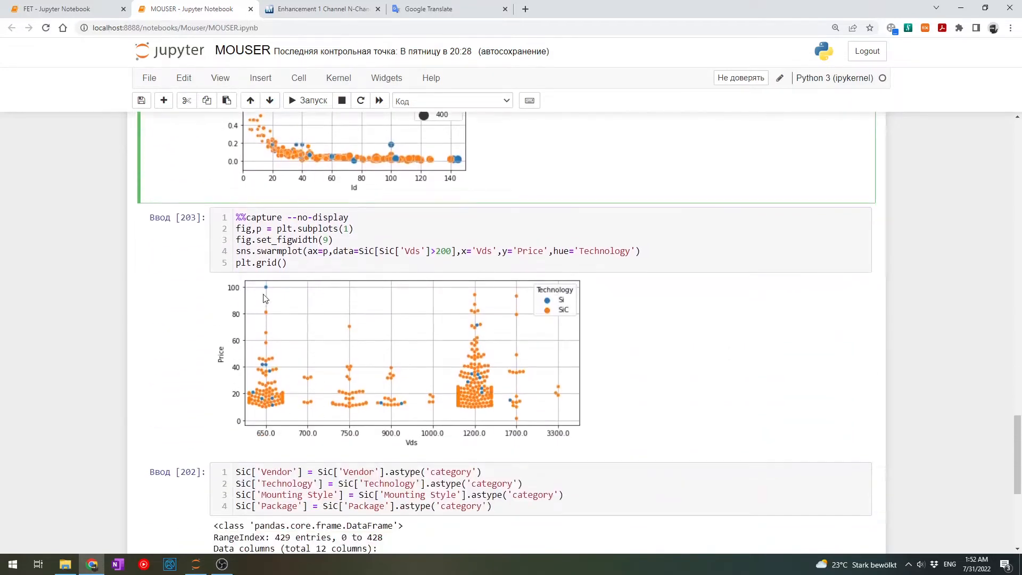
pyautogui.moveTo(509, 408)
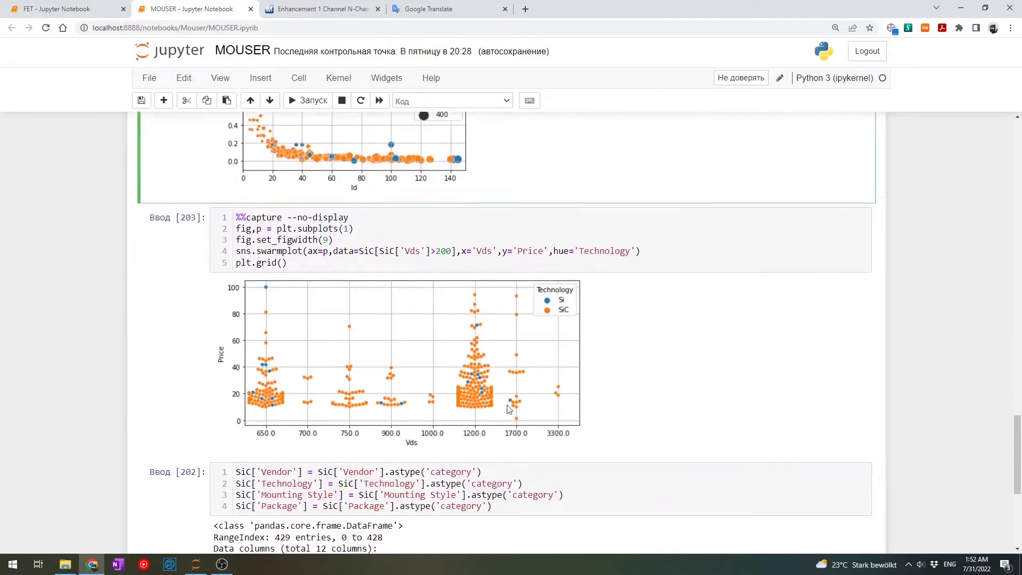
pyautogui.moveTo(269, 447)
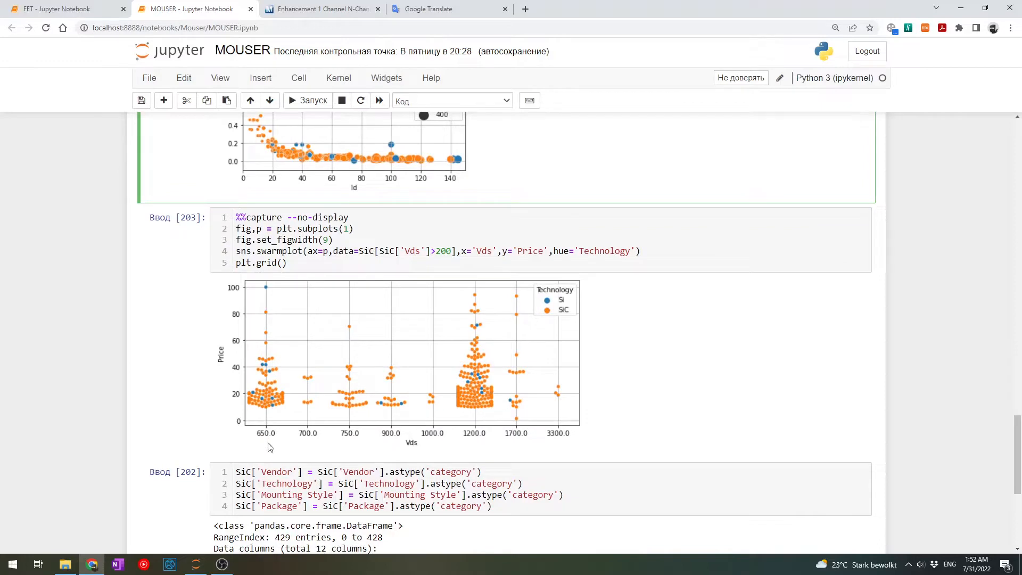
pyautogui.moveTo(245, 401)
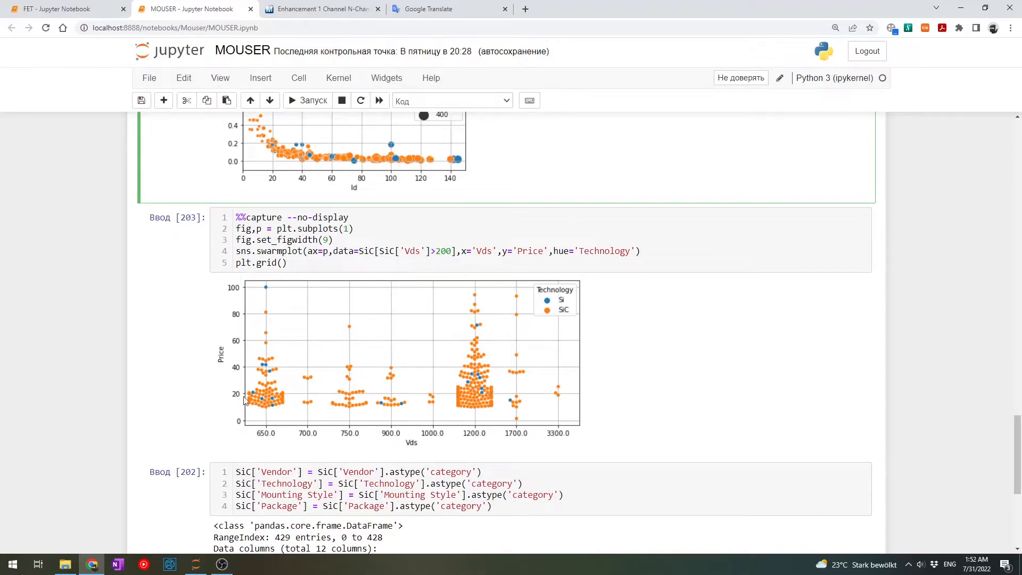
pyautogui.moveTo(553, 294)
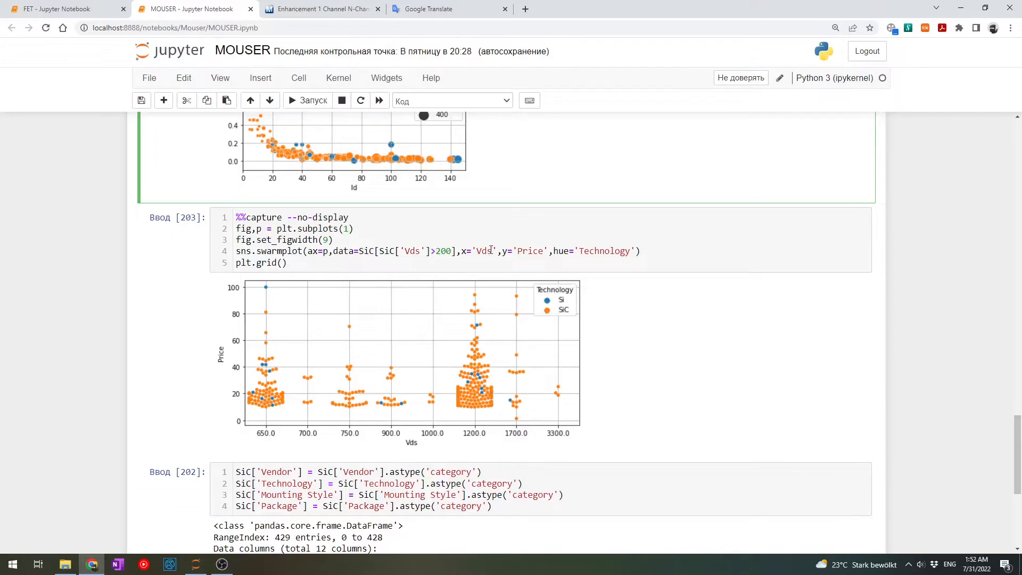
pyautogui.moveTo(489, 256)
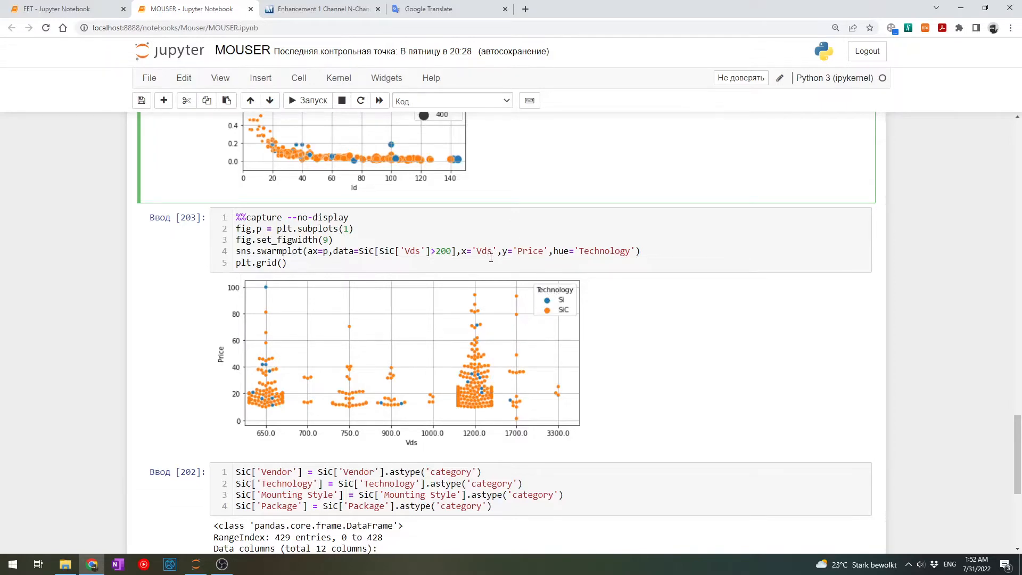
pyautogui.scroll(-3)
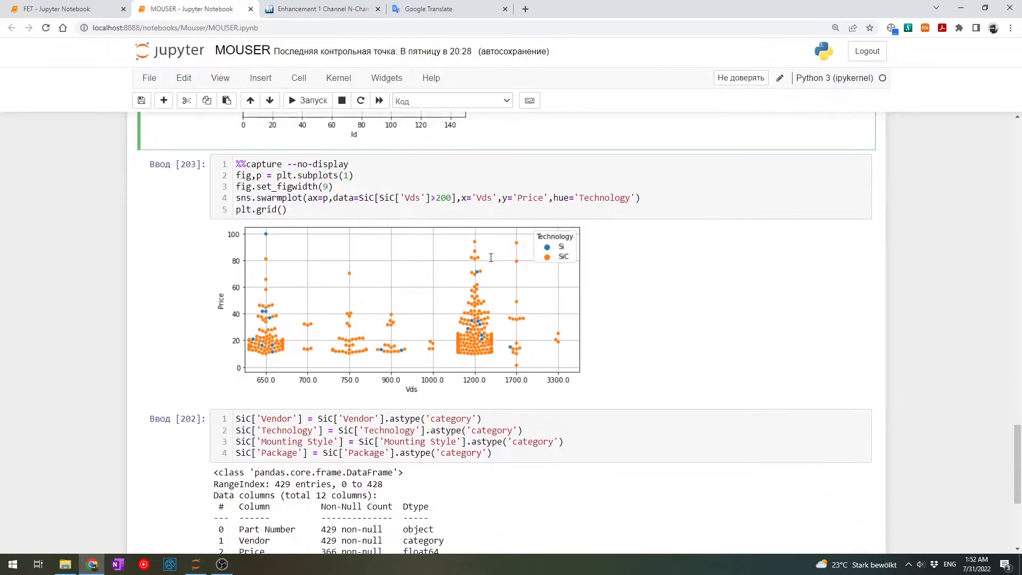
pyautogui.scroll(-3)
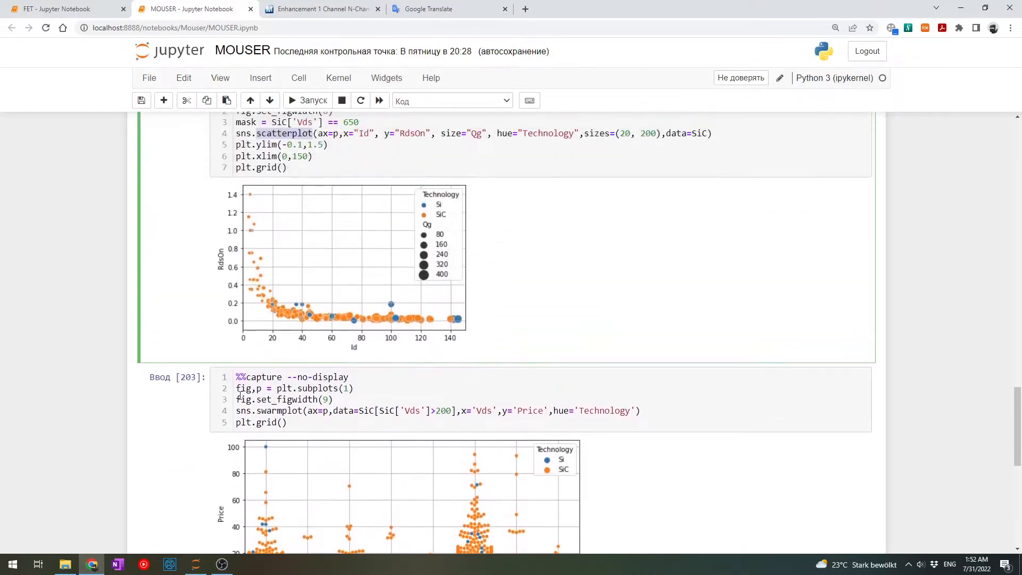
# Return to the Mouser MOSFET results and scroll the parts table down to its pagination
pyautogui.click(321, 8)
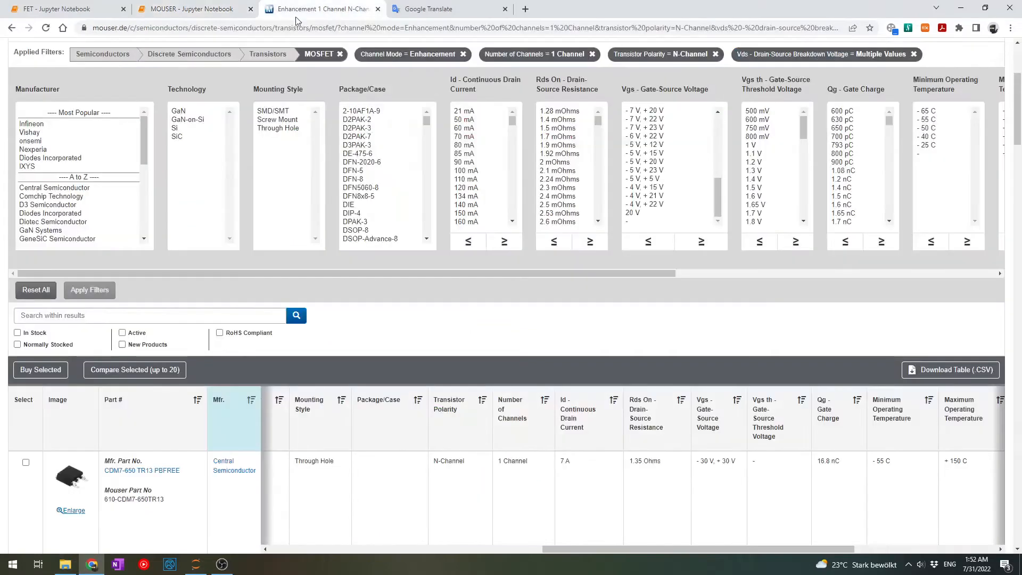
pyautogui.scroll(-3)
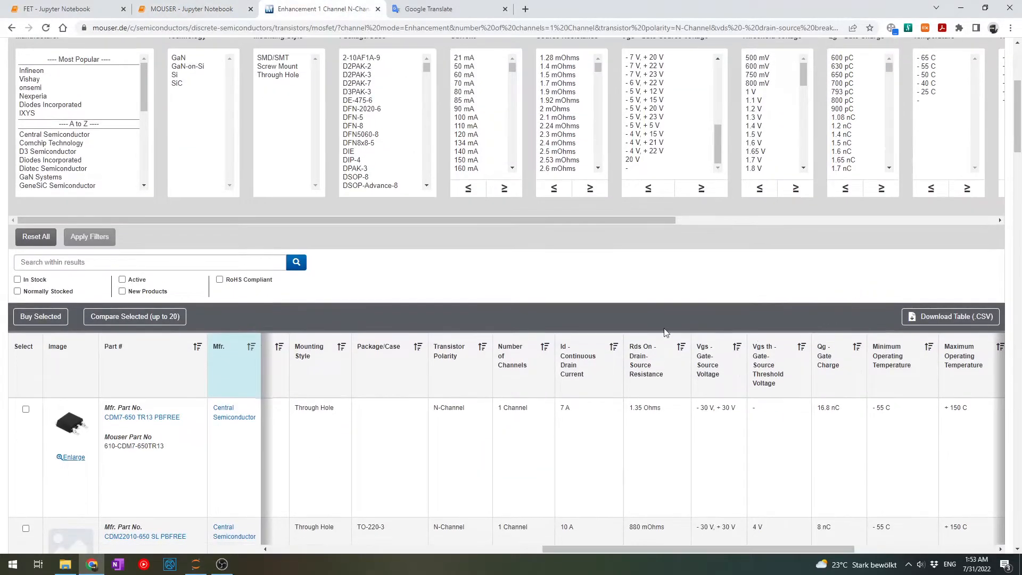
pyautogui.moveTo(411, 389)
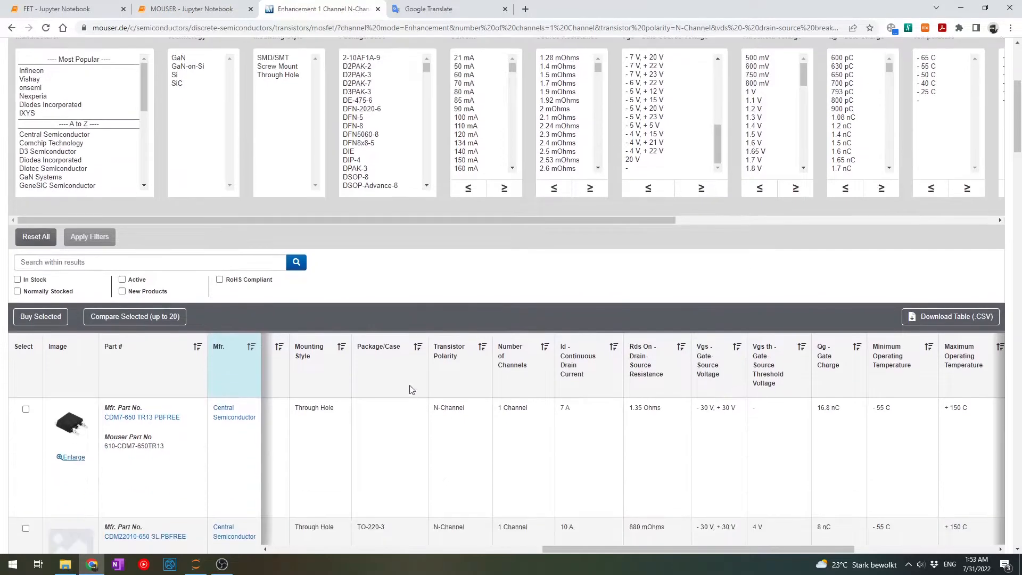
pyautogui.scroll(-3)
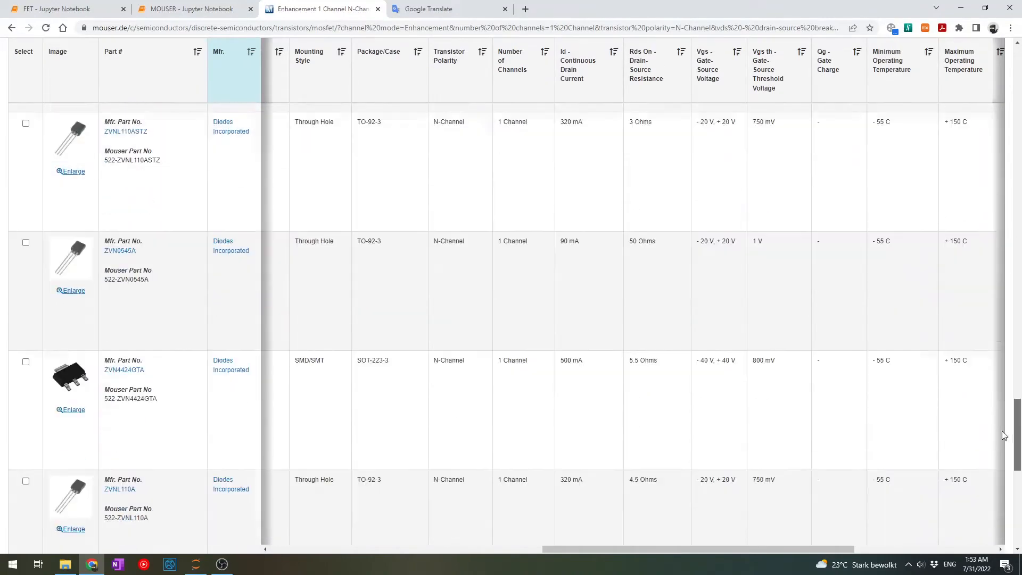
pyautogui.scroll(-3)
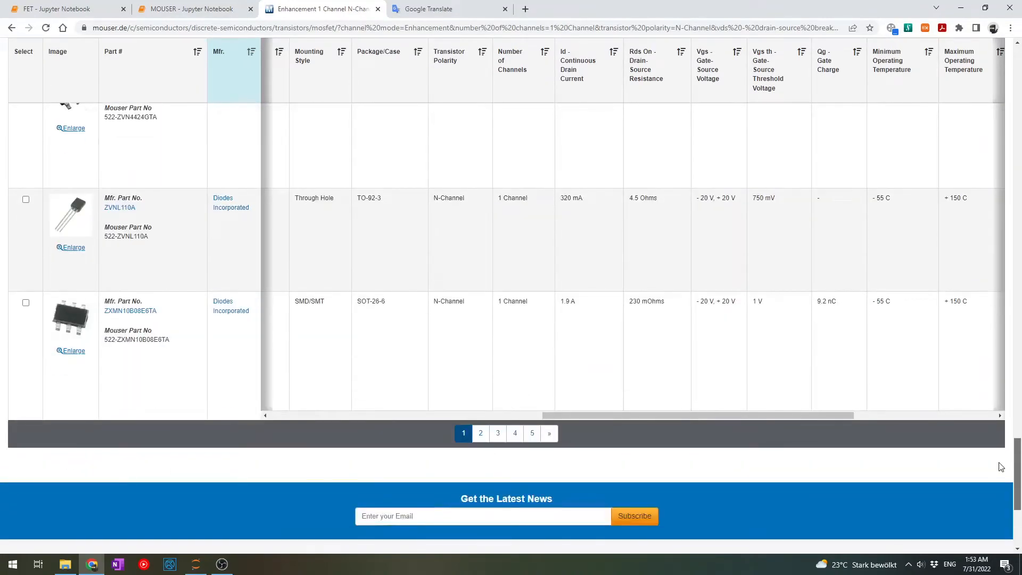
pyautogui.scroll(-3)
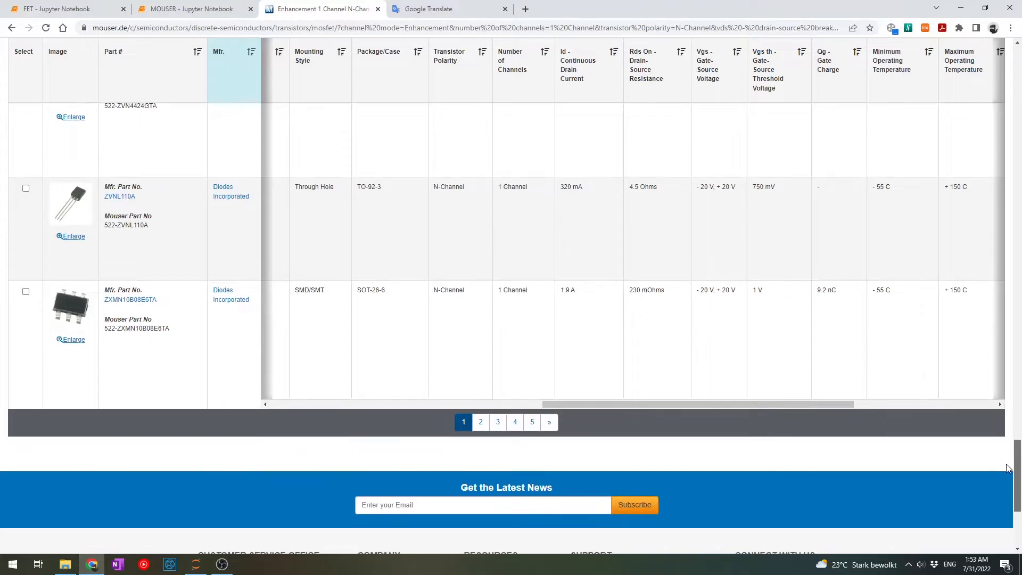
pyautogui.scroll(-3)
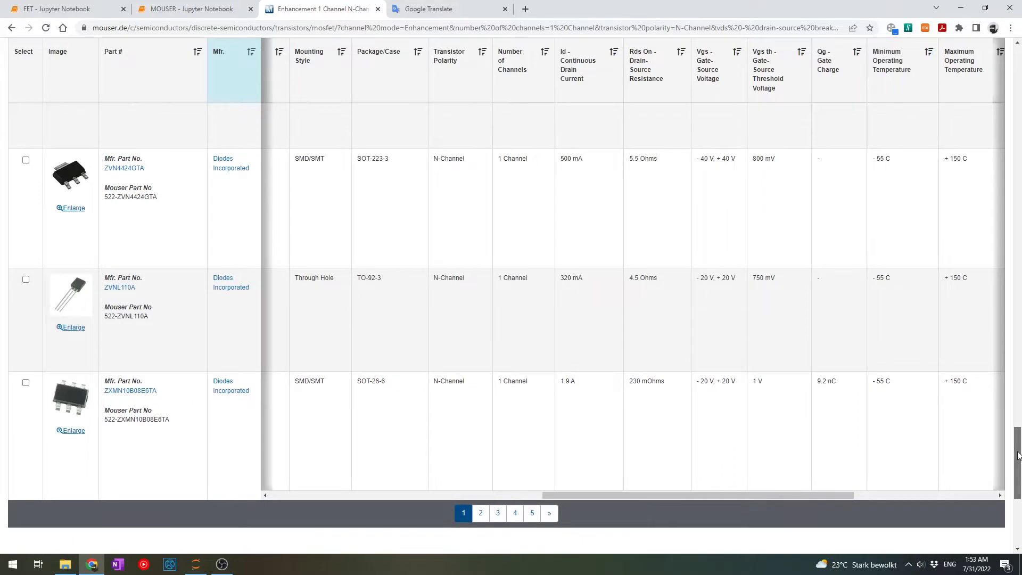
pyautogui.scroll(-3)
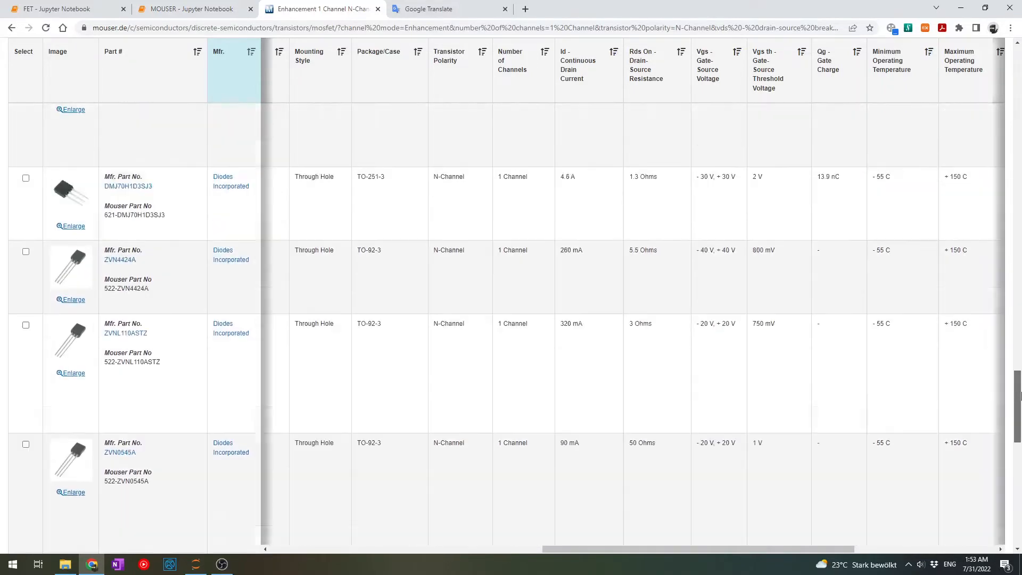
pyautogui.scroll(-3)
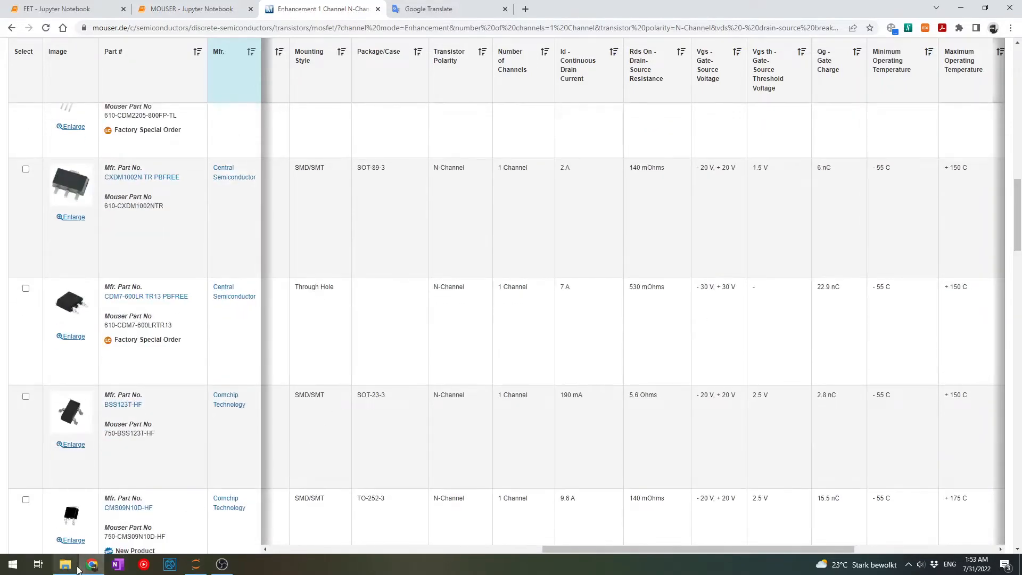
pyautogui.click(64, 564)
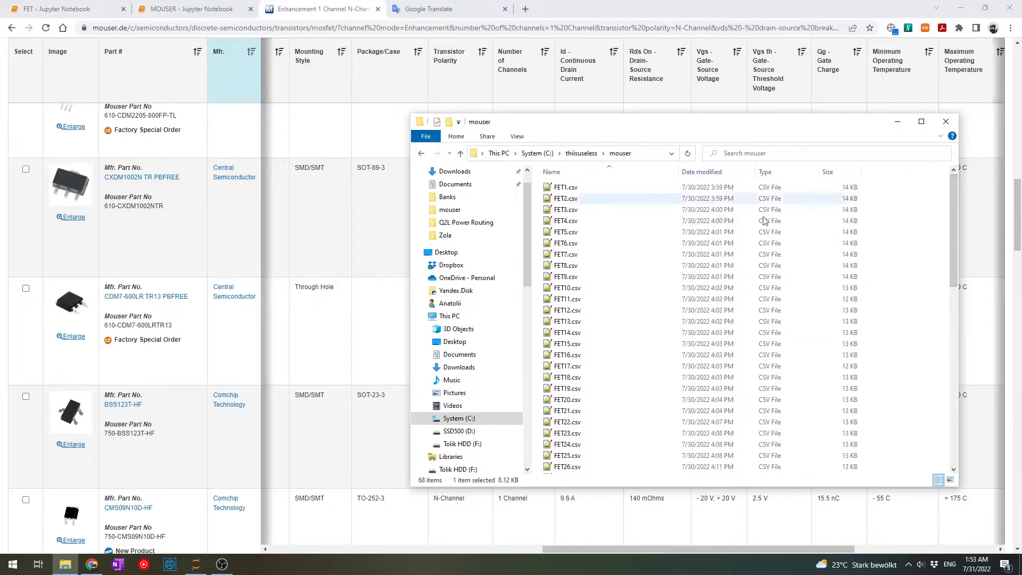
pyautogui.click(553, 153)
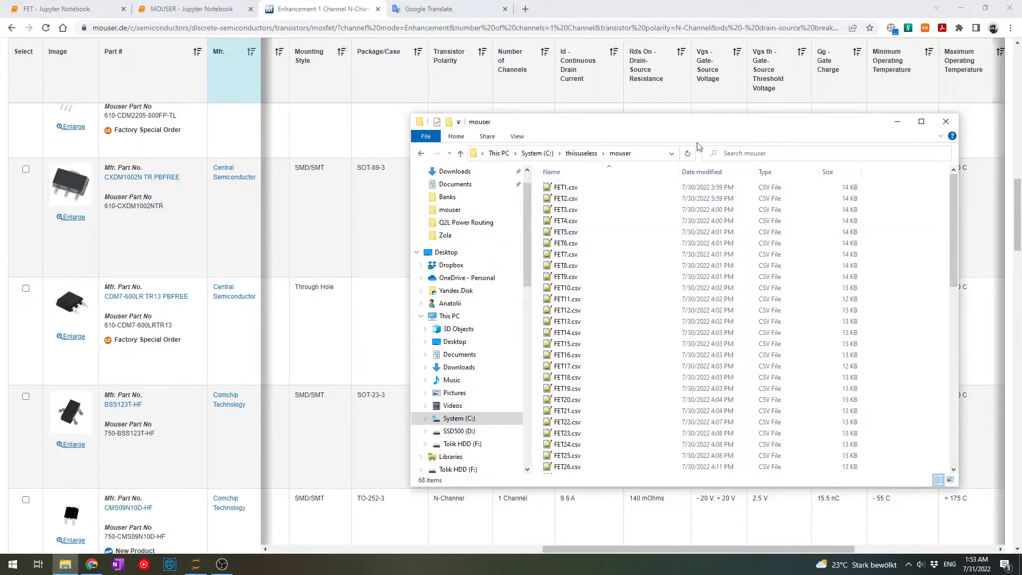
pyautogui.click(945, 121)
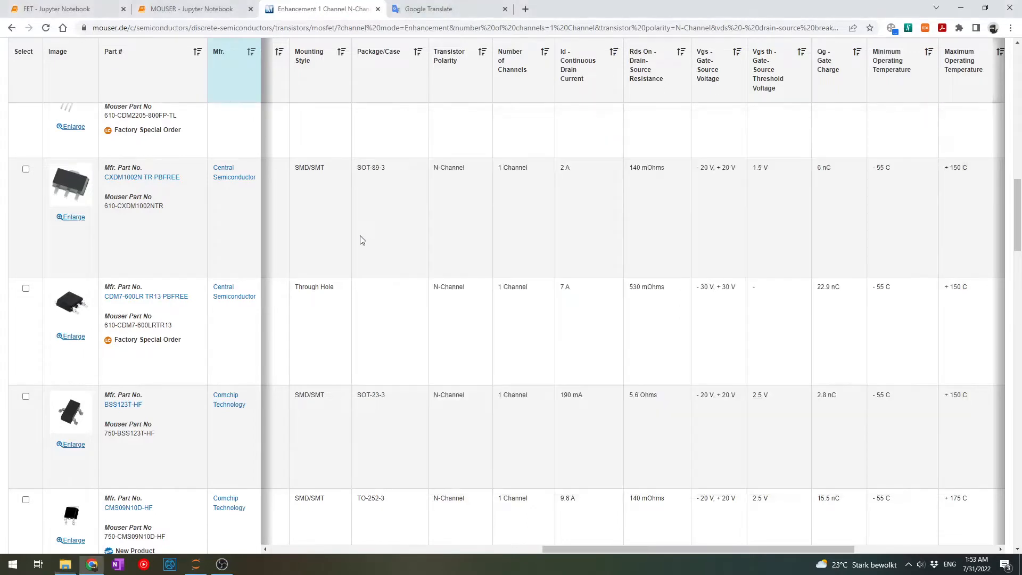
# In the FET notebook, import os and pandas, chdir to C:\thiisuseless\mouser and list its files
pyautogui.click(62, 8)
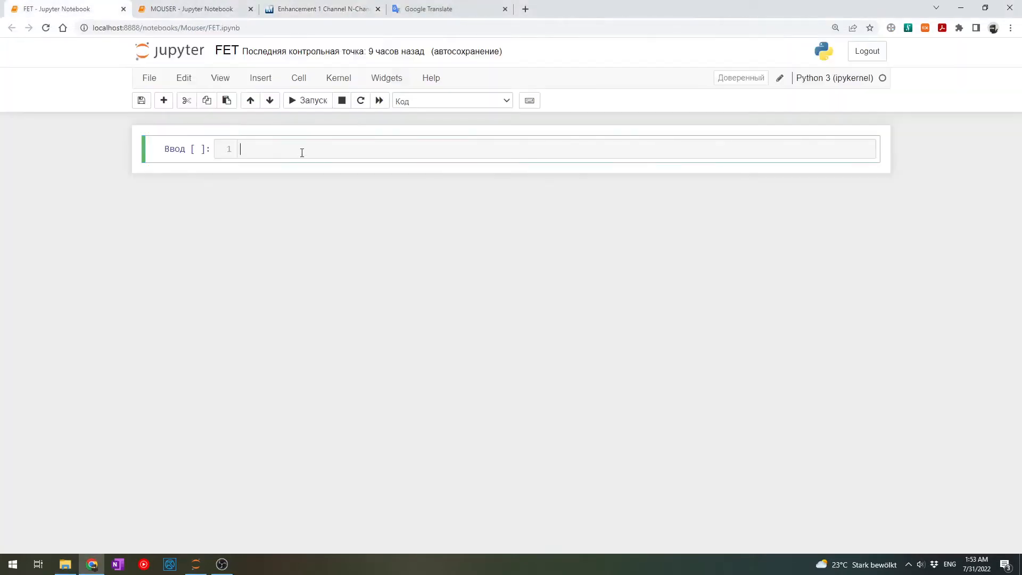
pyautogui.write('import os')
pyautogui.write('import pa')
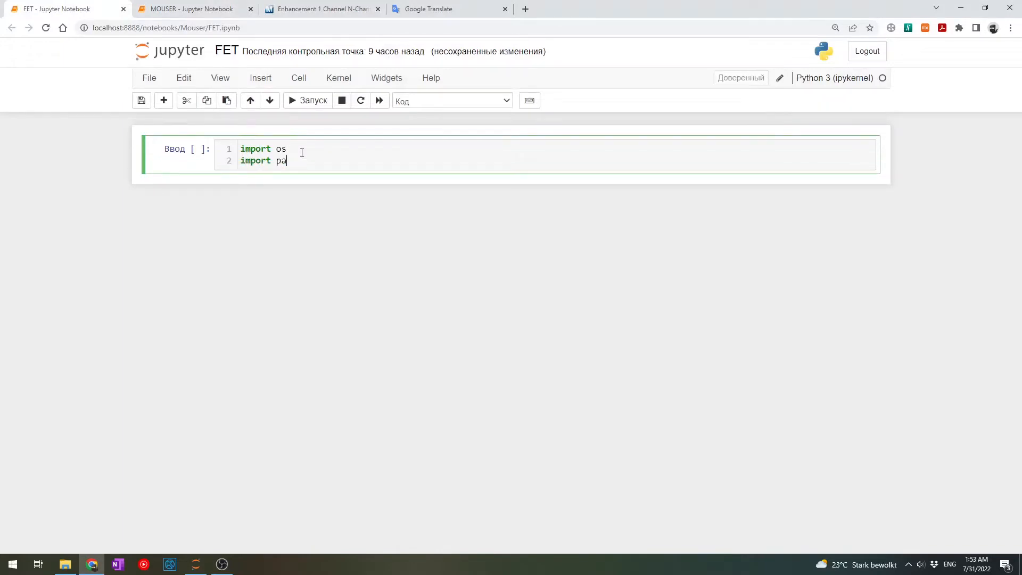
pyautogui.write('ndas a')
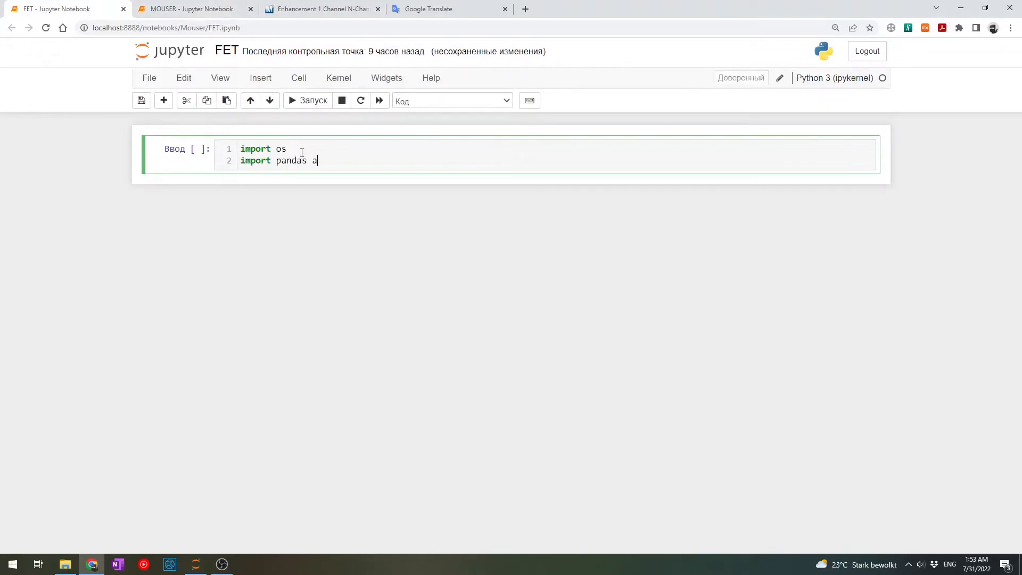
pyautogui.write('s pd')
pyautogui.write('os.')
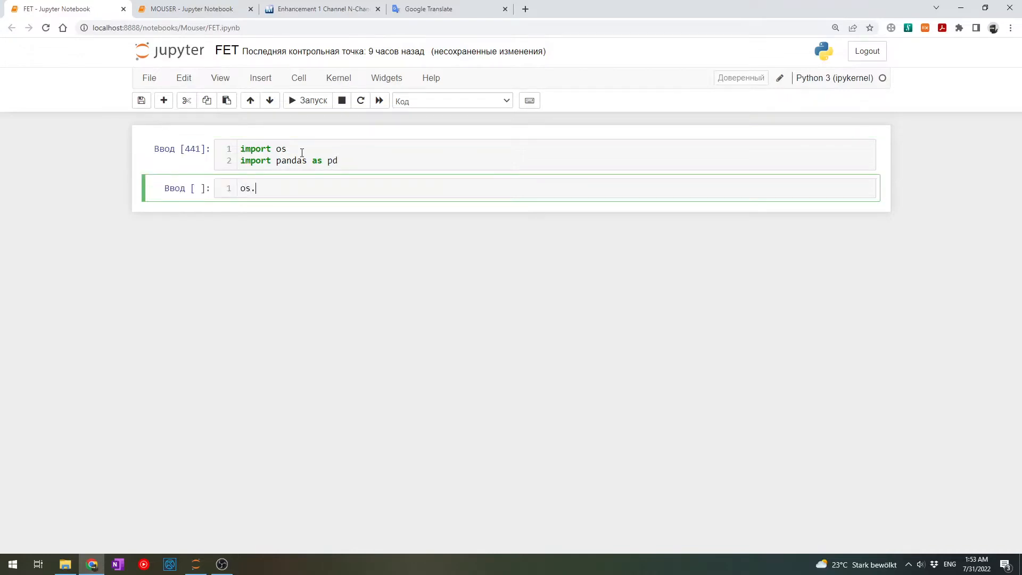
pyautogui.write('chrid')
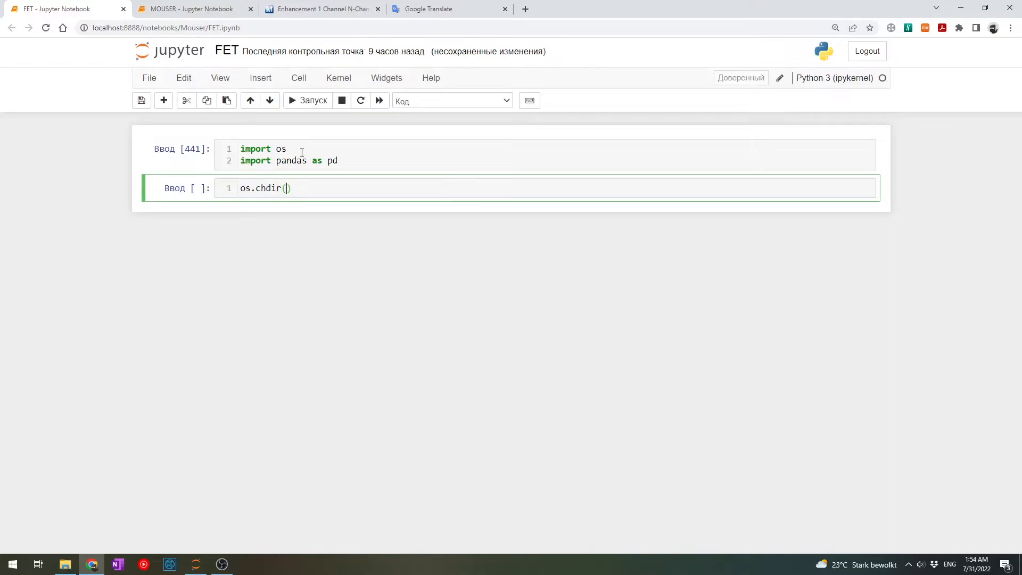
pyautogui.write("'C:\\thiisuseless\\mouser'")
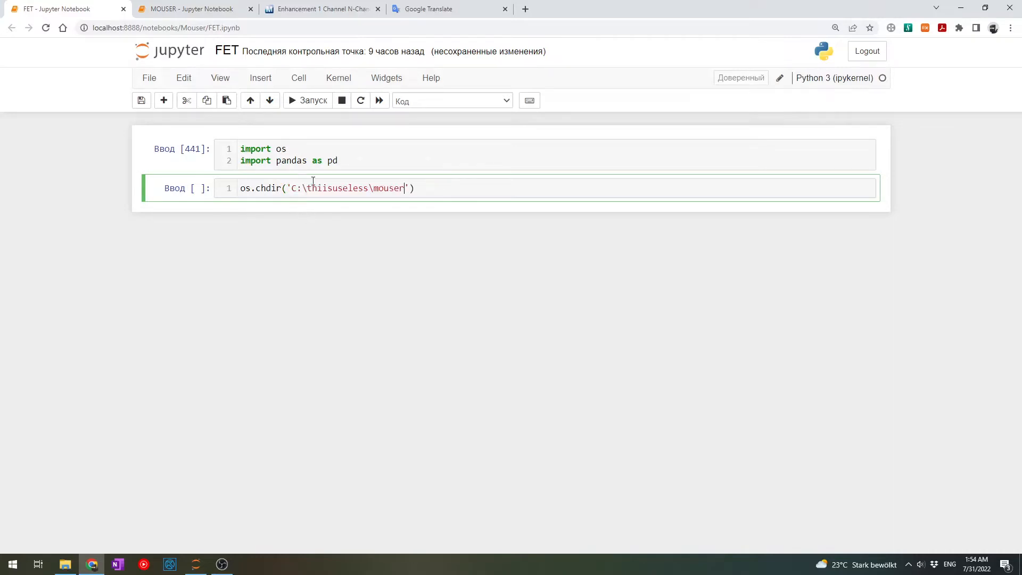
pyautogui.write('\\')
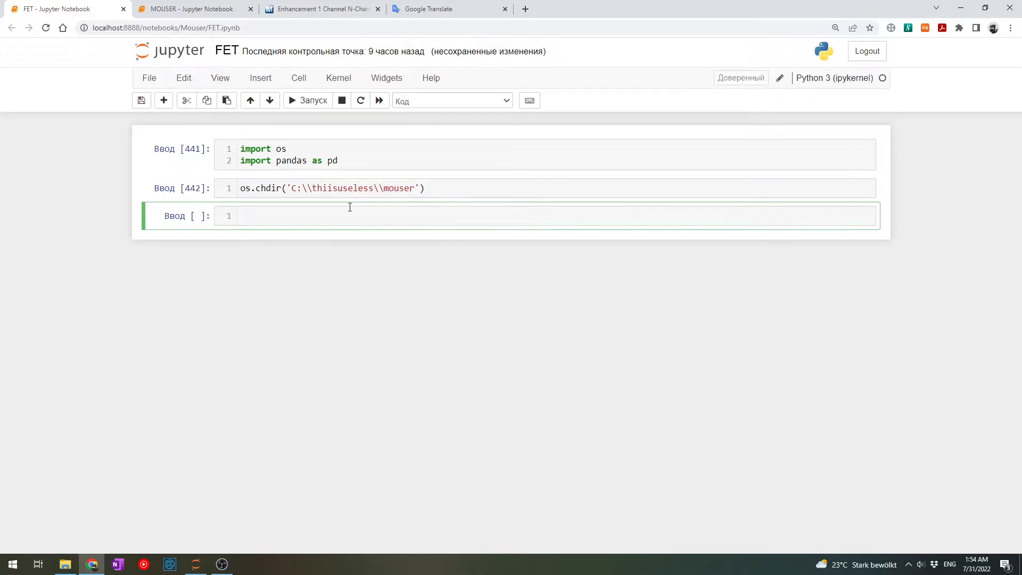
pyautogui.write('os.listdir(')
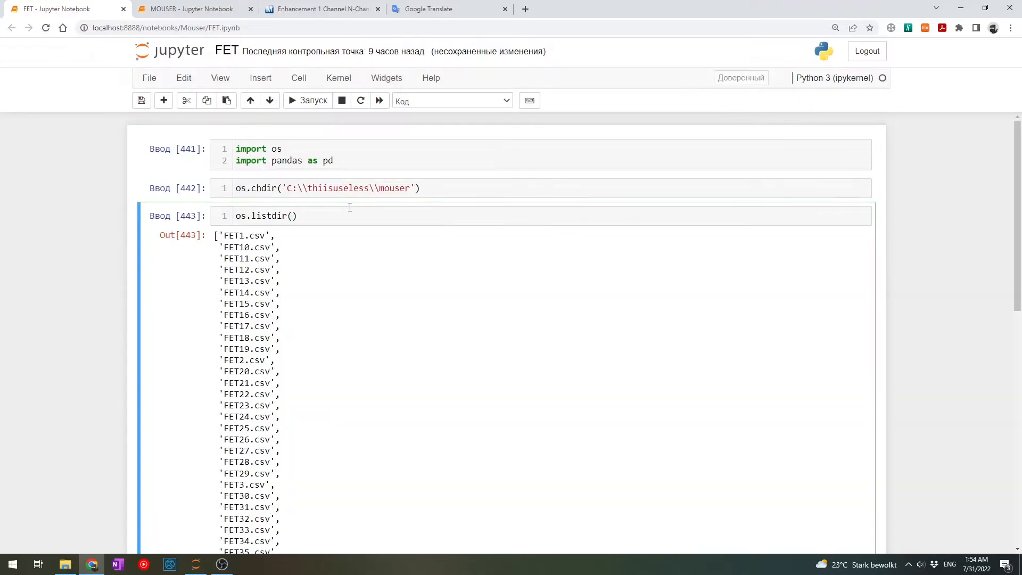
# Copy the first listed file name and set file = 'FET1'
pyautogui.scroll(-3)
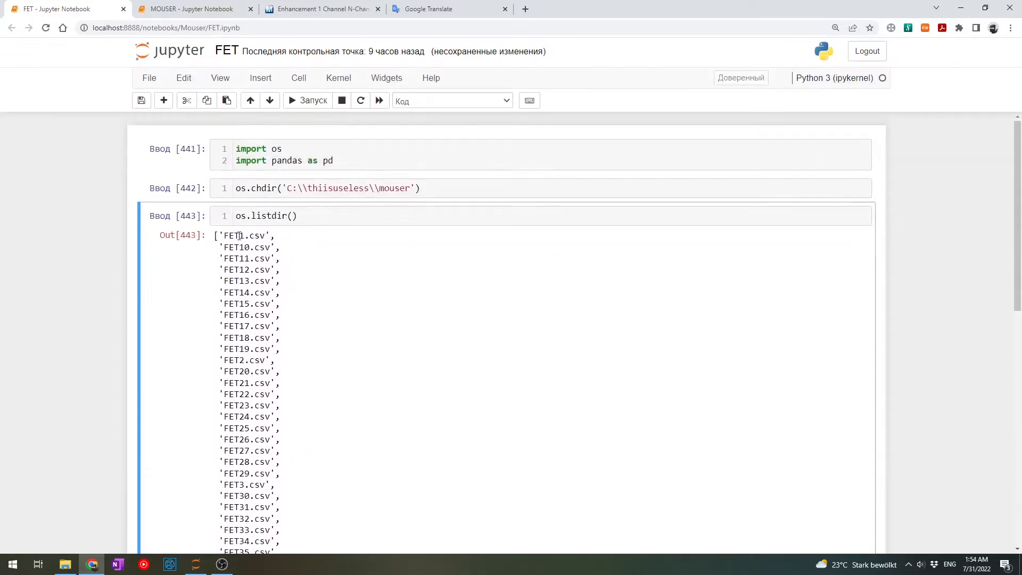
pyautogui.doubleClick(234, 235)
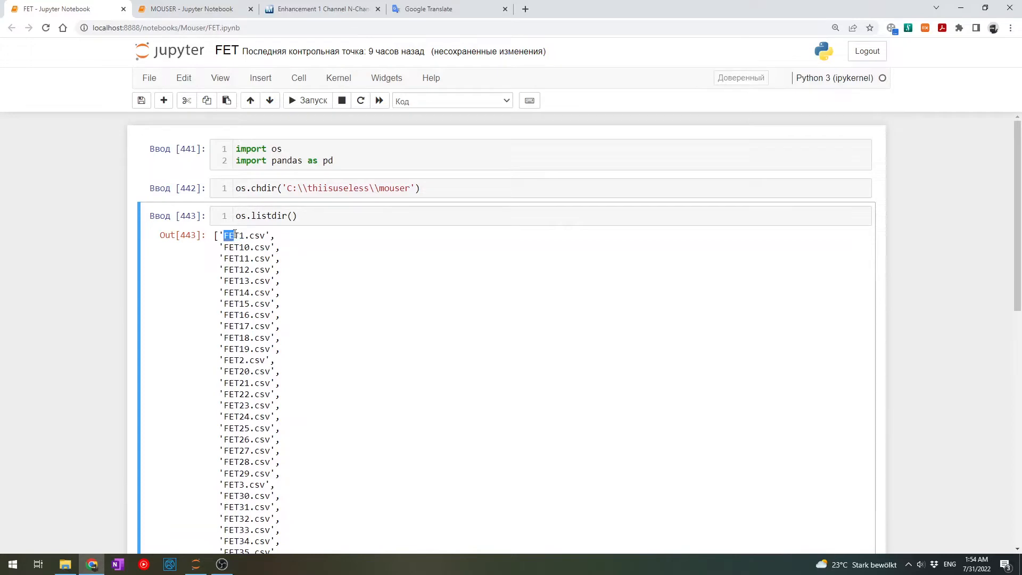
pyautogui.doubleClick(233, 235)
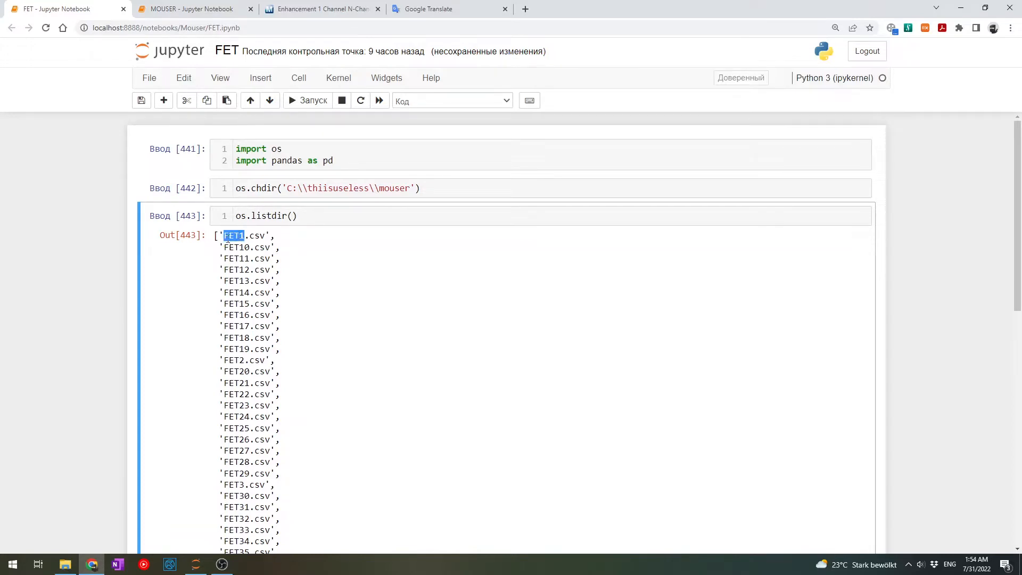
pyautogui.write('an')
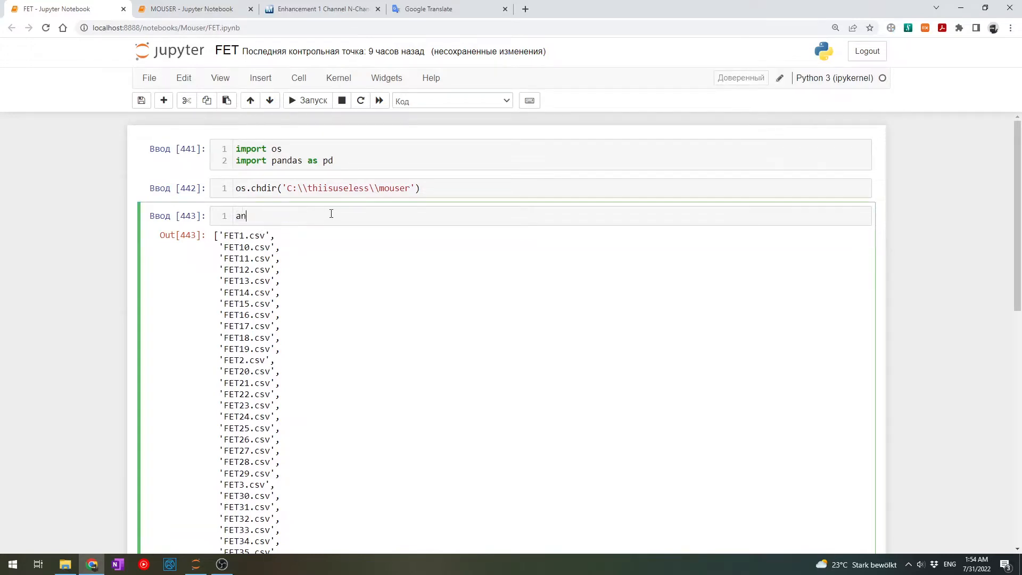
pyautogui.write("file = '")
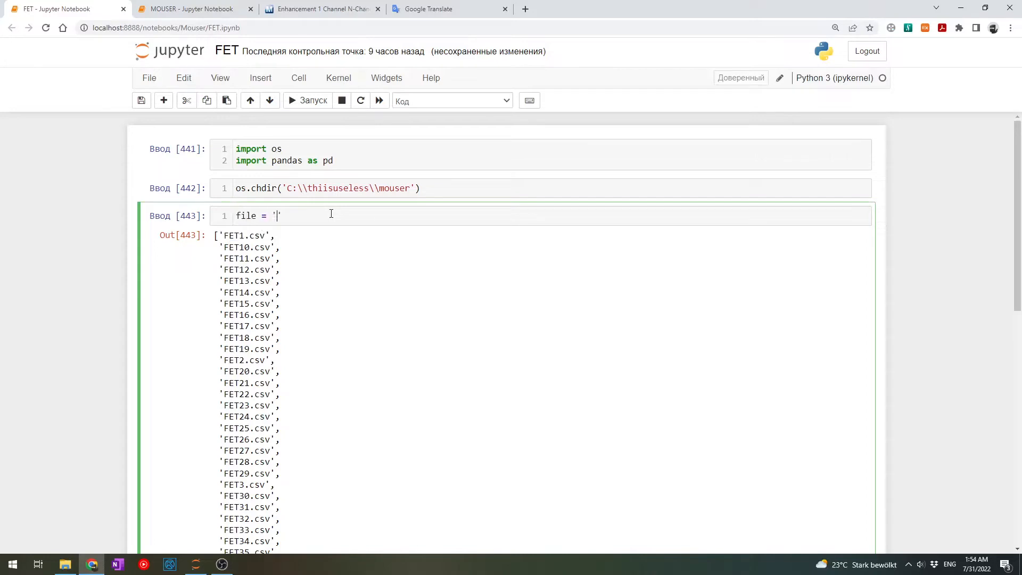
pyautogui.write('FET1')
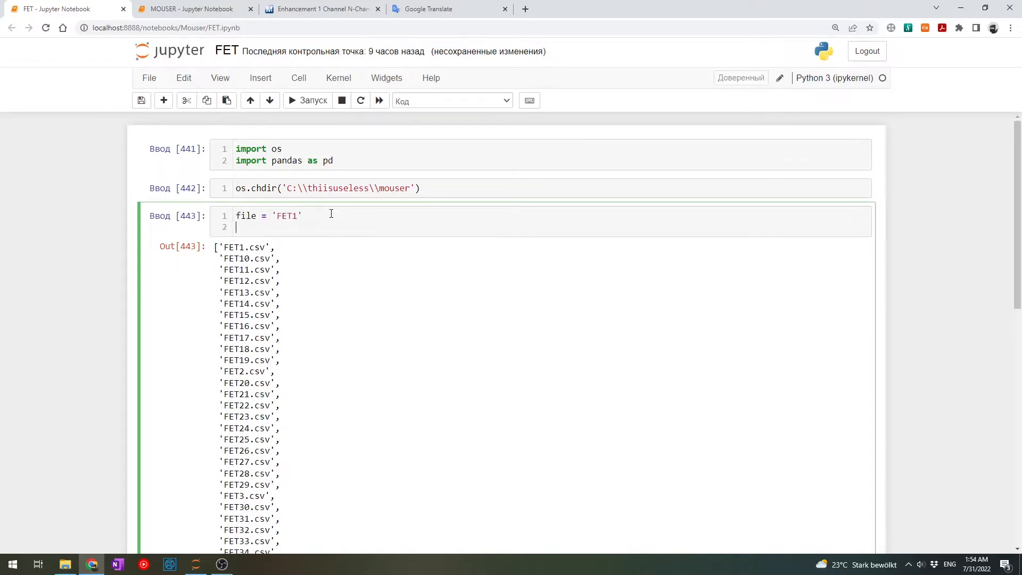
pyautogui.press('enter')
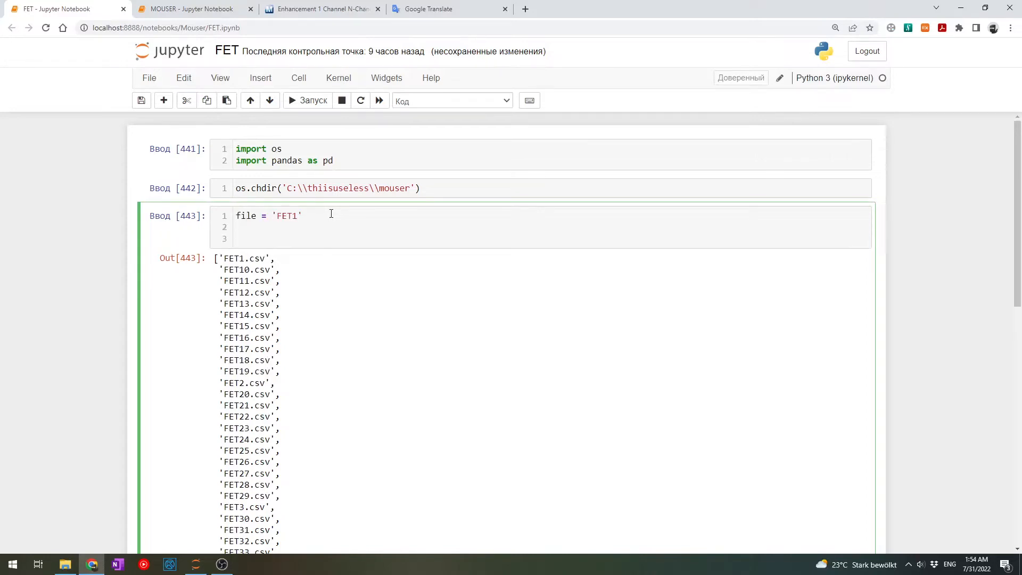
# Load the data with data = pd.read_csv(file+'.csv')
pyautogui.write('data =')
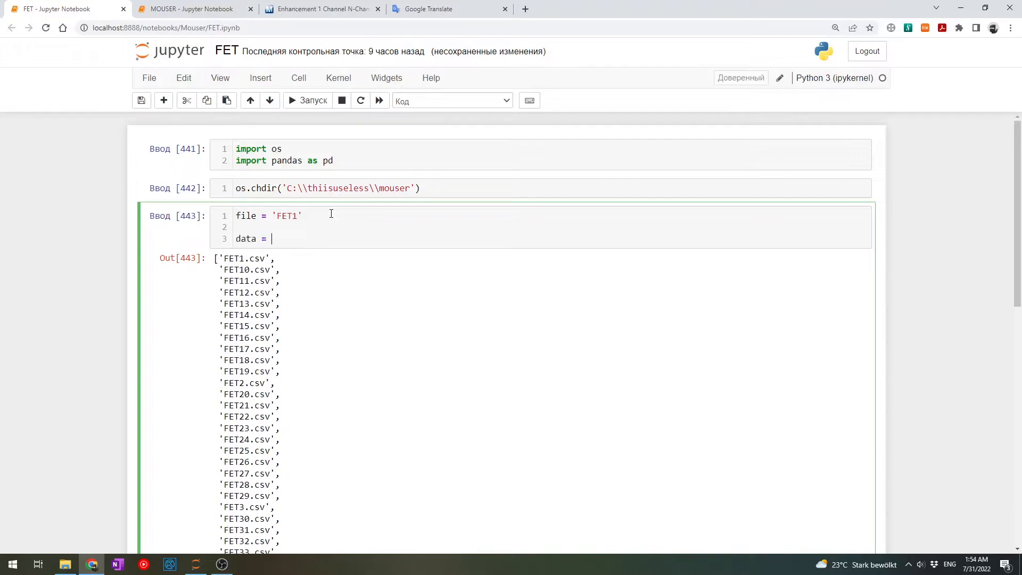
pyautogui.write('pd.read_csv')
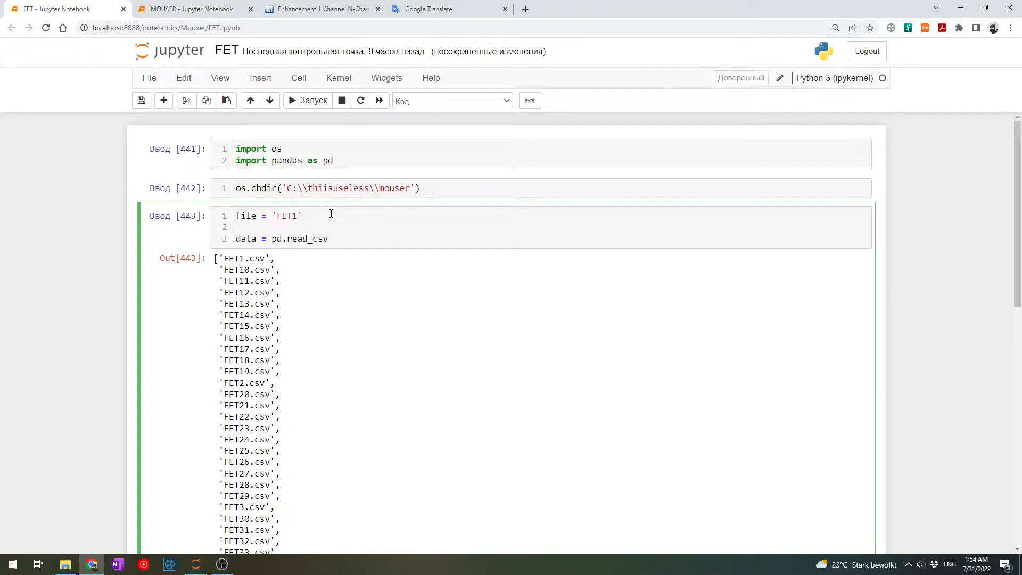
pyautogui.write('()')
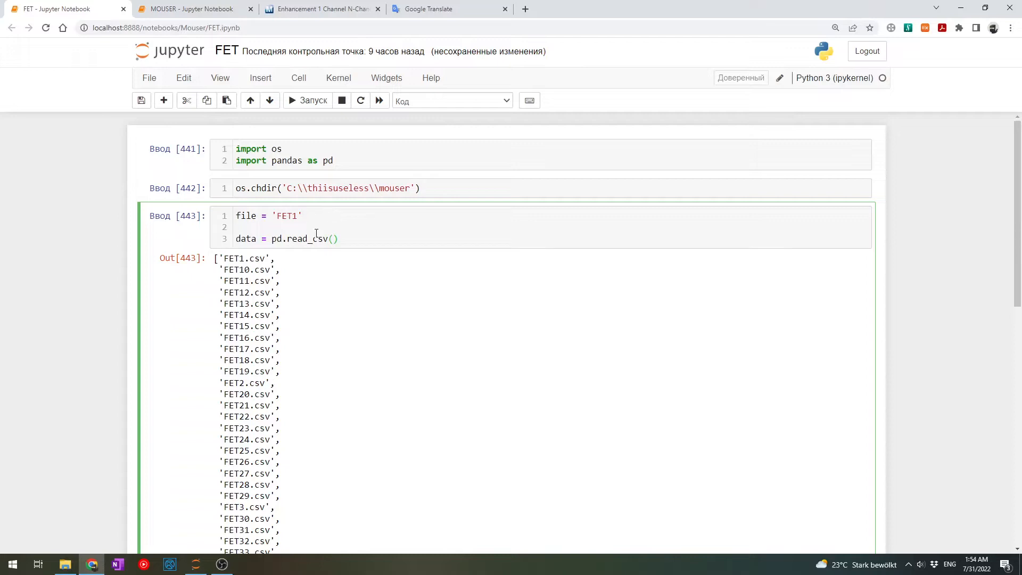
pyautogui.doubleClick(301, 239)
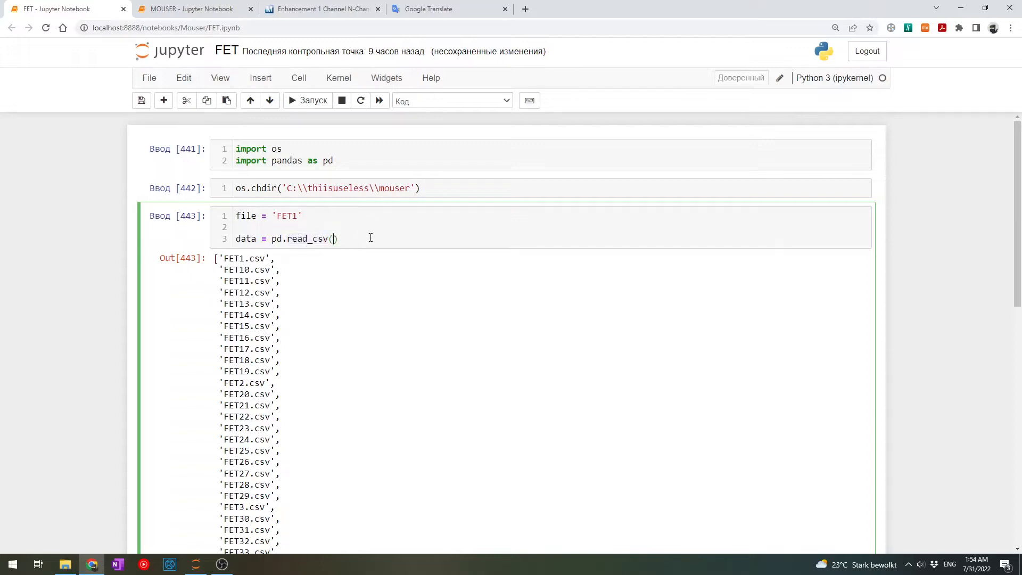
pyautogui.write('f')
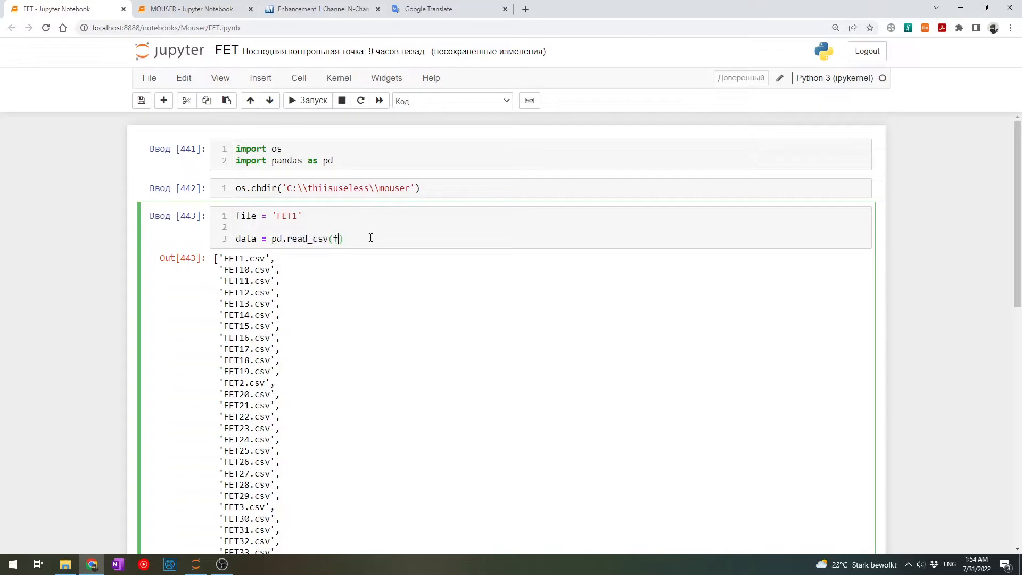
pyautogui.write("ile+''")
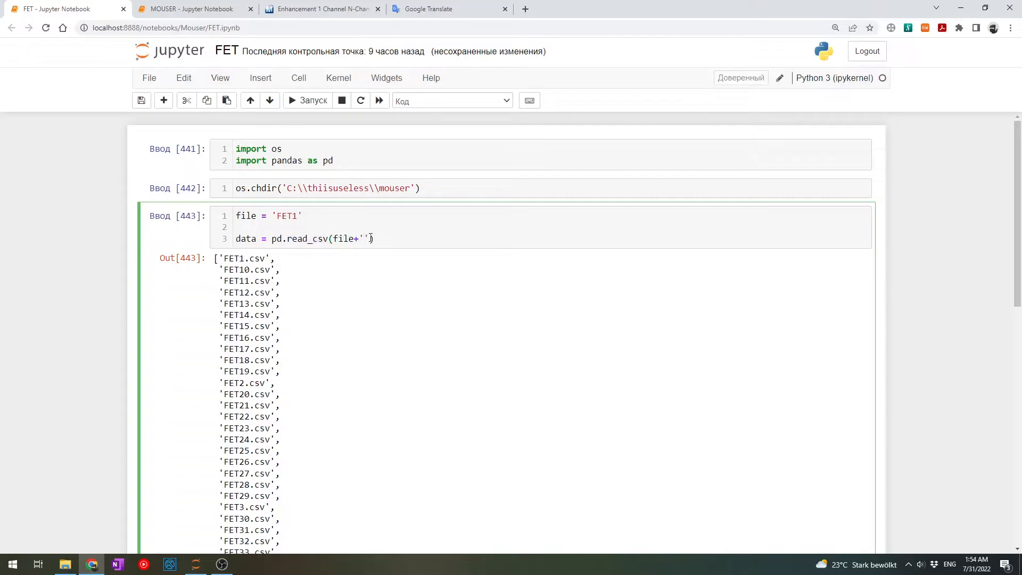
pyautogui.write('csv')
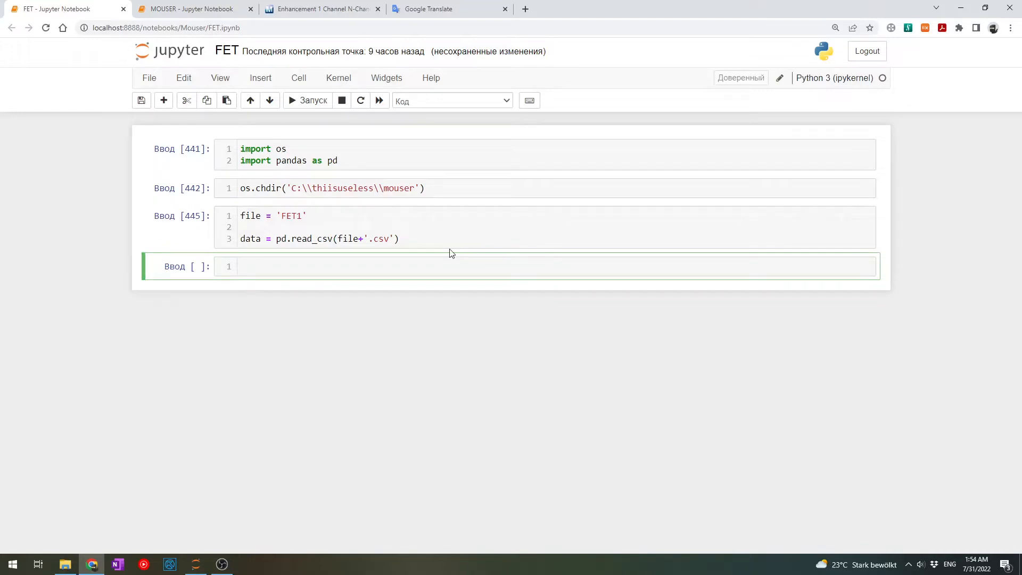
pyautogui.write('data.')
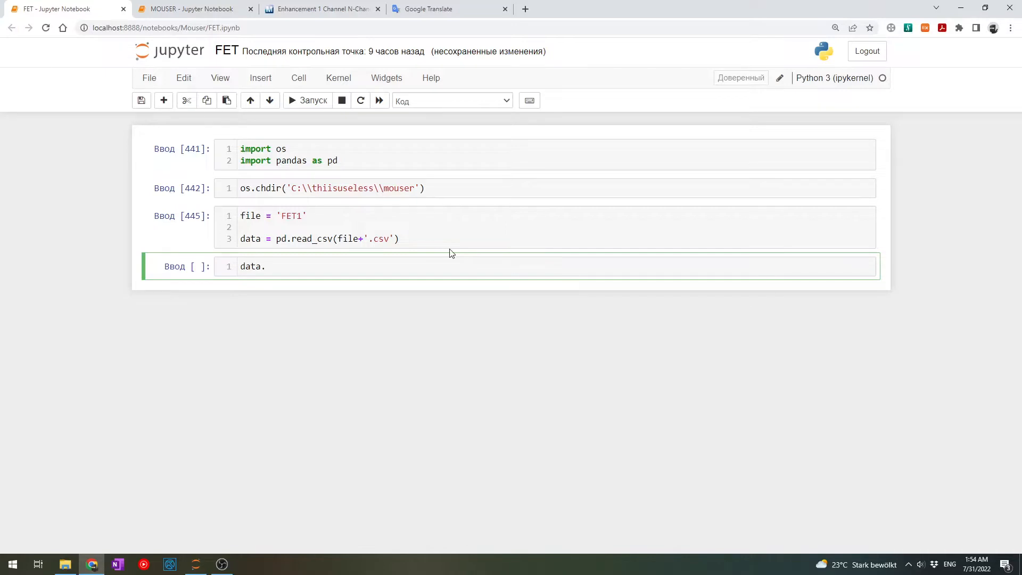
pyautogui.write('head')
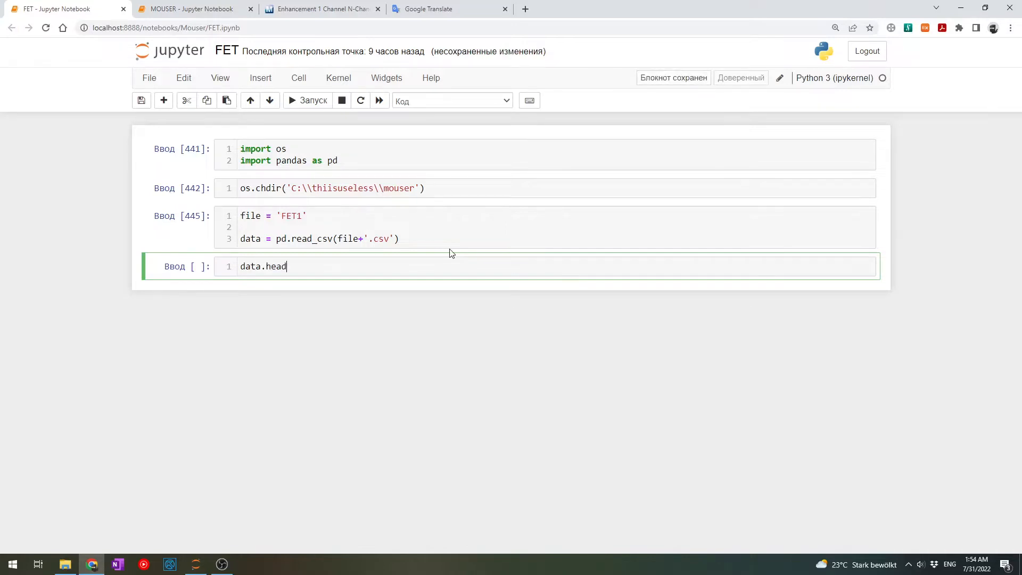
pyautogui.write('()')
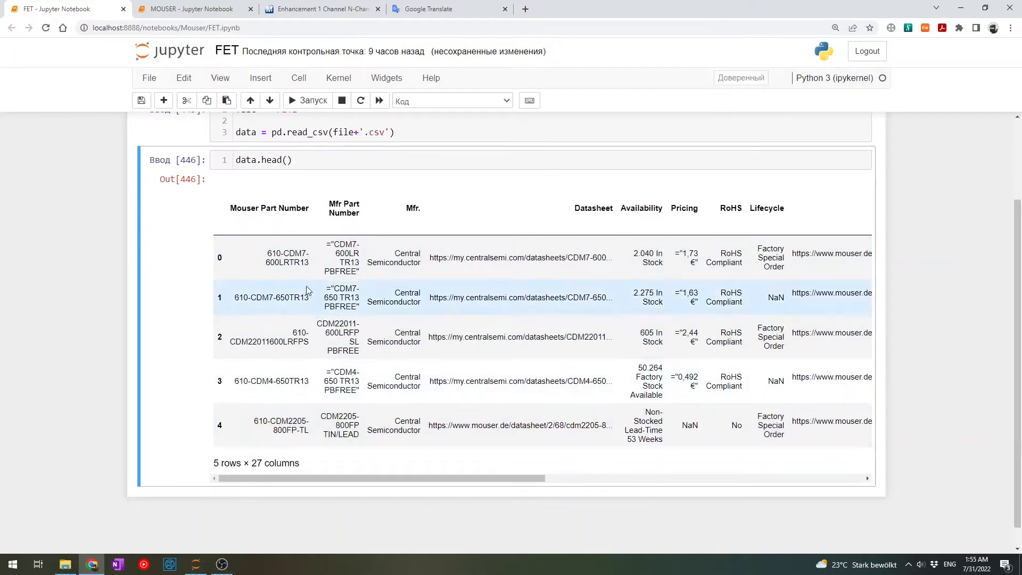
pyautogui.click(280, 160)
pyautogui.write('2')
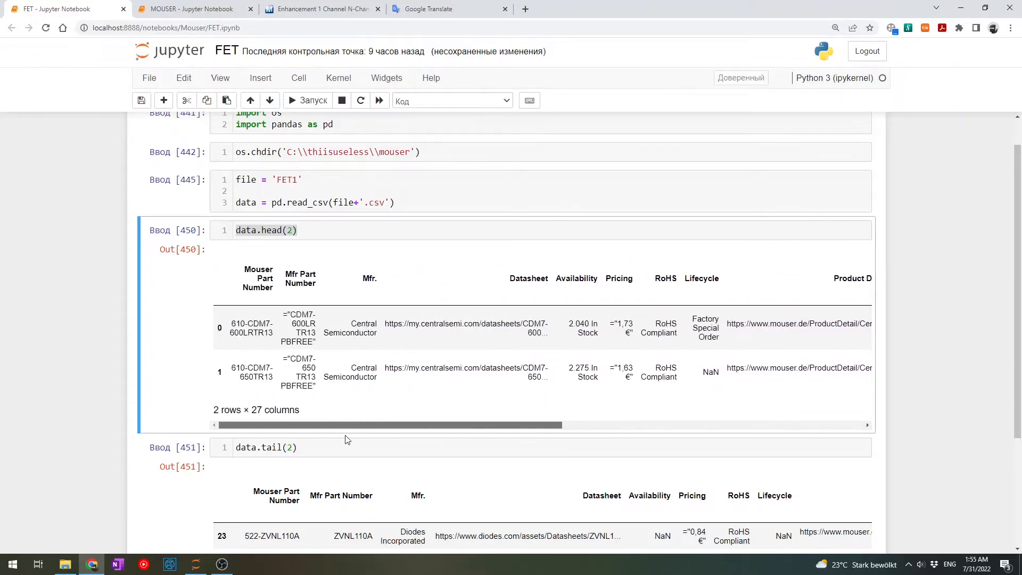
pyautogui.doubleClick(256, 408)
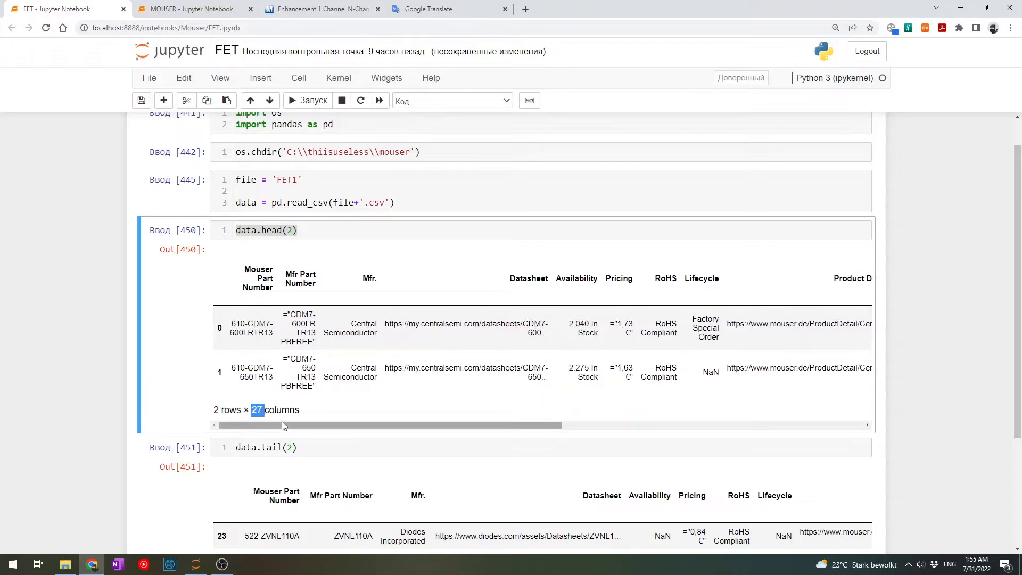
pyautogui.hscroll(3)
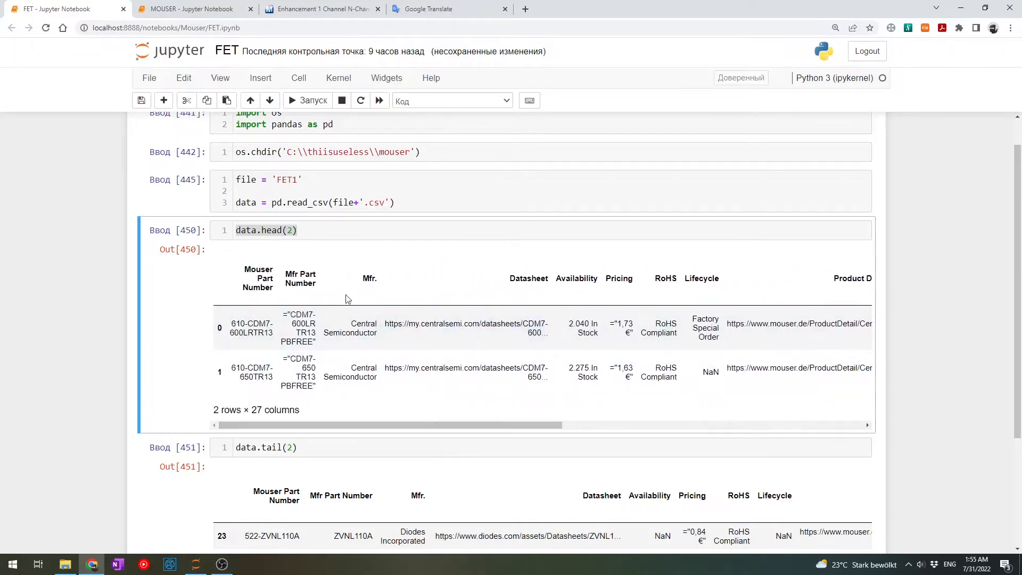
pyautogui.doubleClick(258, 278)
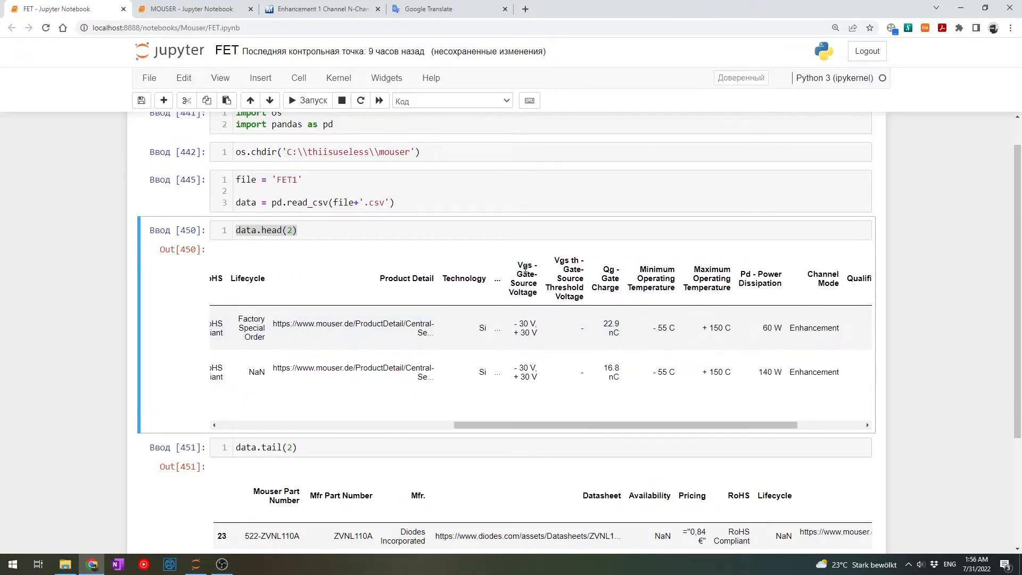
pyautogui.doubleClick(525, 265)
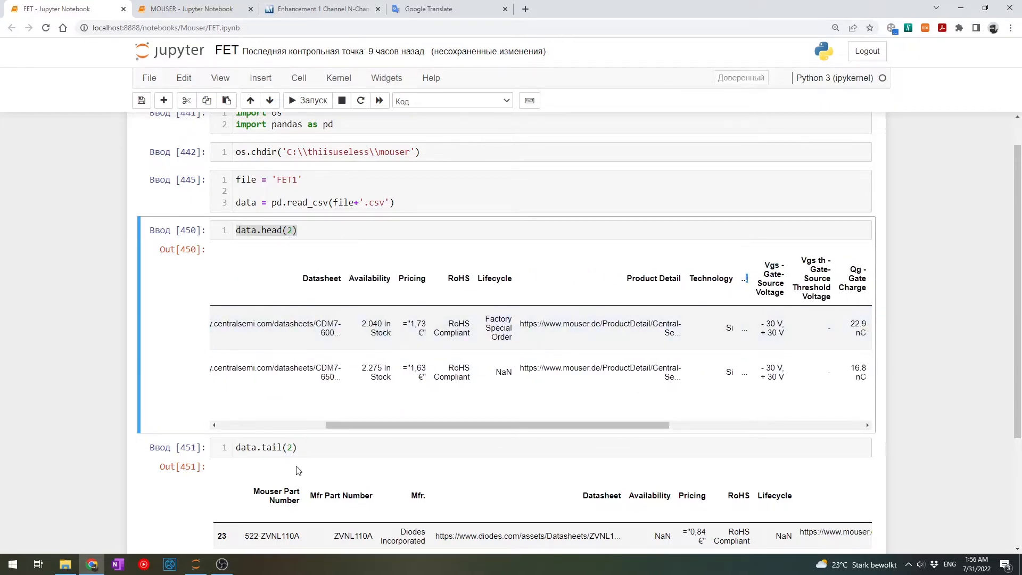
# Change data.tail(2) to data.info() showing all 27 columns, and pick out the Vds column name
pyautogui.click(274, 447)
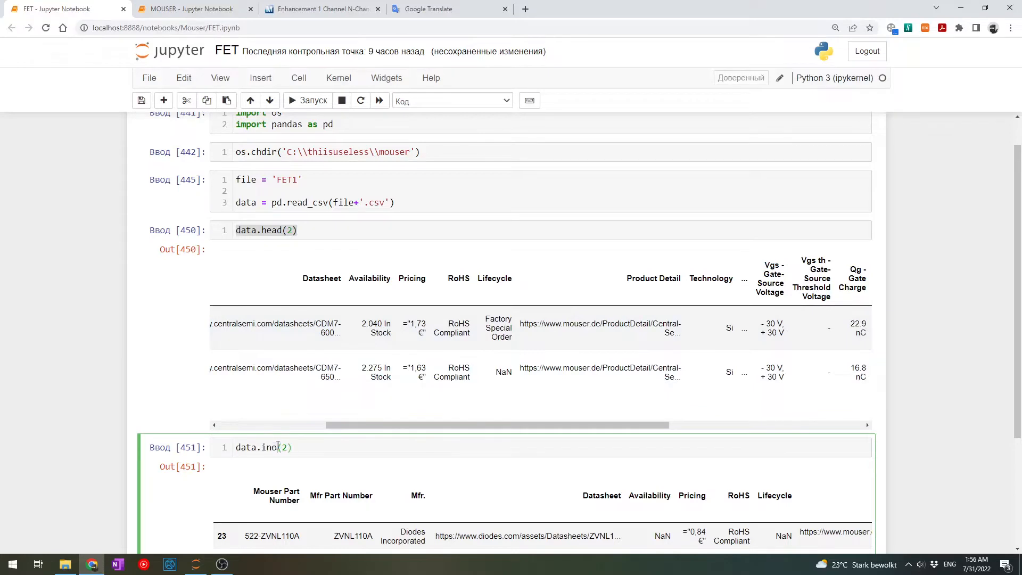
pyautogui.write('f')
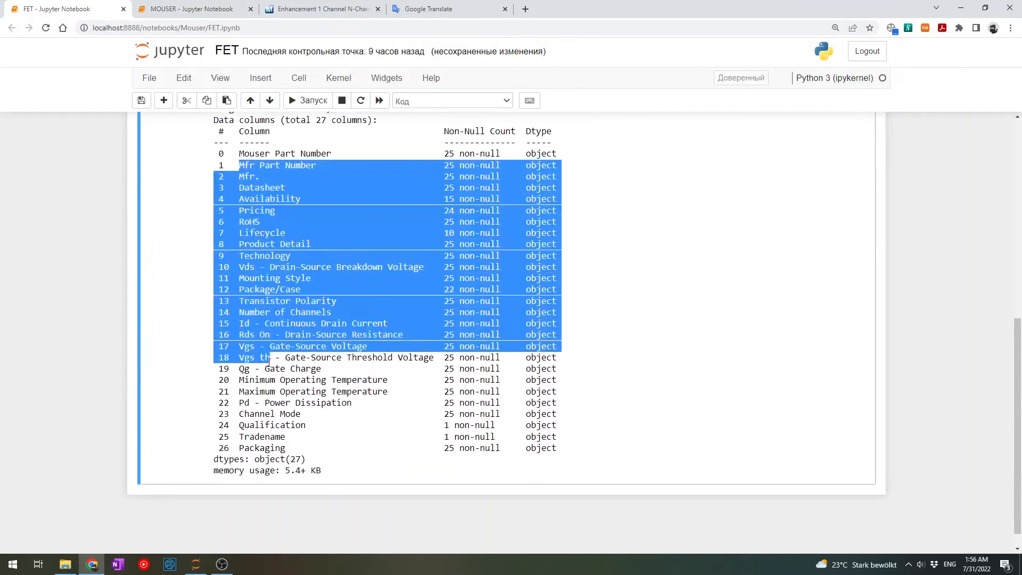
pyautogui.click(329, 472)
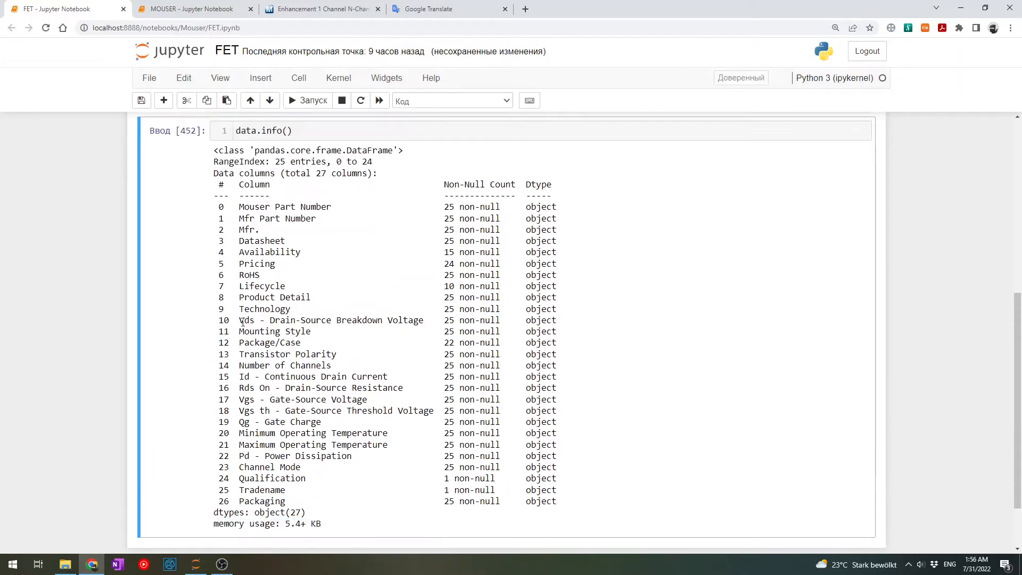
pyautogui.moveTo(292, 320); pyautogui.dragTo(397, 320)
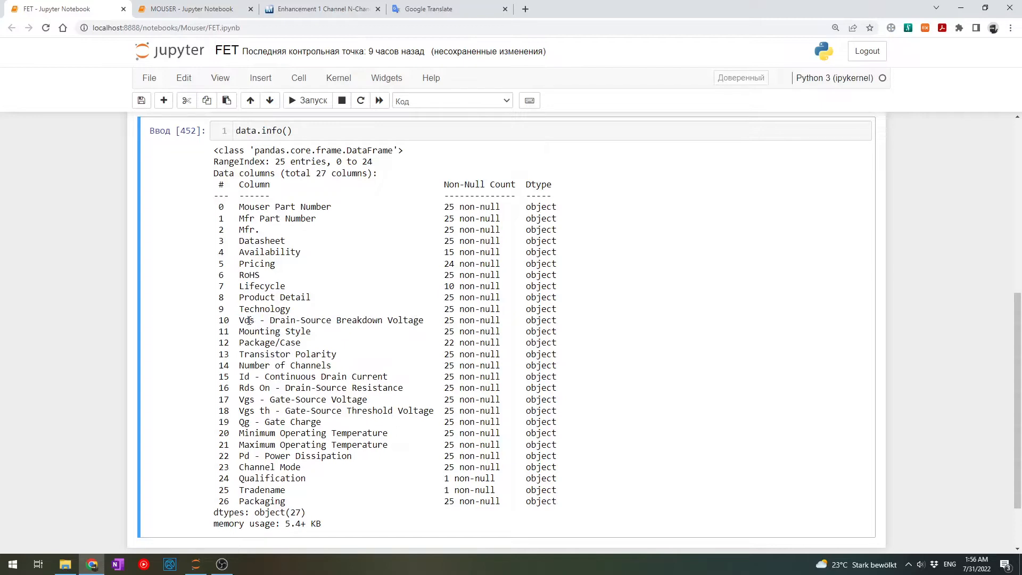
pyautogui.doubleClick(247, 320)
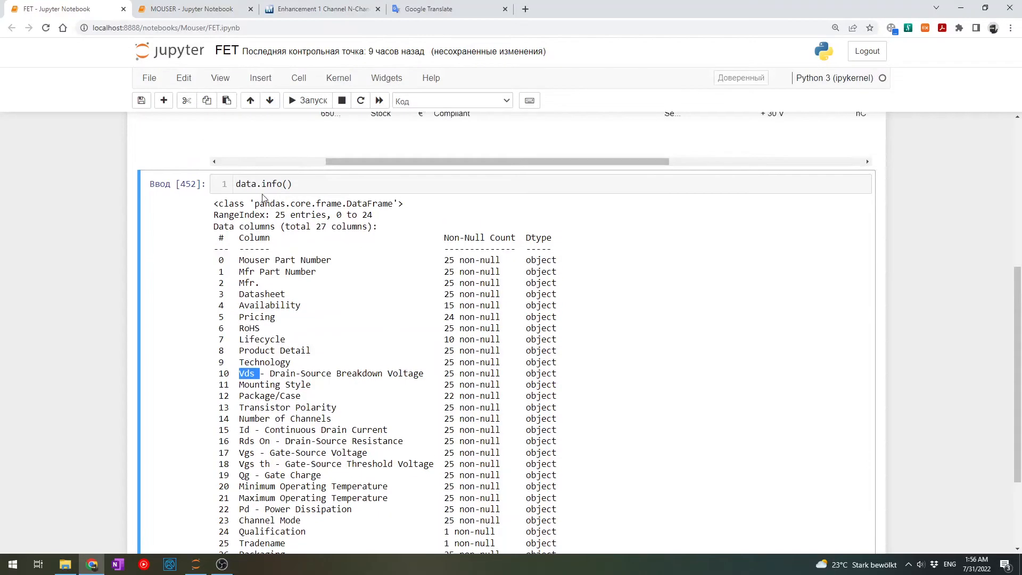
pyautogui.moveTo(263, 184)
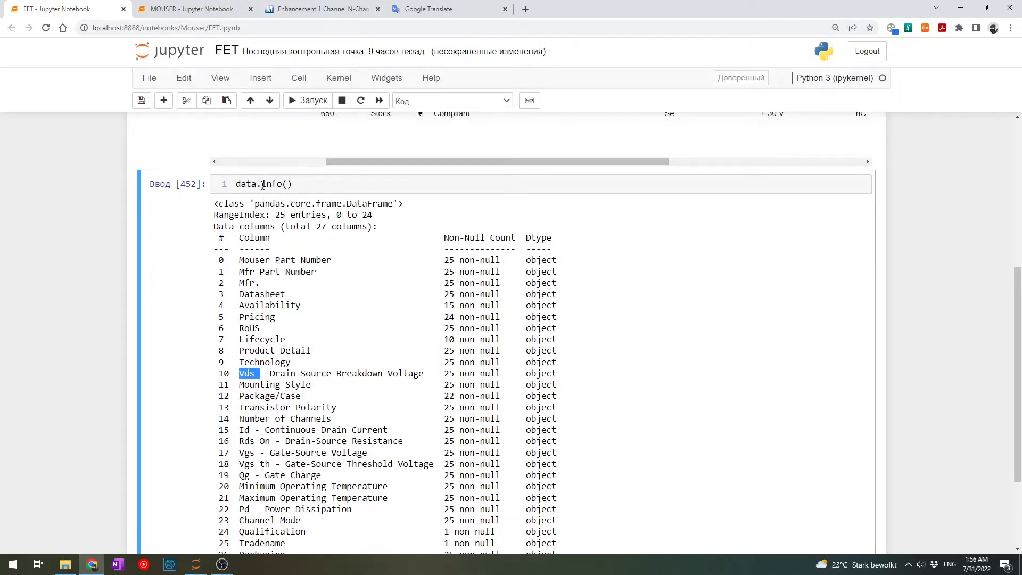
pyautogui.scroll(-3)
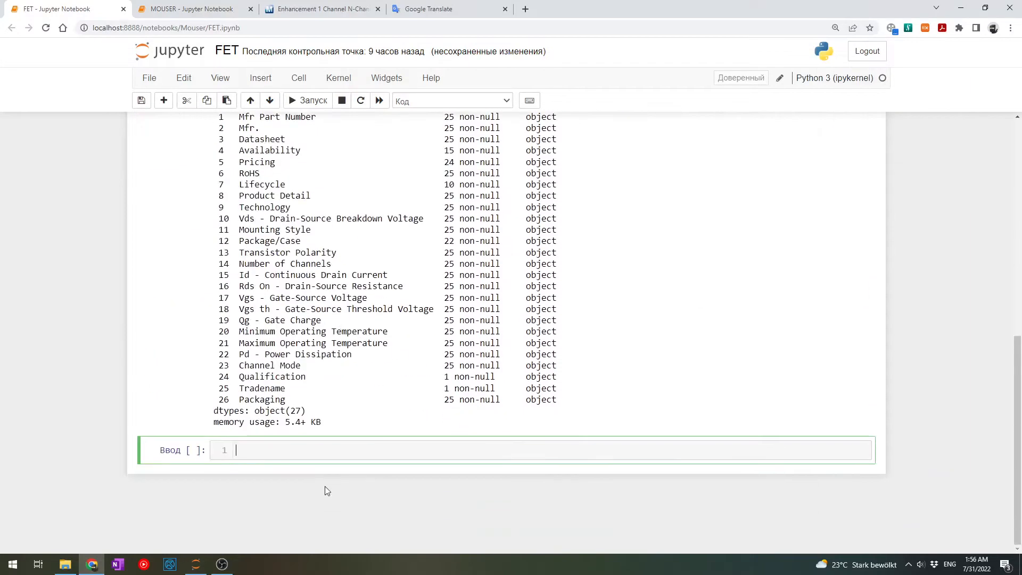
# Start data.rename(columns={...}) mapping 'Vds - Drain-Source Breakdown Voltage' to 'Vds'
pyautogui.write('data.re')
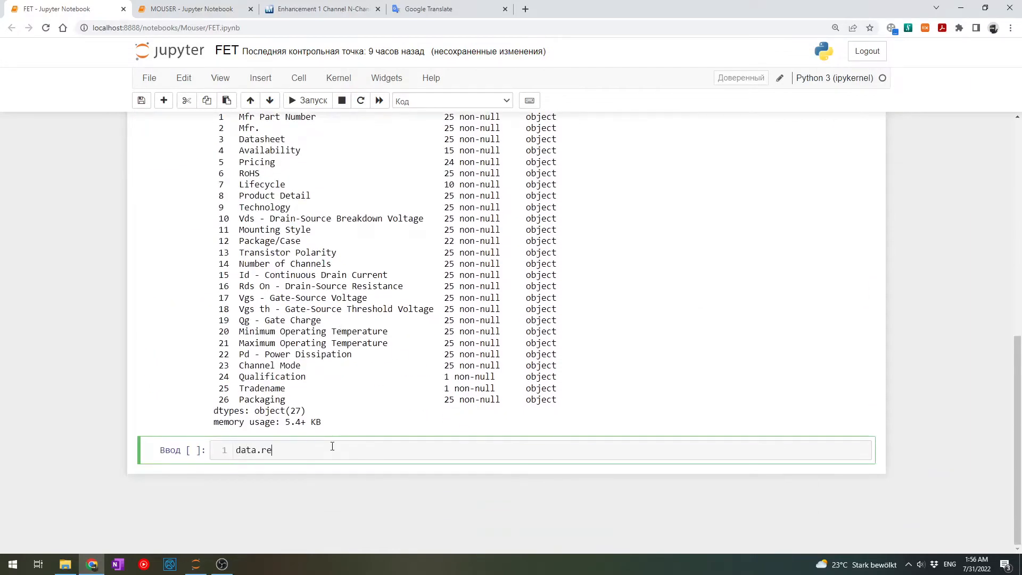
pyautogui.write('name()')
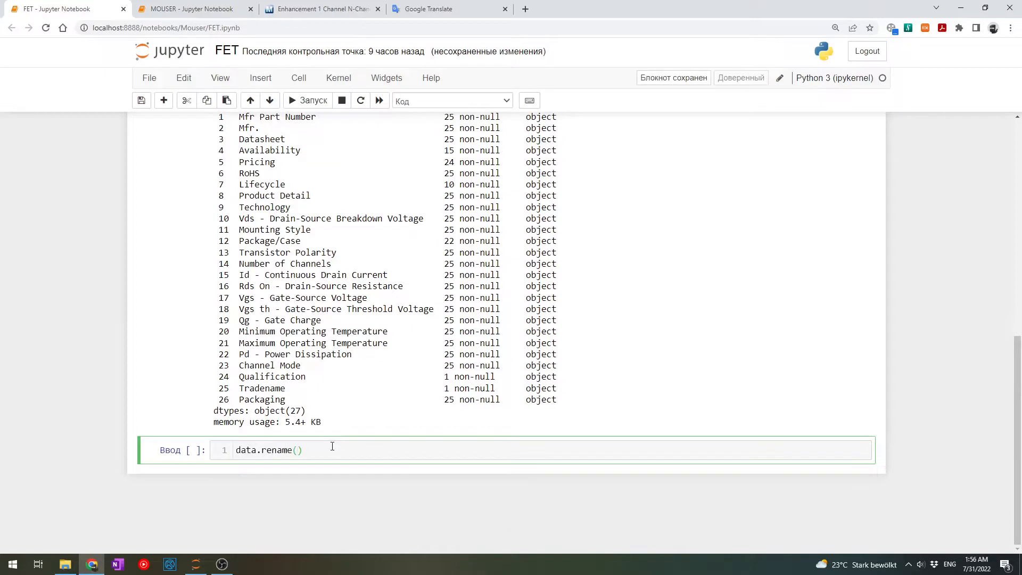
pyautogui.write('colu')
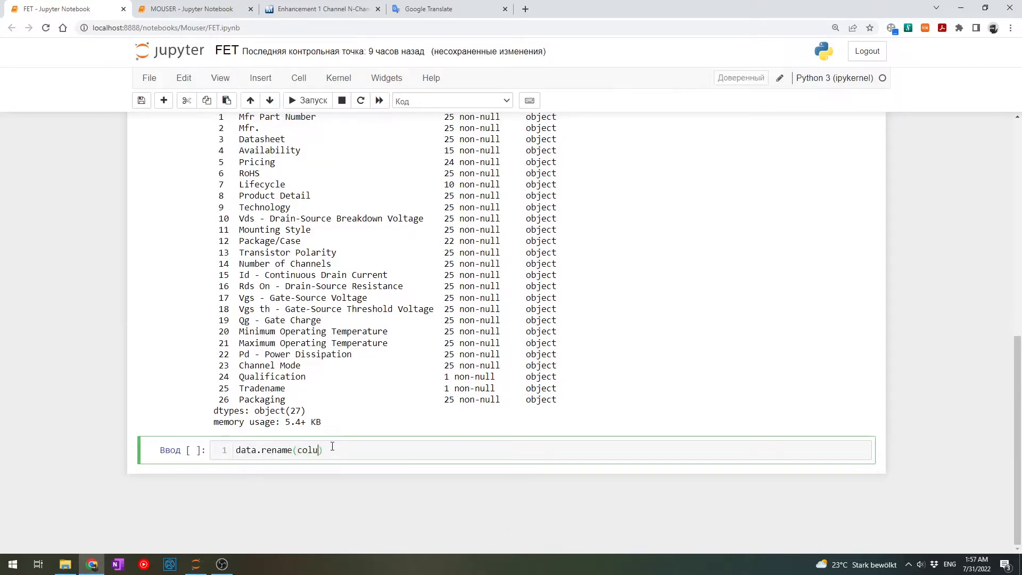
pyautogui.write('mns=')
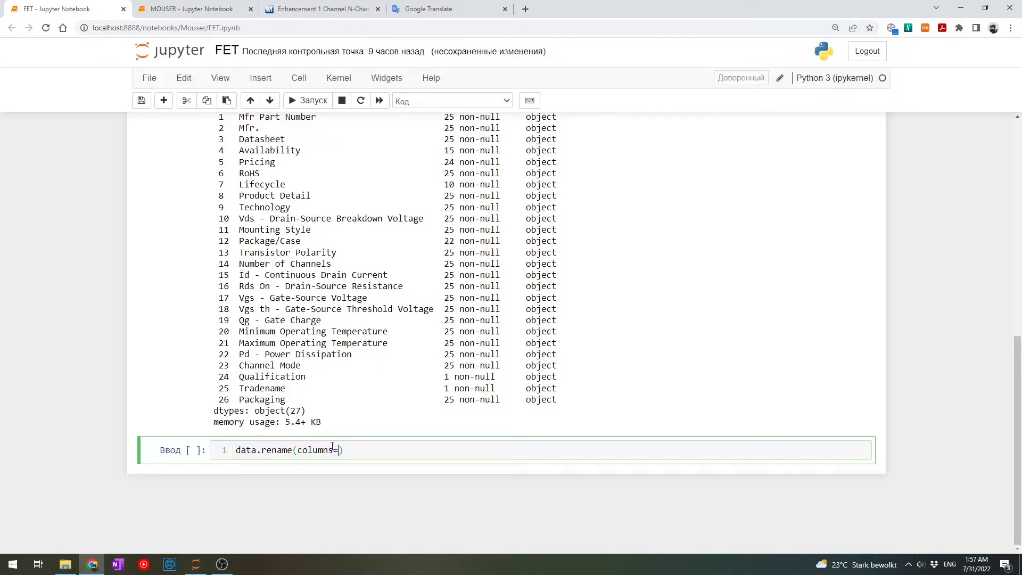
pyautogui.write('{}')
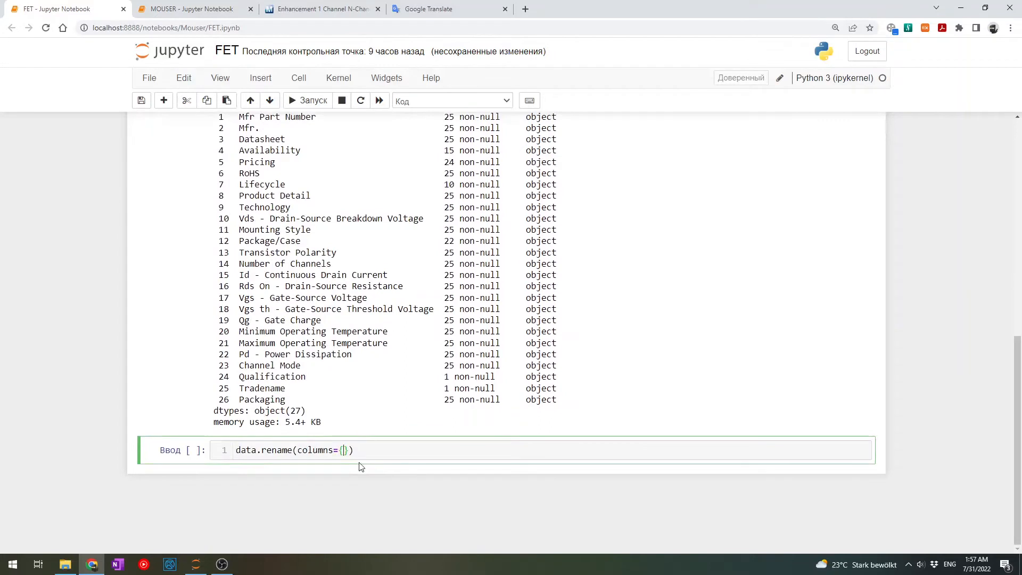
pyautogui.write("''")
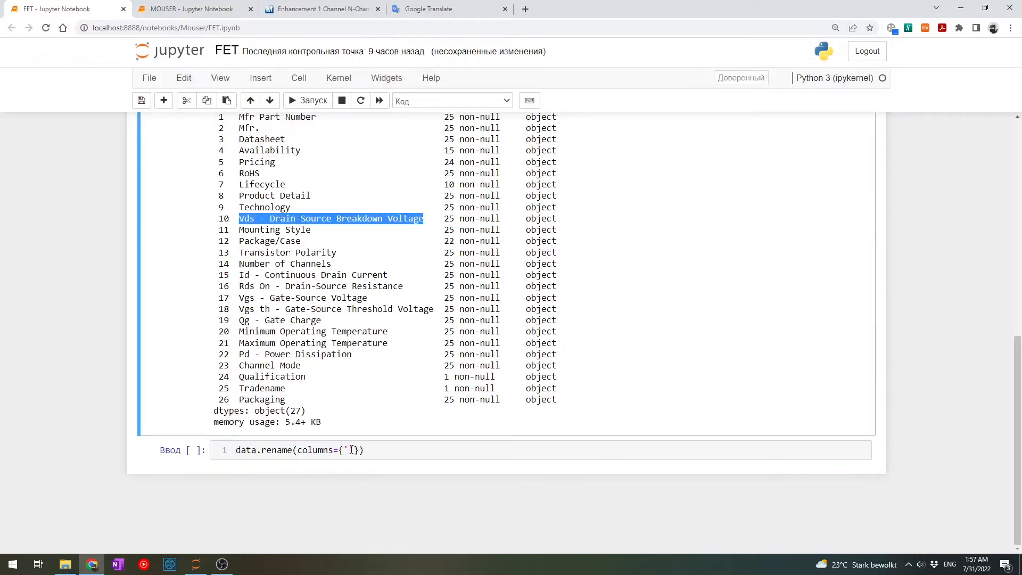
pyautogui.write("Vds - Drain-Source Breakdown Voltage'")
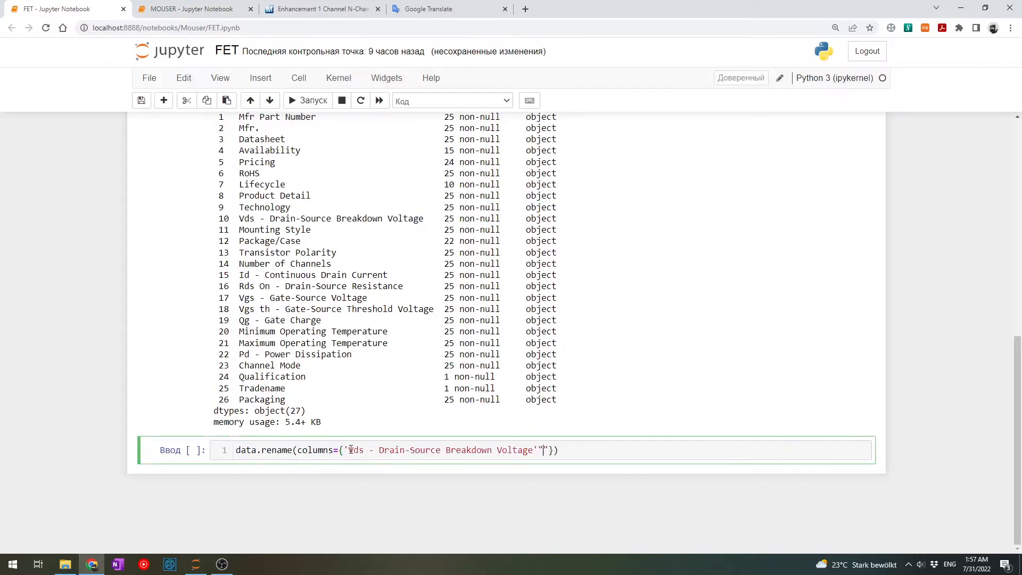
pyautogui.write(":'V")
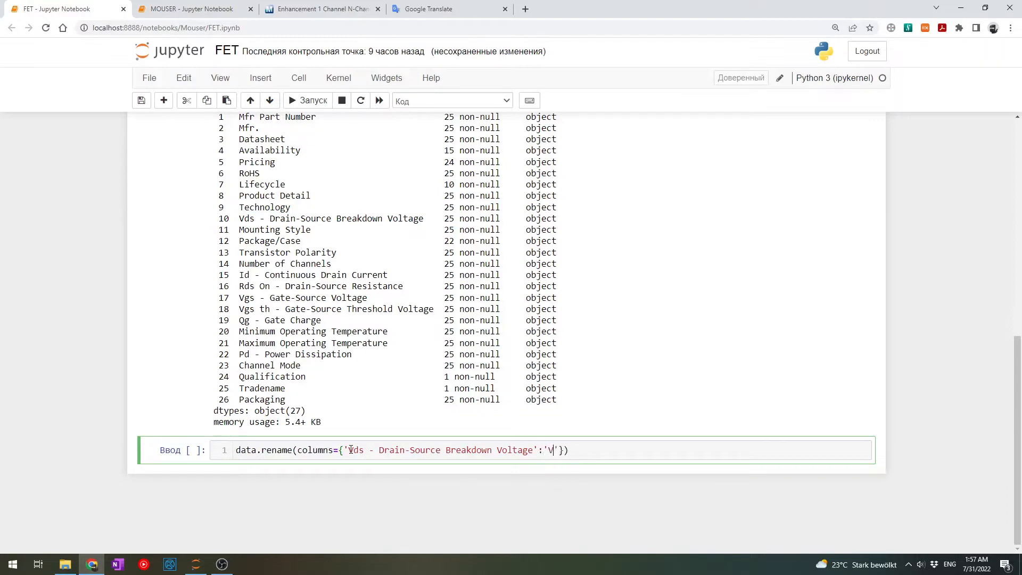
pyautogui.write("ds','':")
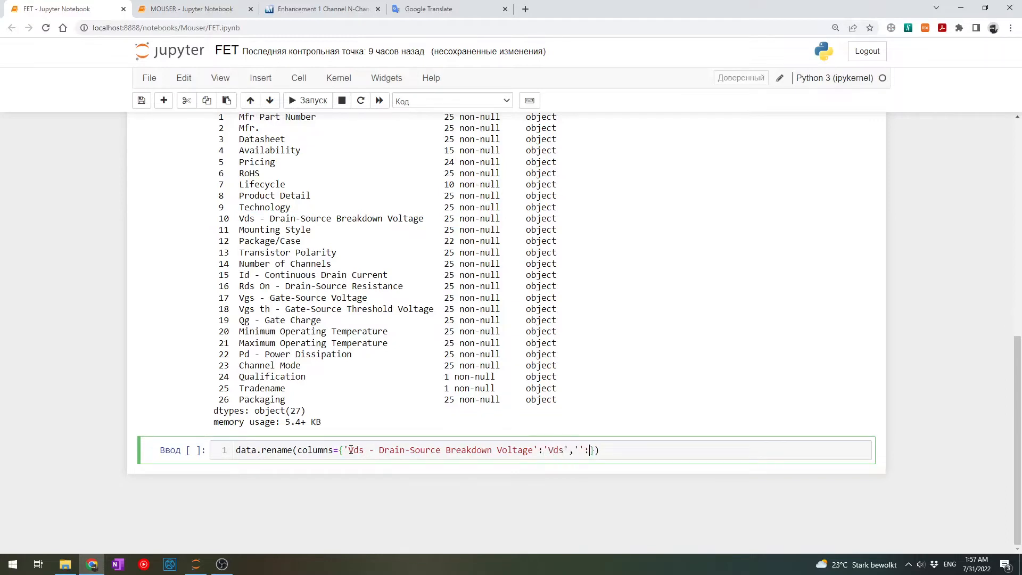
# Add mappings Rds On resistance to 'RdsOn', continuous drain current to 'Id' and Pricing to 'Price'
pyautogui.write('RdsOn')
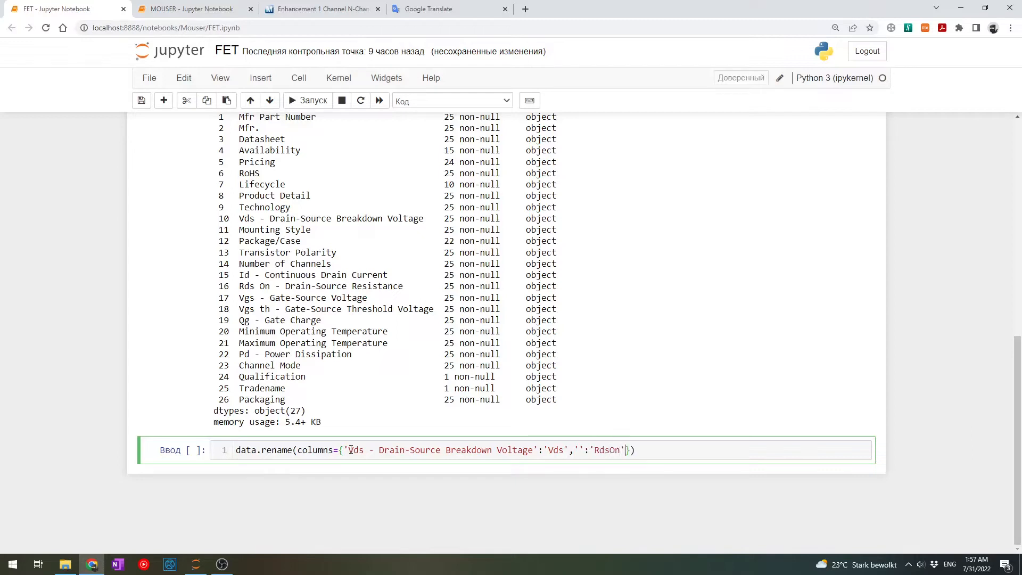
pyautogui.write(",'']")
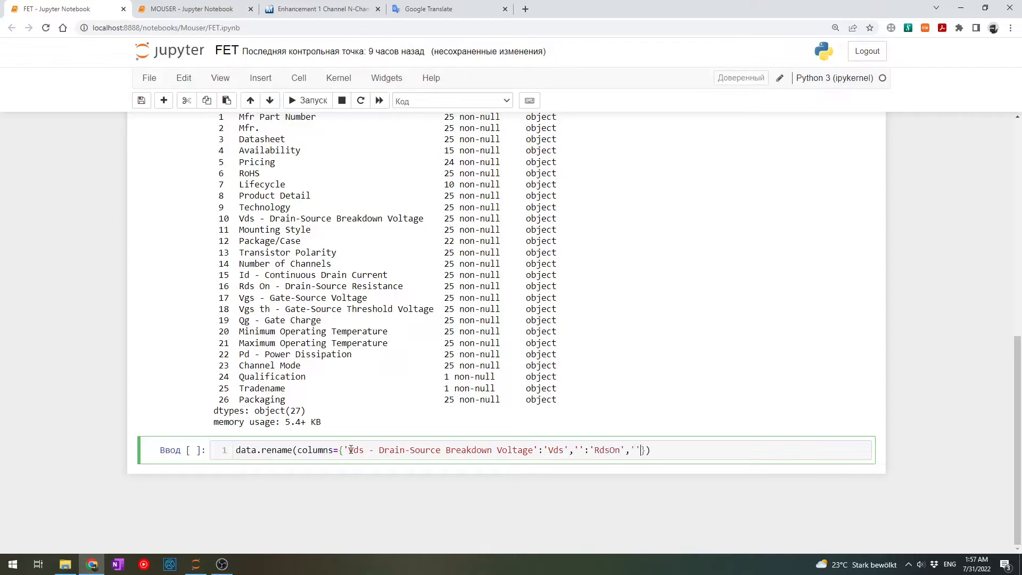
pyautogui.write("Id',")
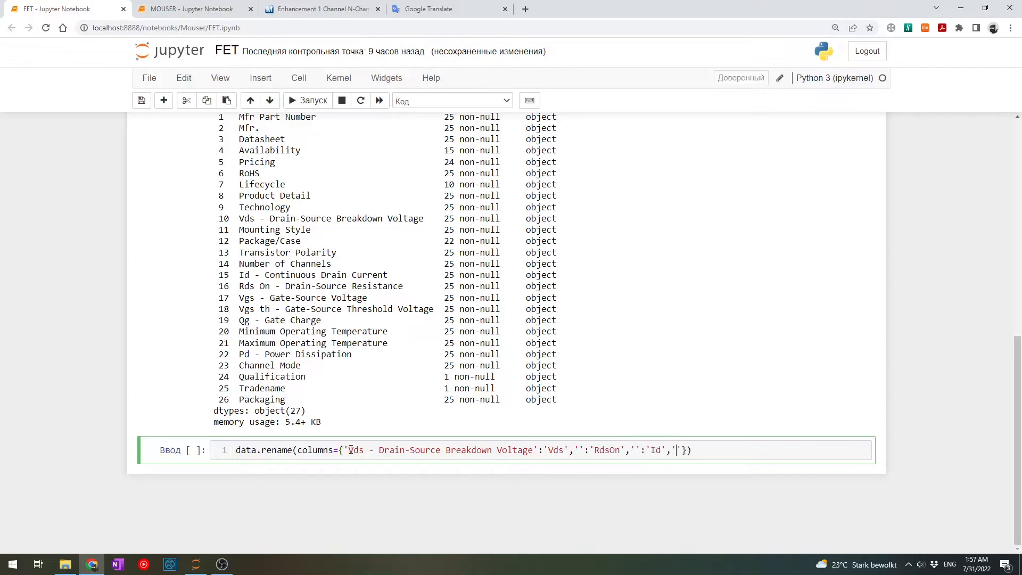
pyautogui.write("''")
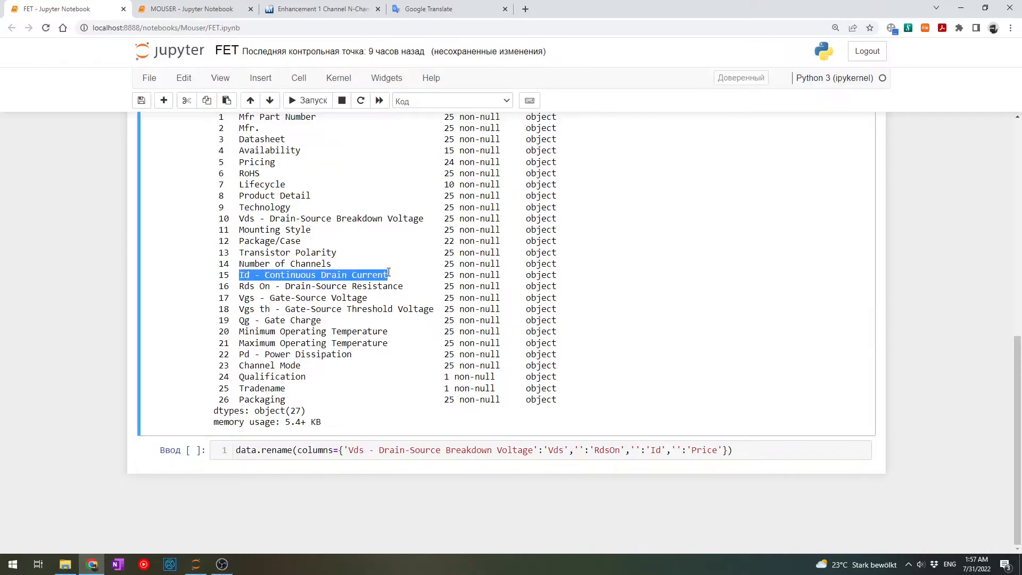
pyautogui.write('Id - Continuous Drain Current')
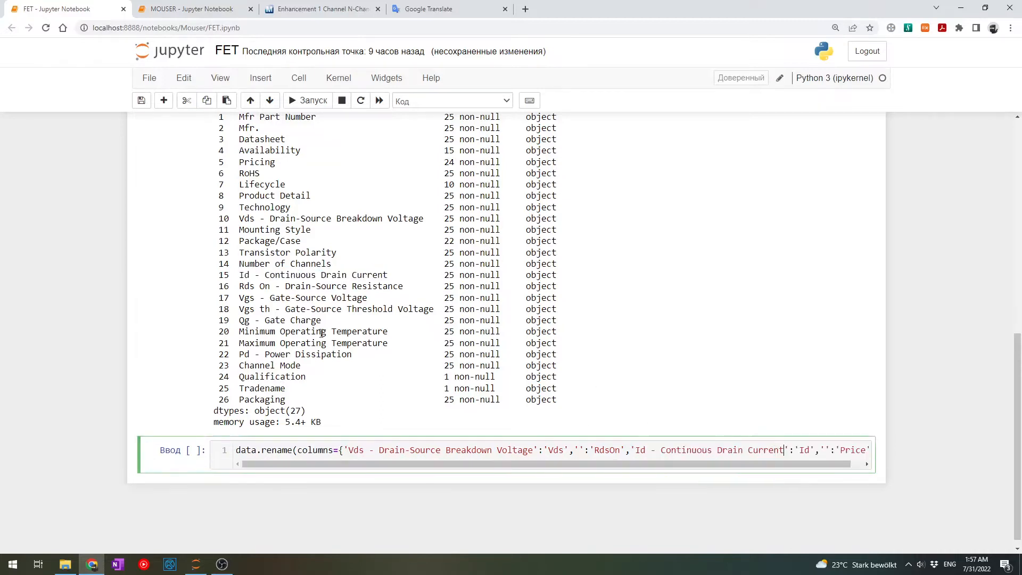
pyautogui.doubleClick(246, 285)
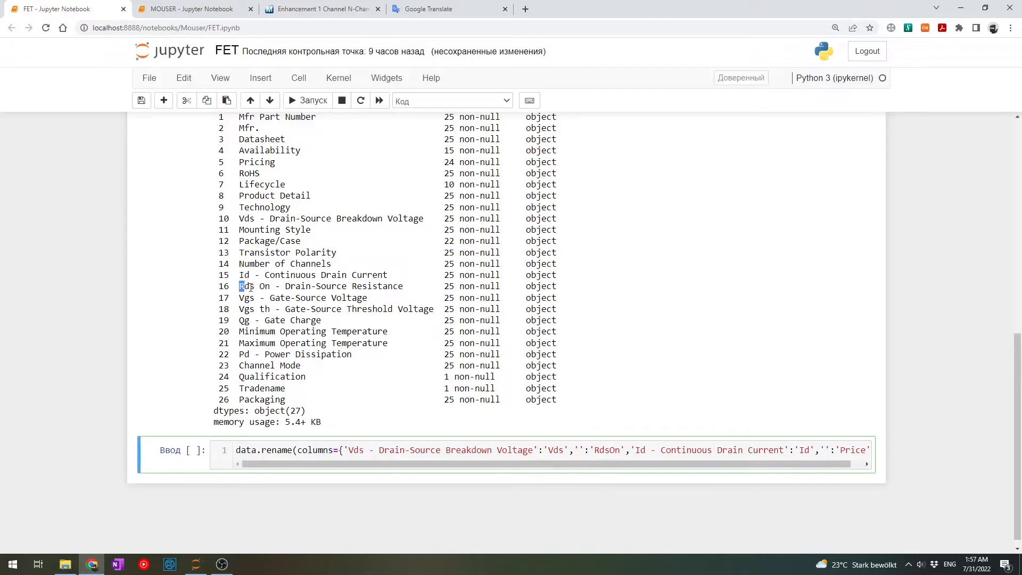
pyautogui.doubleClick(320, 286)
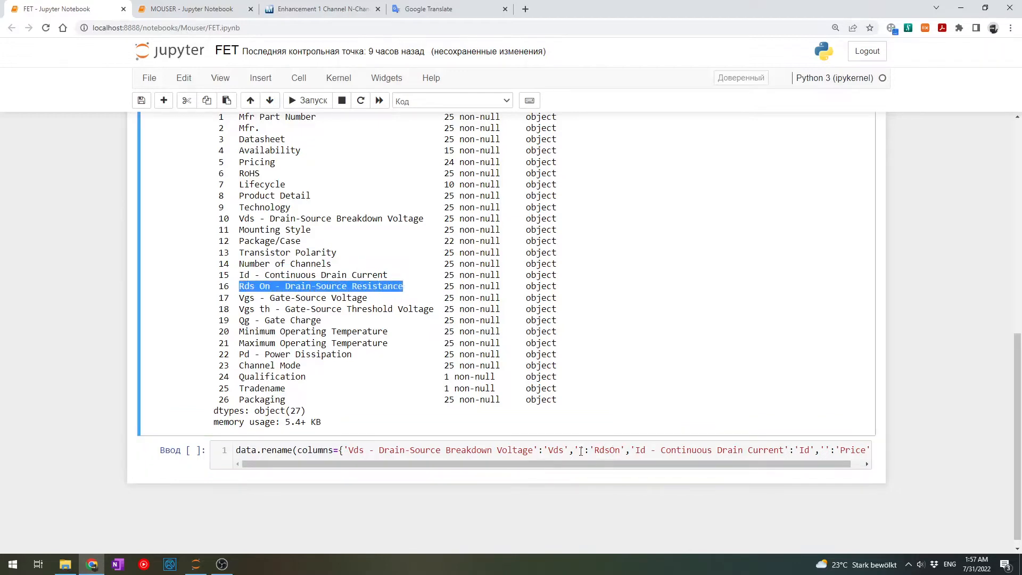
pyautogui.write('Rds On - Drain-Source Resistance')
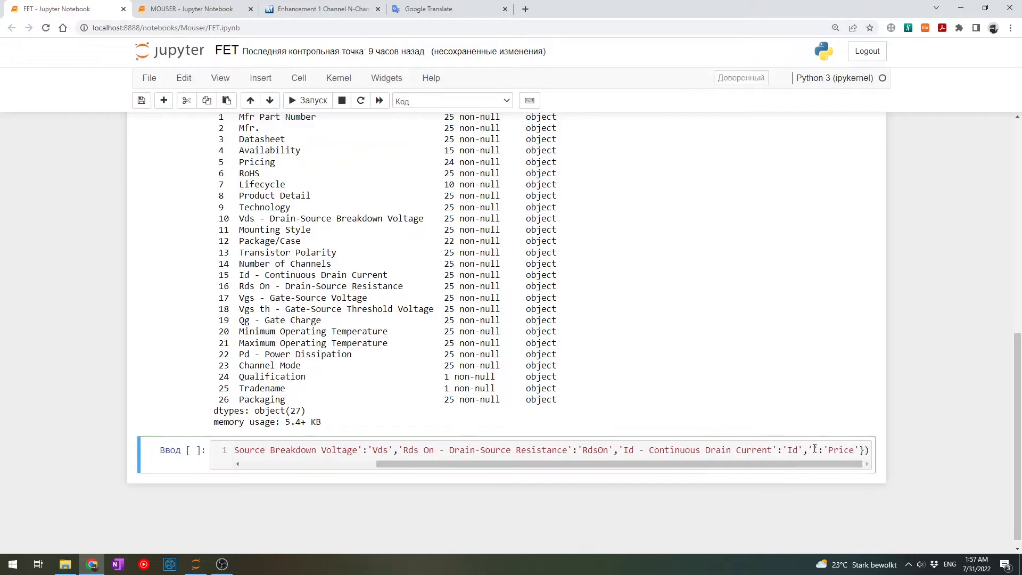
pyautogui.write('Pricing')
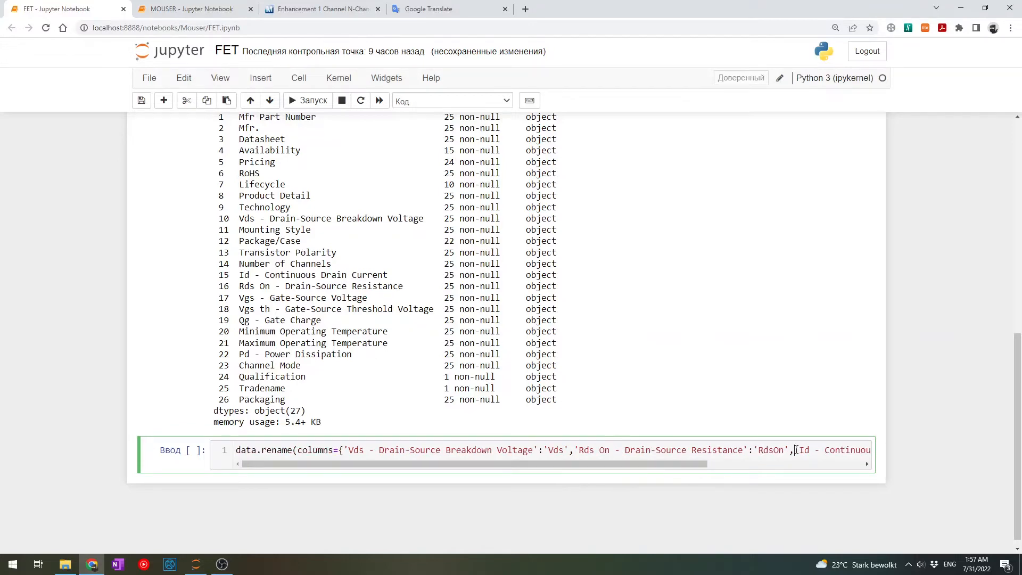
pyautogui.write("'Id - Continuous Drain Current':'Id','Pricing':'Price'})")
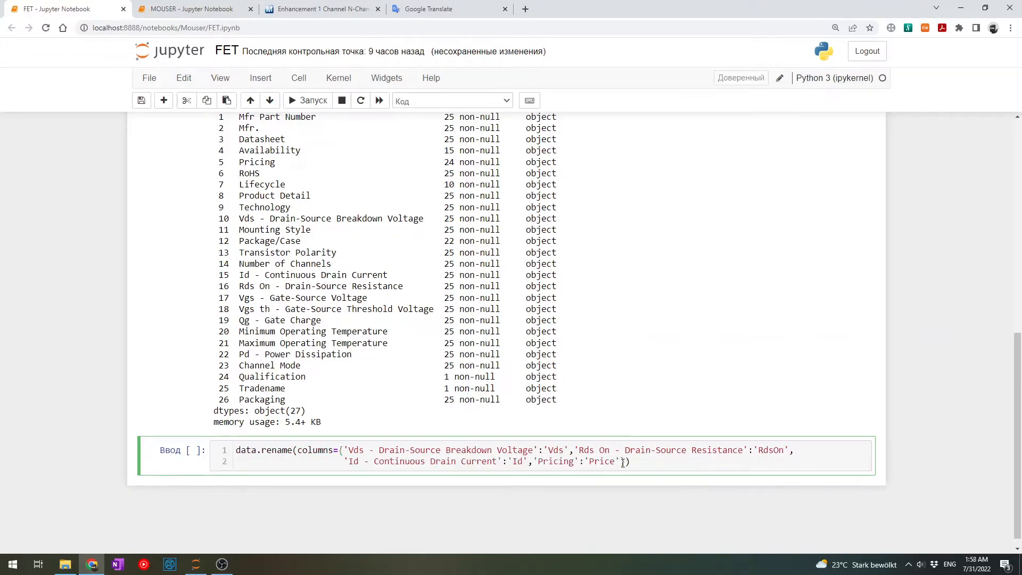
# Continue the mapping with 'Mfr Part Number' to 'Part' and the vendor column to 'Vendor'
pyautogui.write(',')
pyautogui.press('enter')
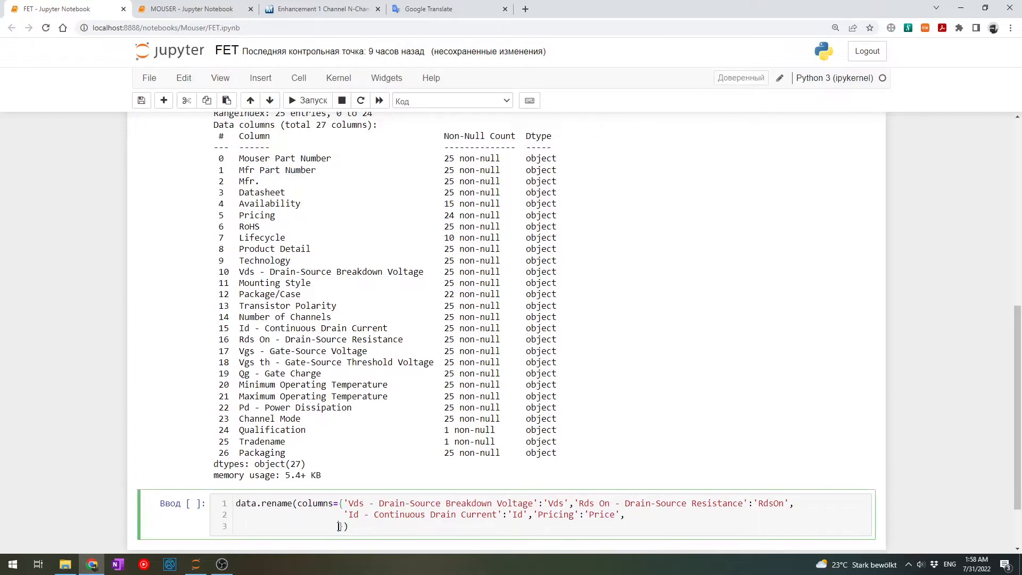
pyautogui.write("'Mfr Part Number':")
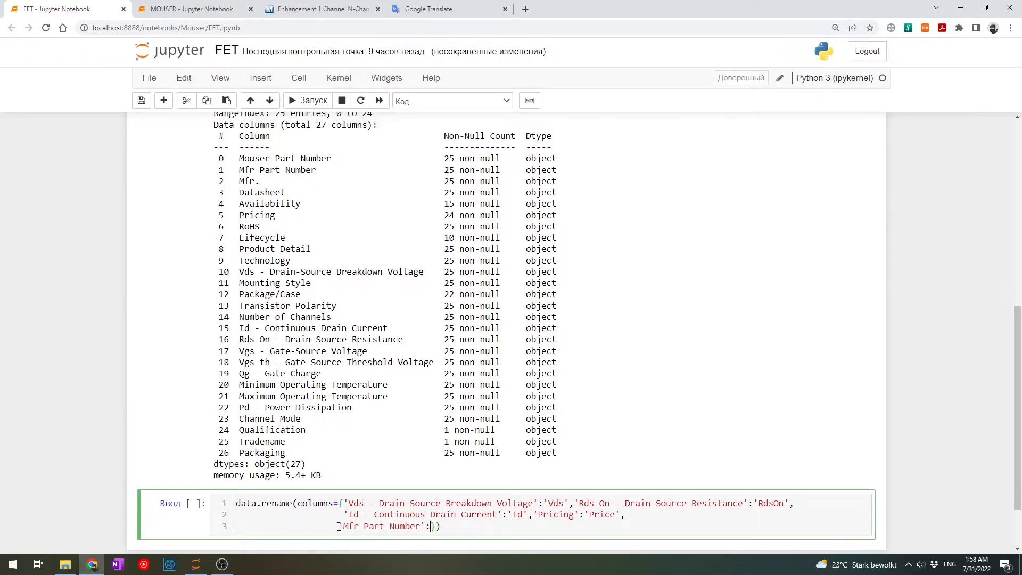
pyautogui.write("'Part','")
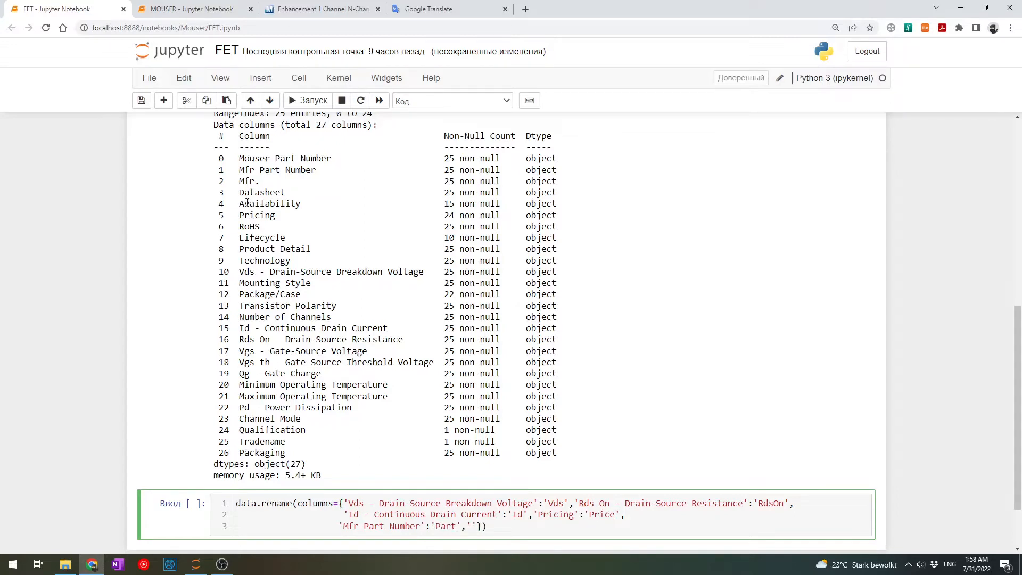
pyautogui.doubleClick(245, 181)
pyautogui.write("Mfr.':'Vendor")
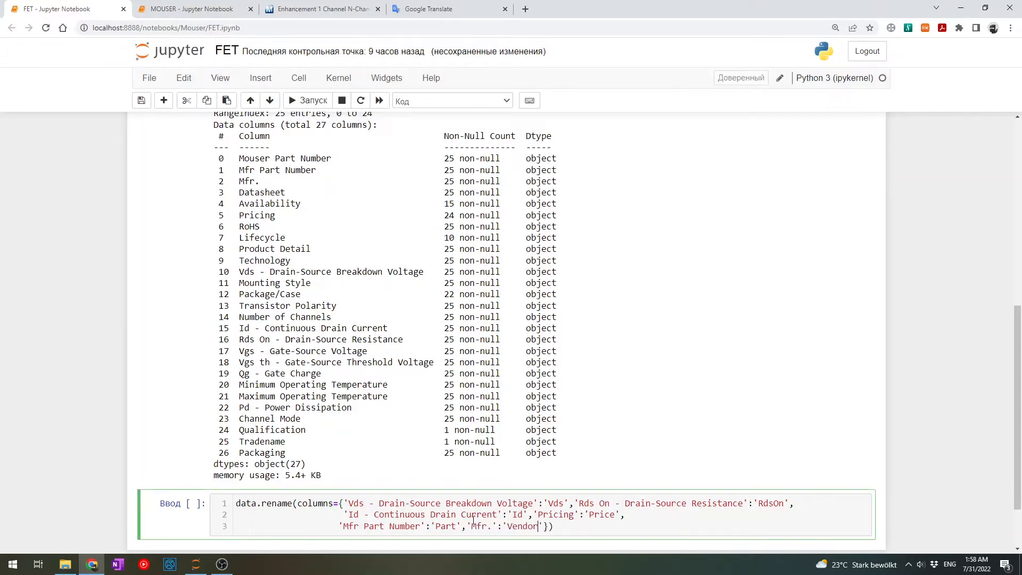
# Run the rename assigned back to data and preview data.head() with Part, Vendor and Price headings
pyautogui.click(292, 100)
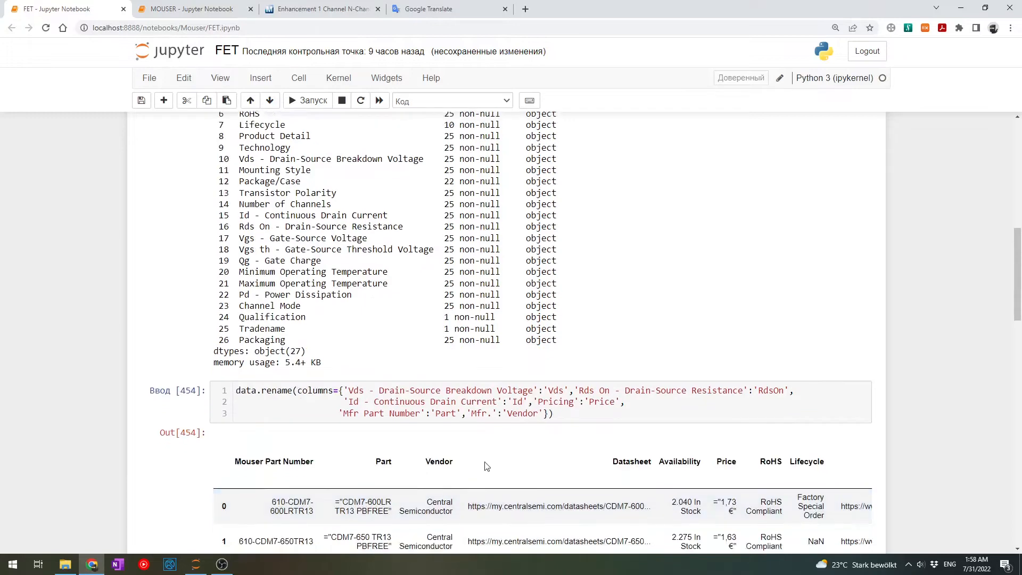
pyautogui.scroll(-3)
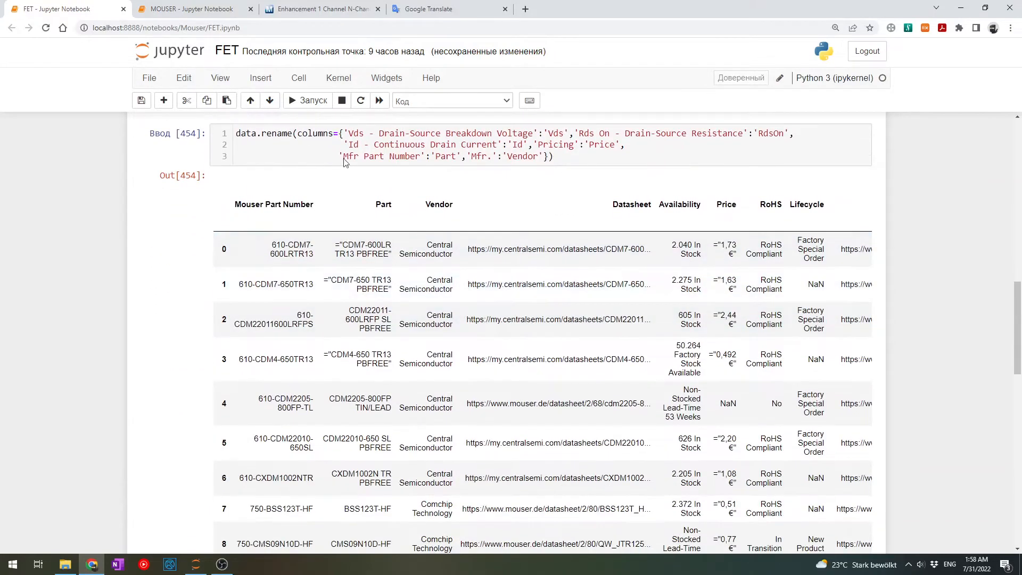
pyautogui.scroll(-3)
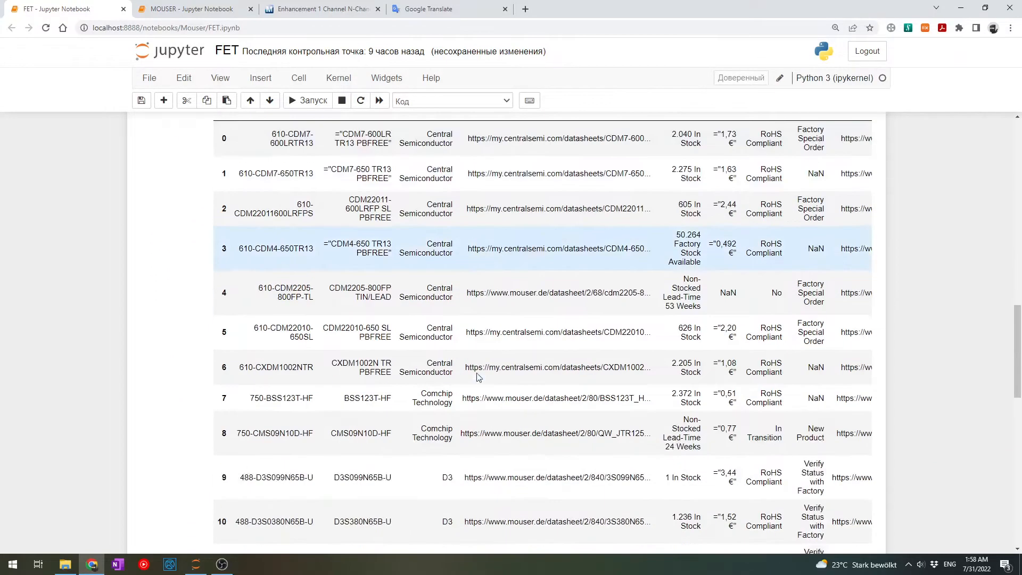
pyautogui.scroll(-3)
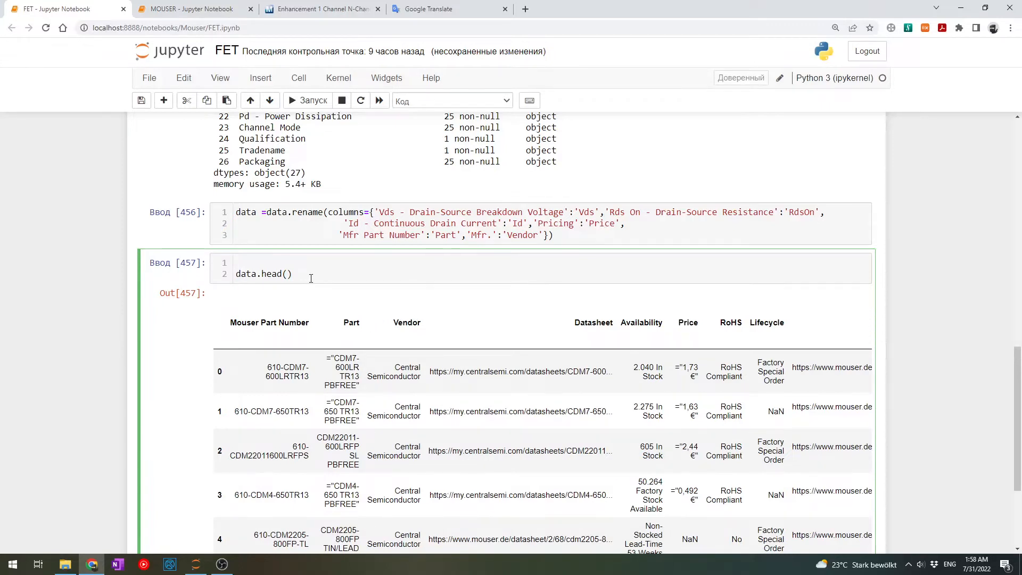
# Define needed_cols = ['Vendor','Part','Price','Vds','Id','RdsOn']
pyautogui.write('columns_')
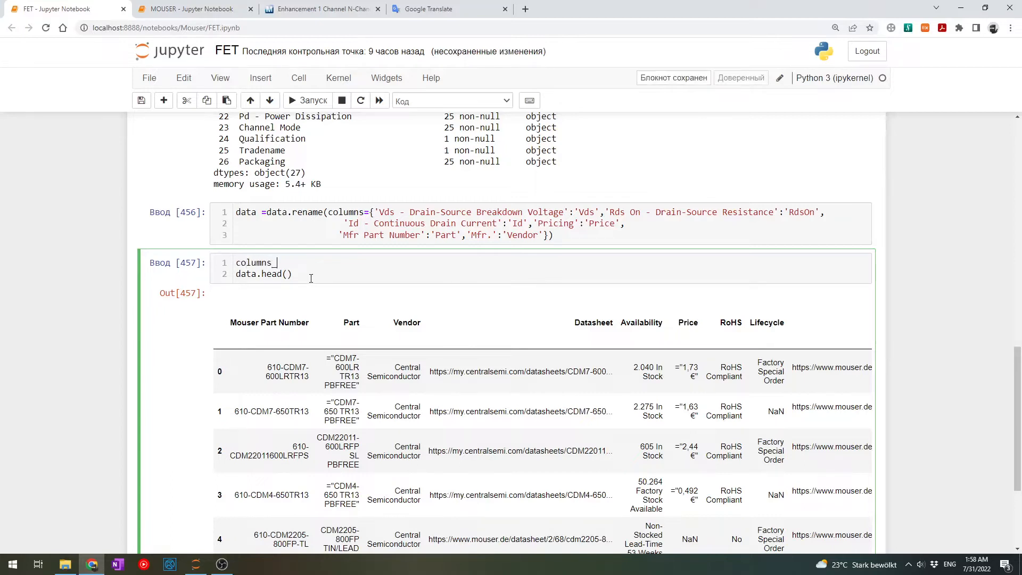
pyautogui.write('needed_co')
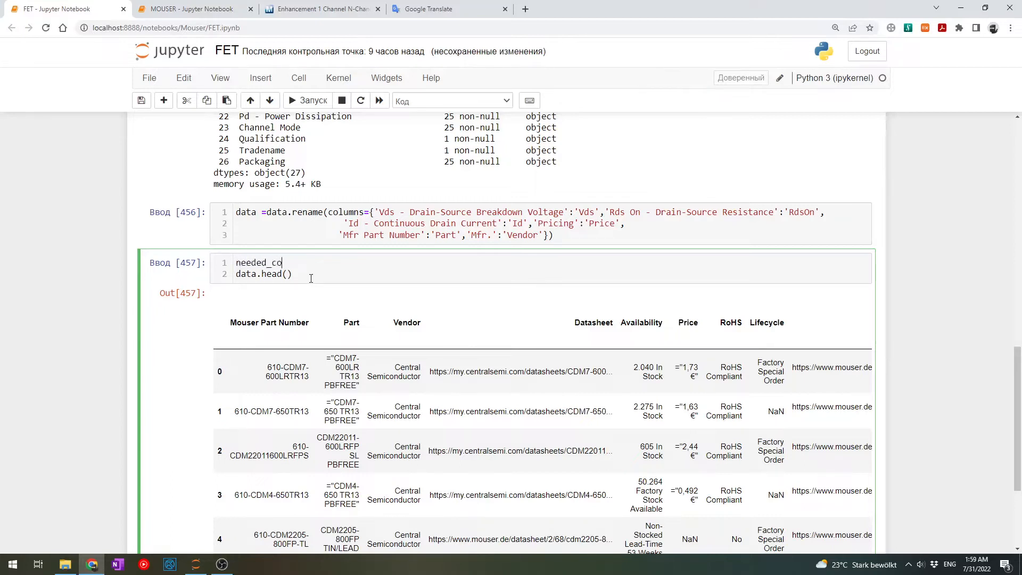
pyautogui.write('ls = []')
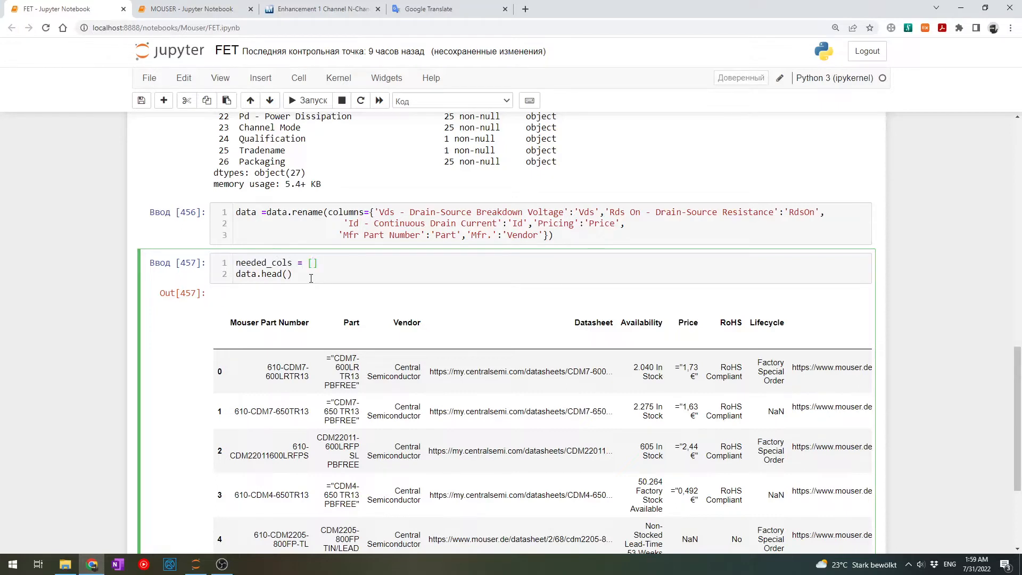
pyautogui.write("'Vendor','Part','P")
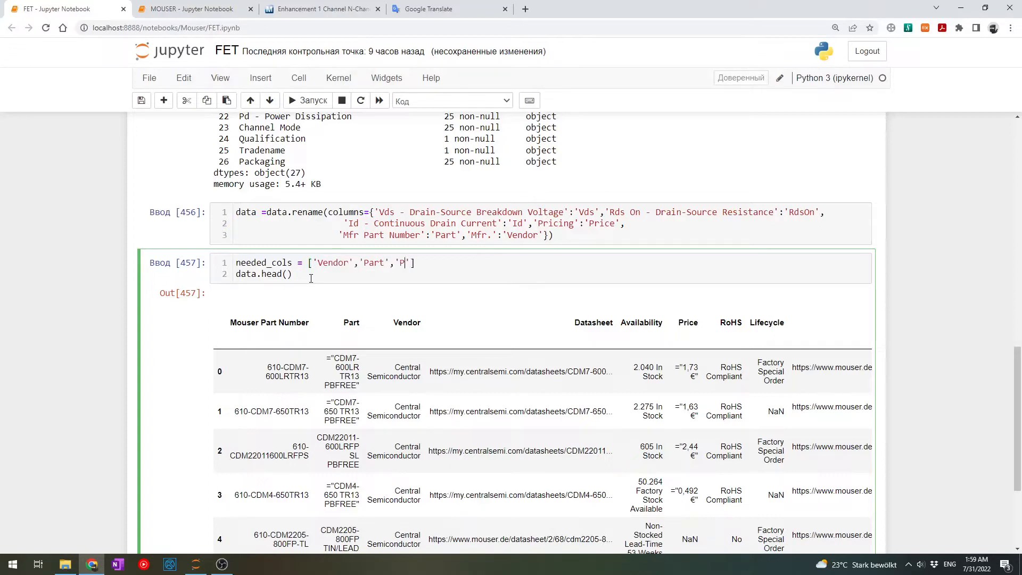
pyautogui.write("rice','Vds")
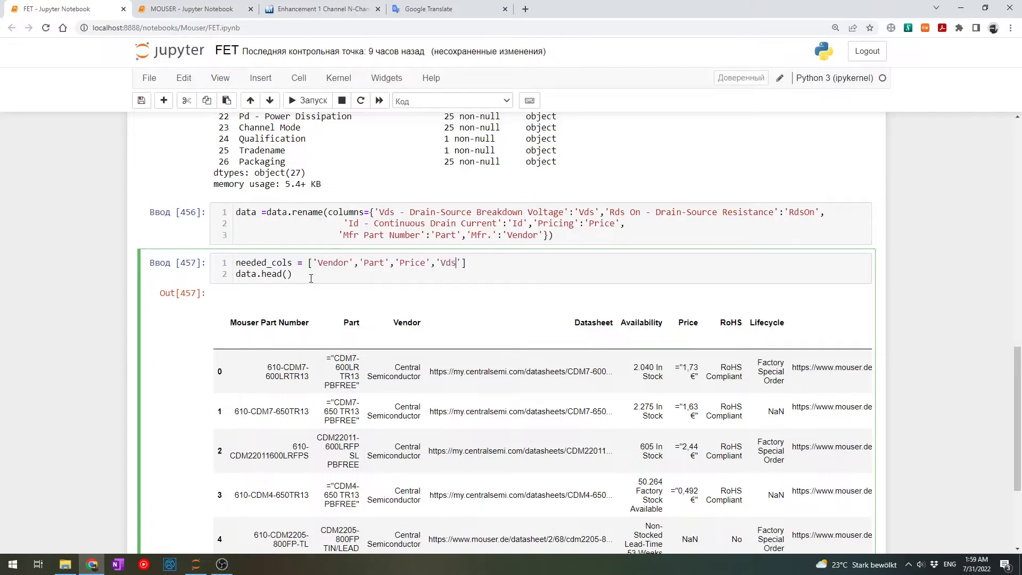
pyautogui.write(",'Id'")
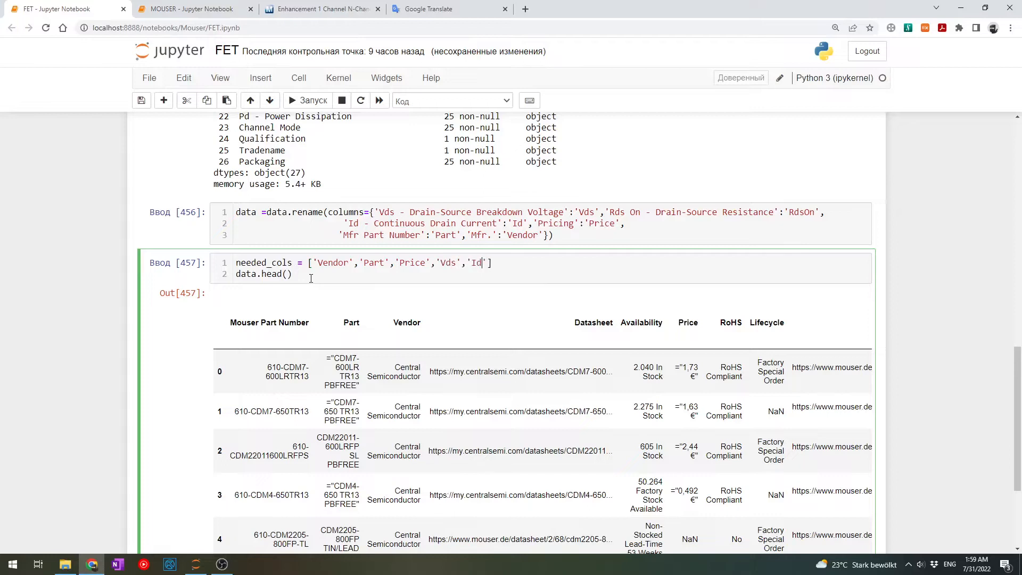
pyautogui.write(",'RdsO'")
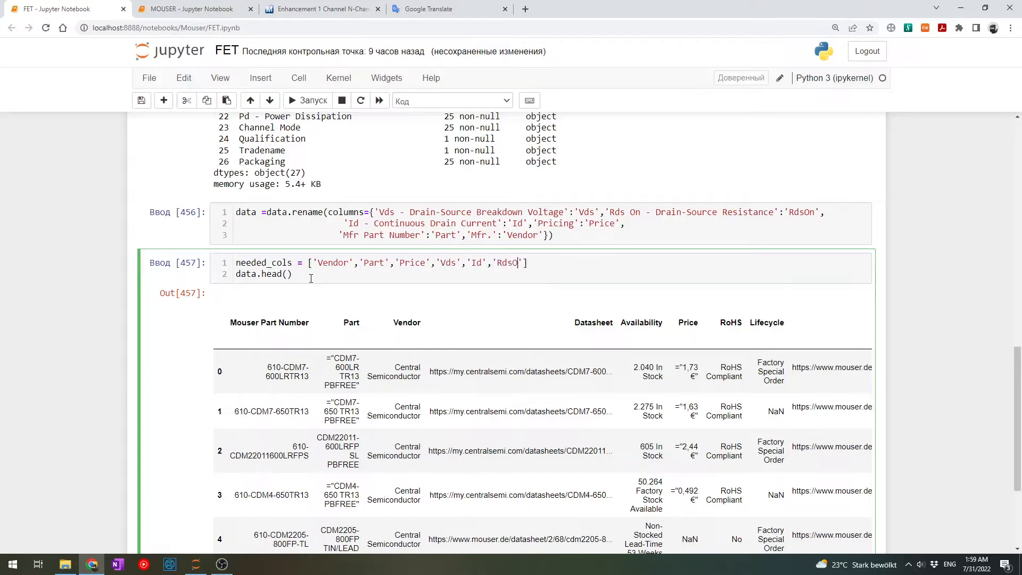
pyautogui.write('n')
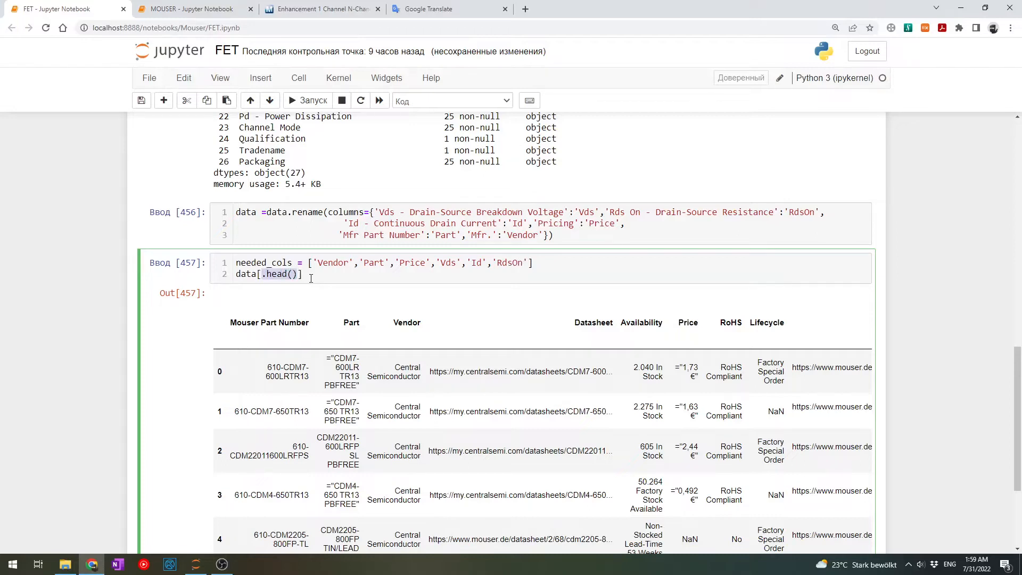
# Run data[needed_cols] to check the subset table, then leave an empty cell below
pyautogui.write('needed_cols')
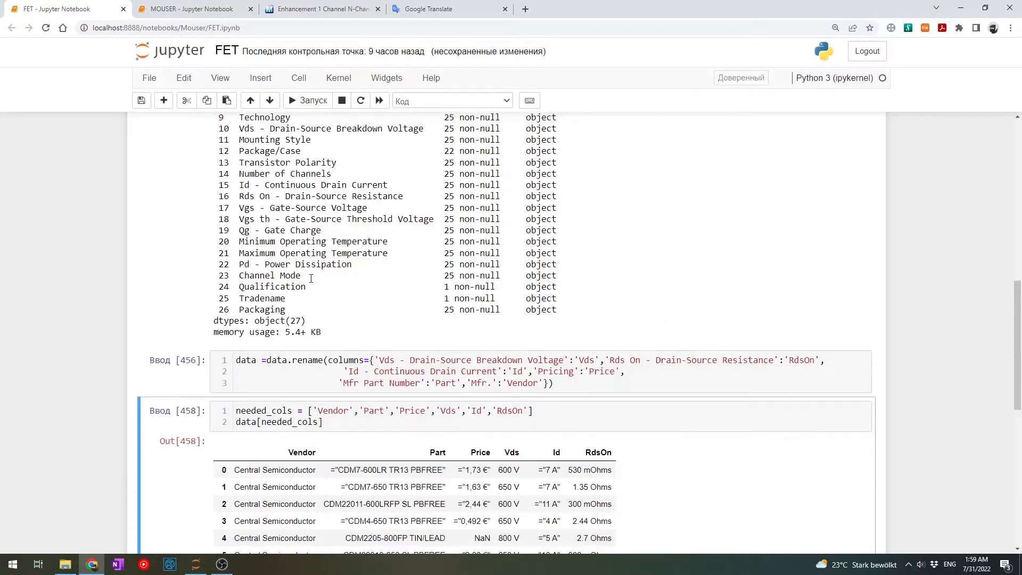
pyautogui.scroll(-3)
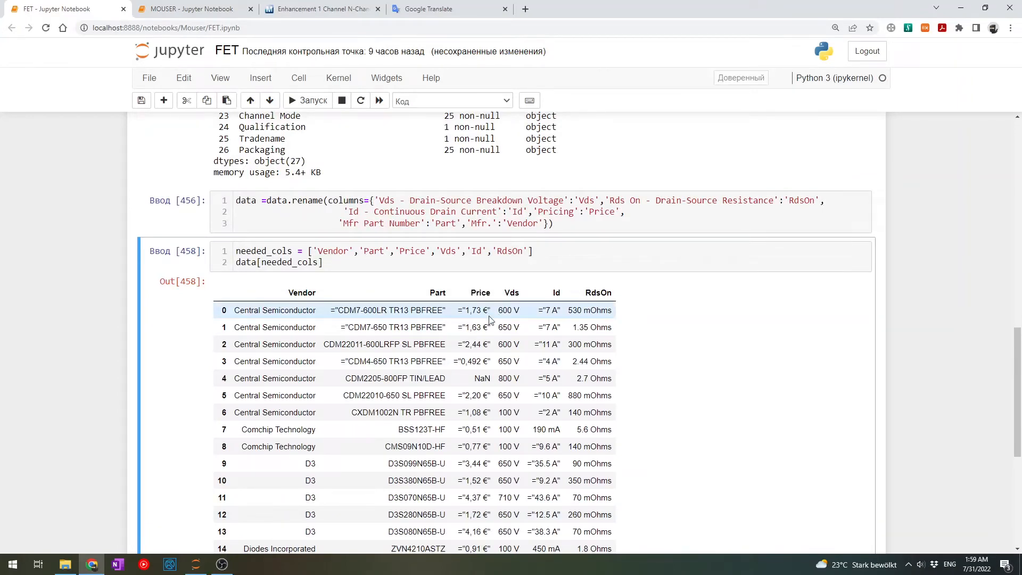
pyautogui.scroll(-3)
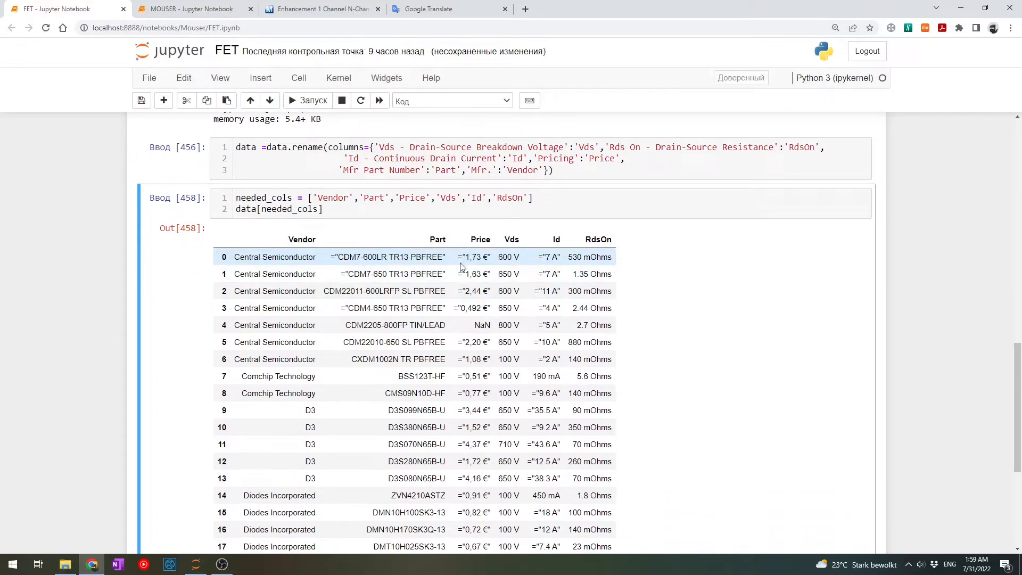
pyautogui.doubleClick(473, 256)
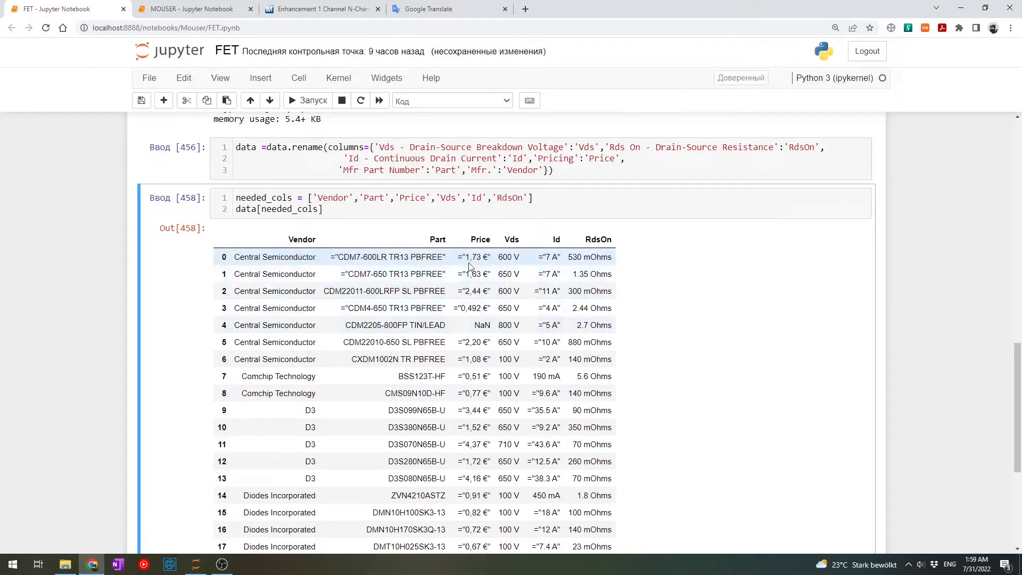
pyautogui.scroll(-3)
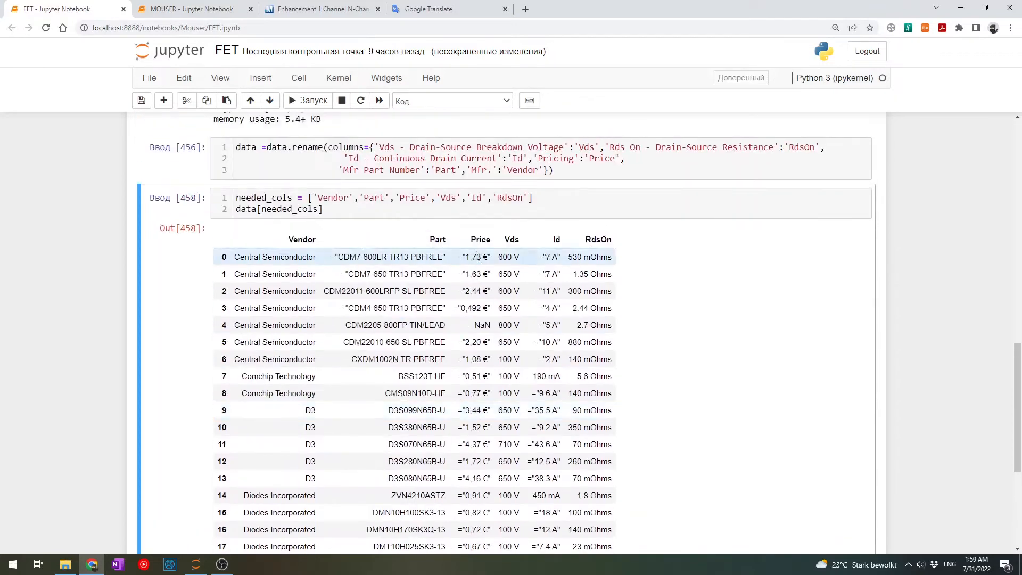
pyautogui.scroll(-3)
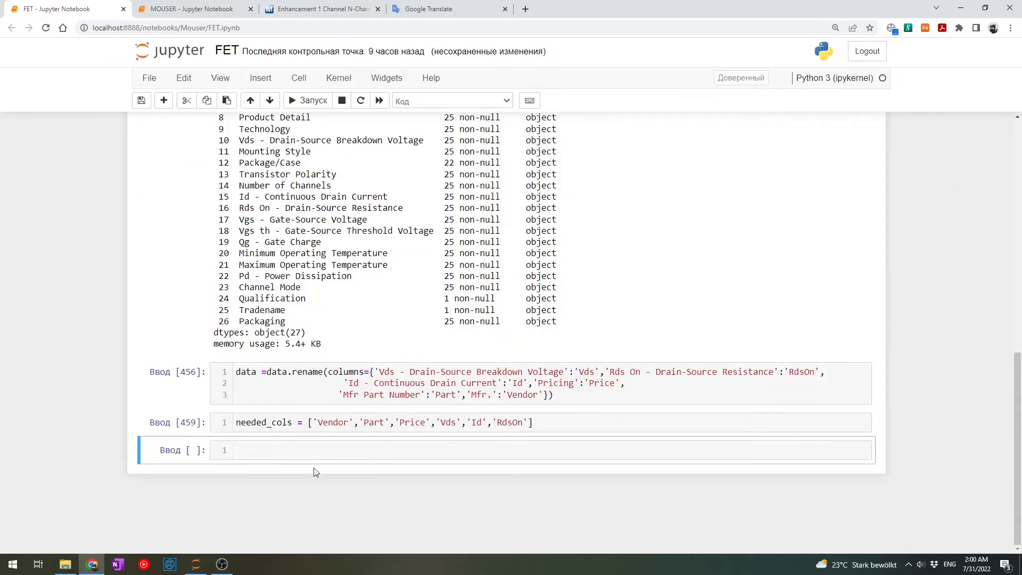
# Display data['Price'] as euro text strings and begin a .str operation on it
pyautogui.click(456, 450)
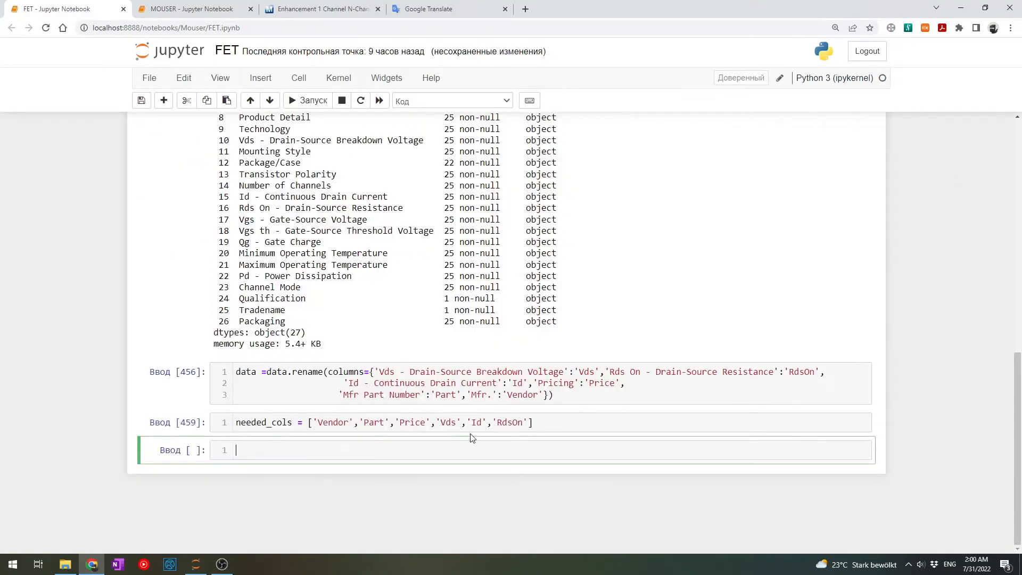
pyautogui.write('data[]')
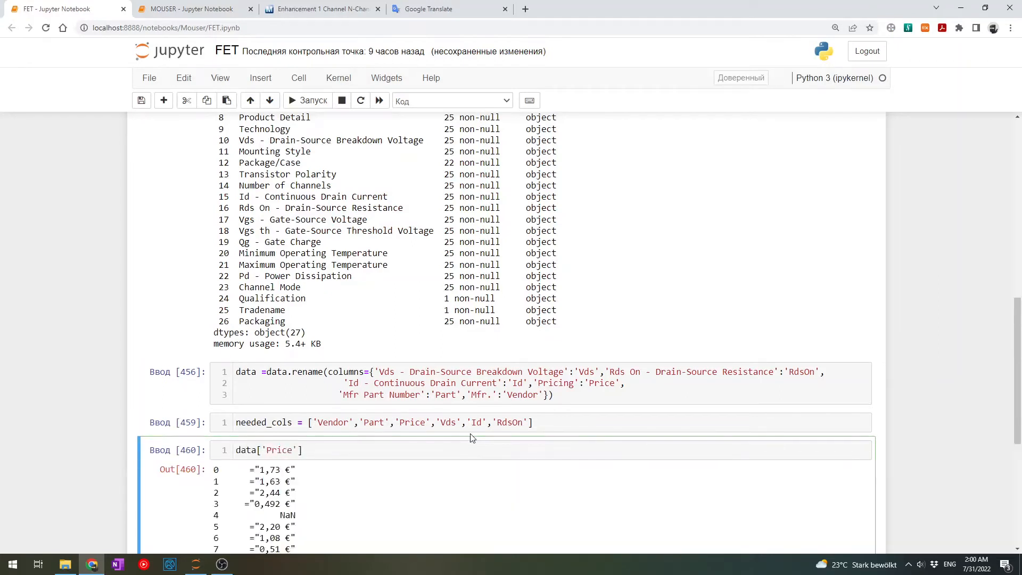
pyautogui.scroll(-3)
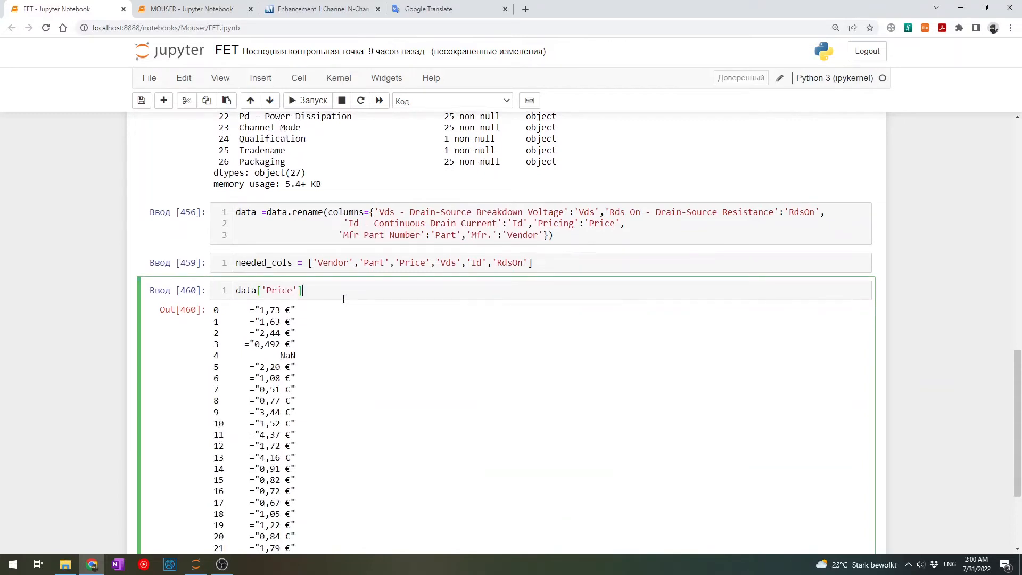
pyautogui.write('.')
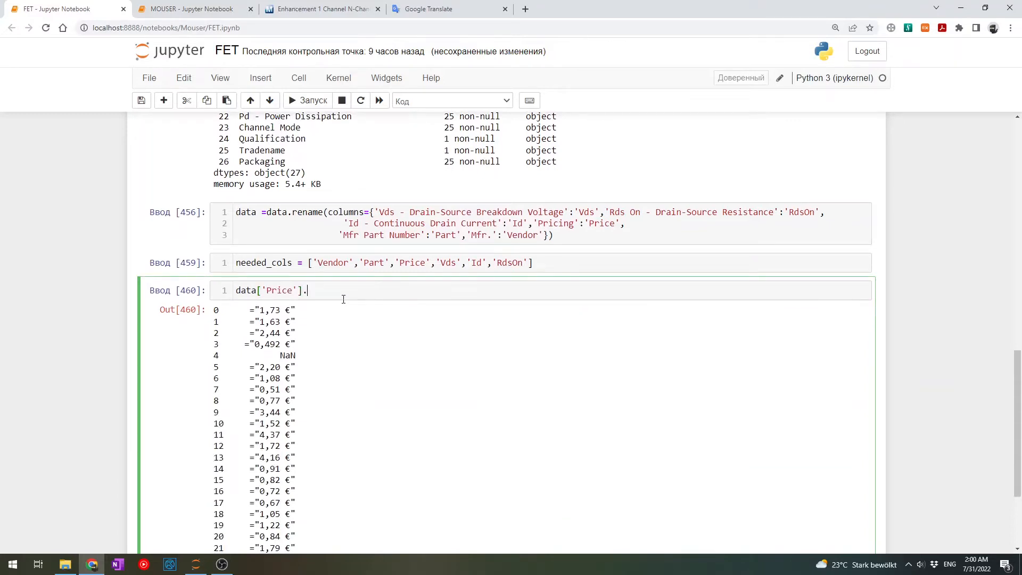
pyautogui.write('str')
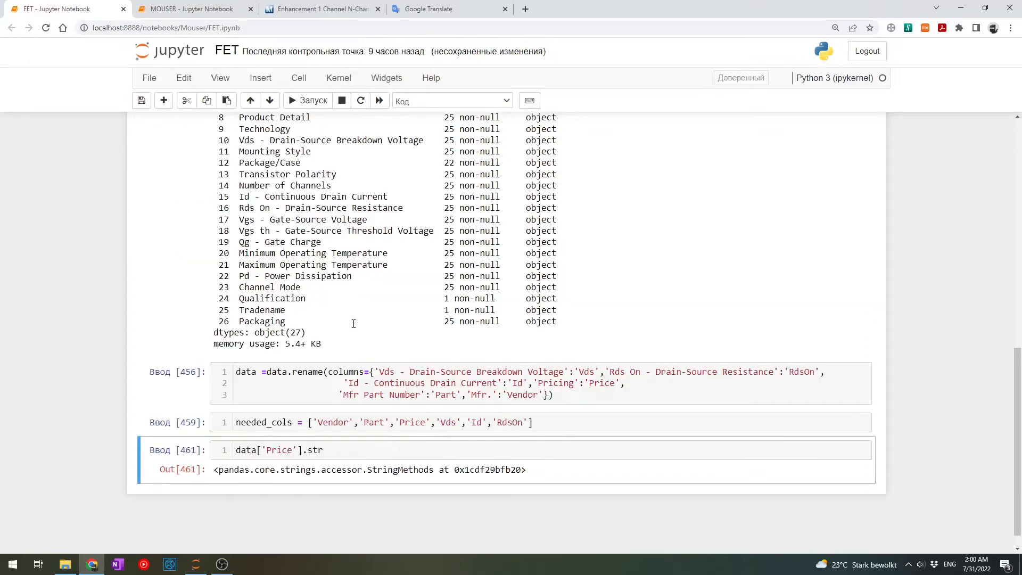
pyautogui.scroll(-3)
pyautogui.write("data['Price'].")
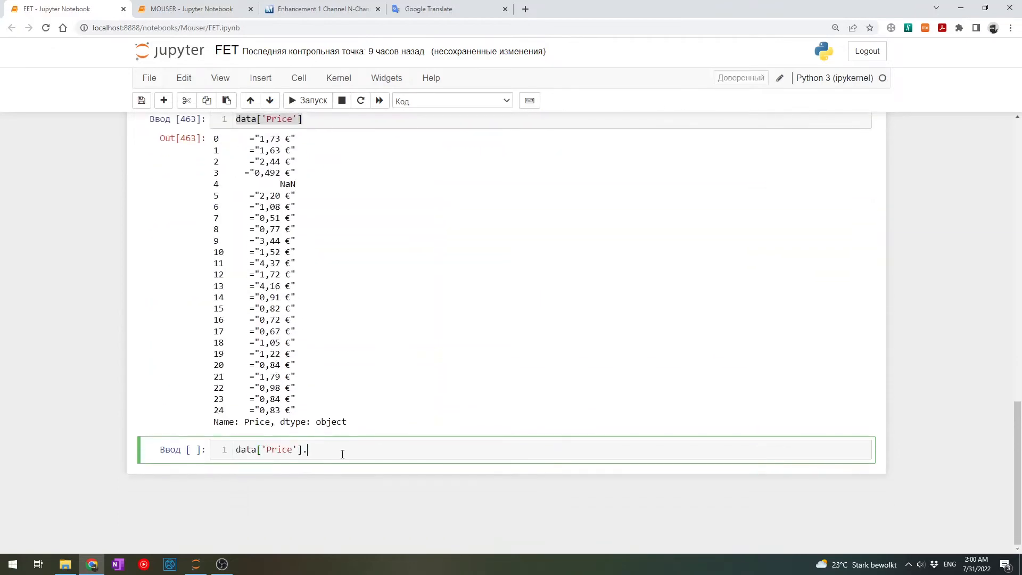
# Split data['Price'] strings on the double-quote character with .str.split('"')
pyautogui.write('str')
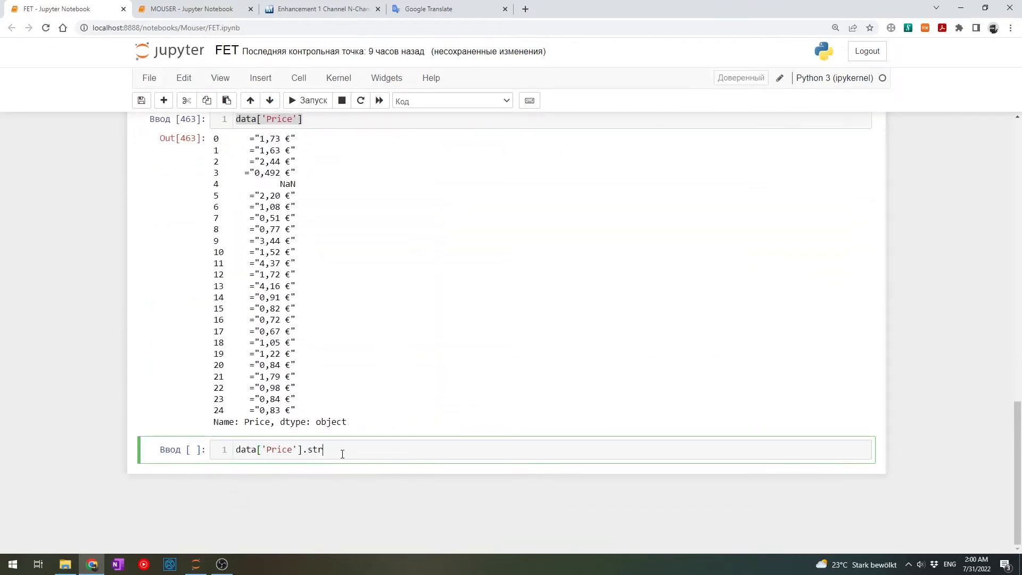
pyautogui.write('.')
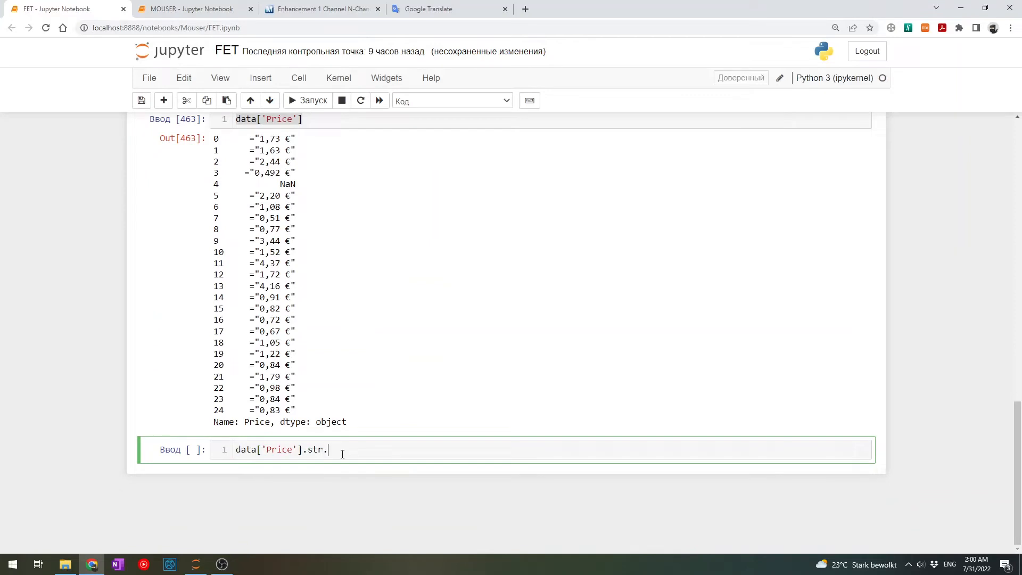
pyautogui.write('split()')
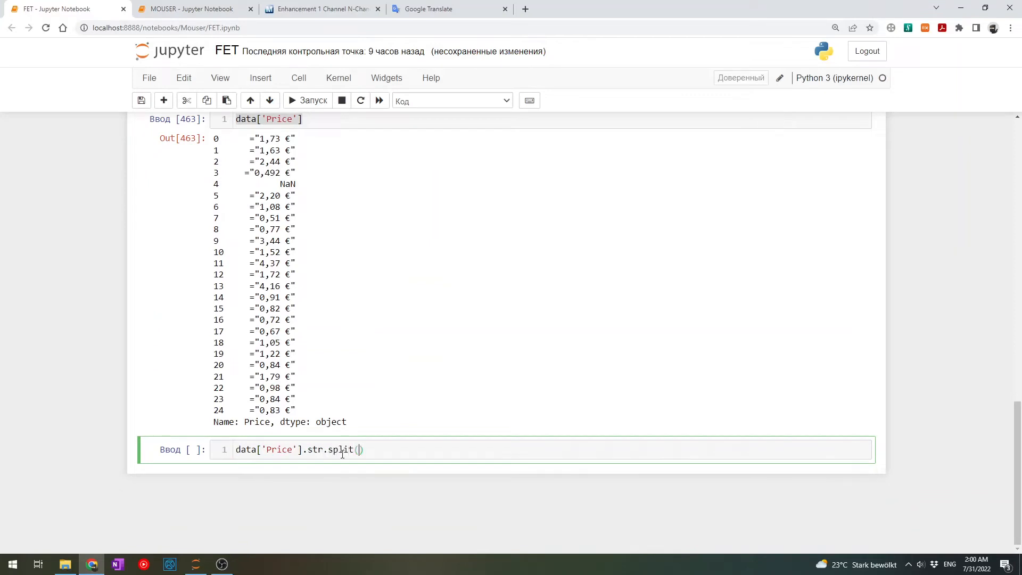
pyautogui.write("'")
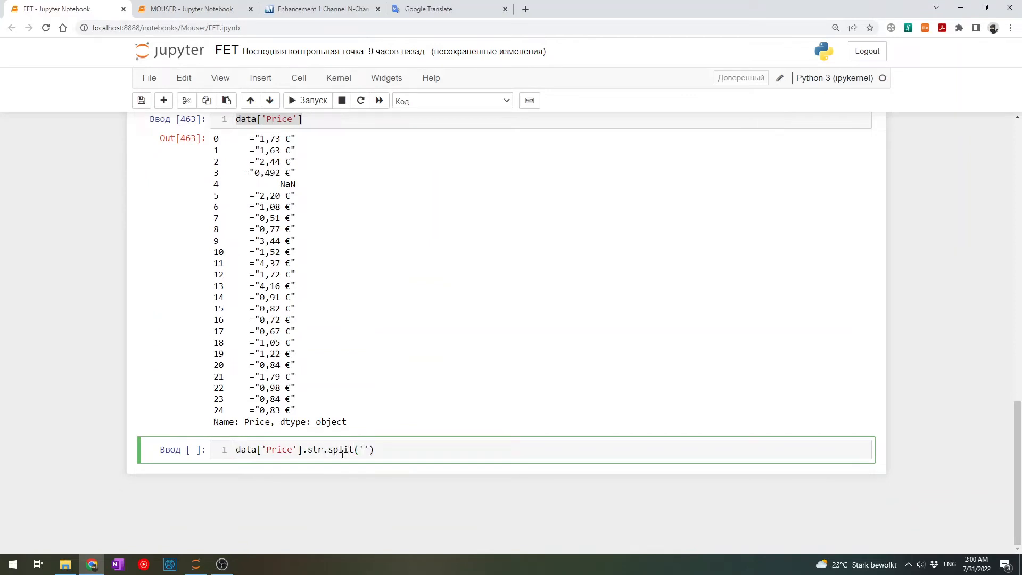
pyautogui.write('"')
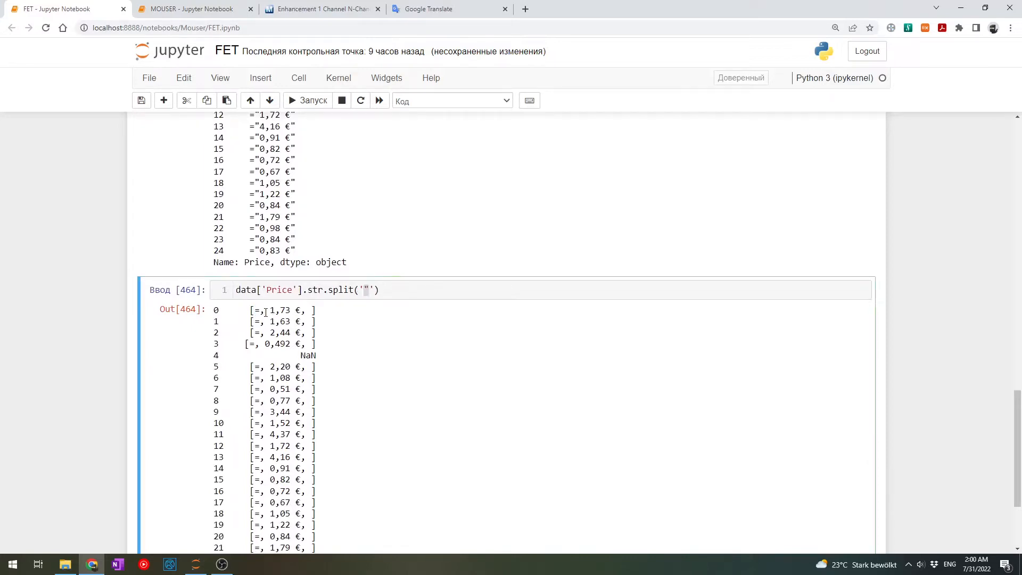
pyautogui.scroll(-3)
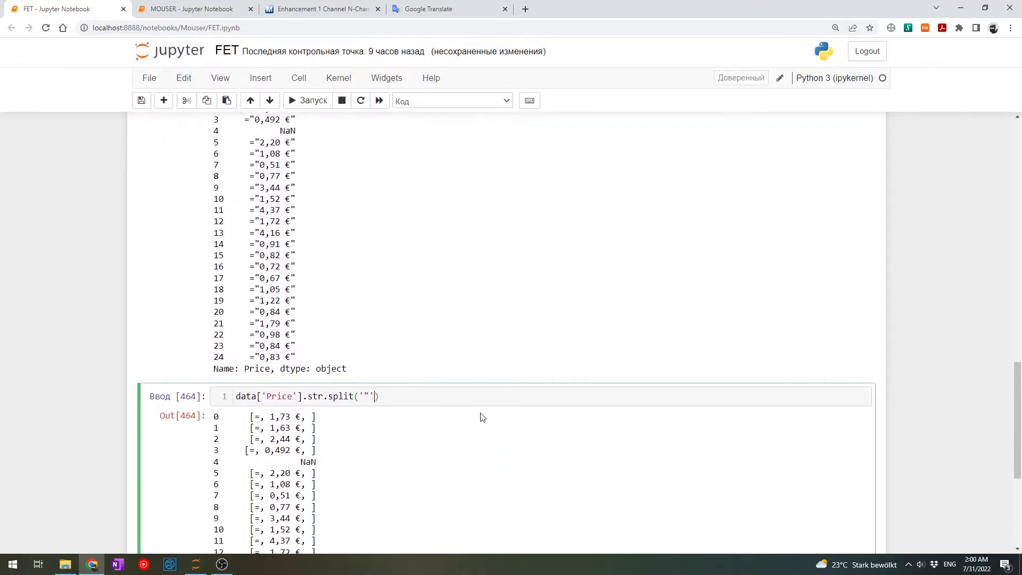
# Take .str[1], split on space and keep .str[0], yielding bare values like 1,73
pyautogui.write('[0')
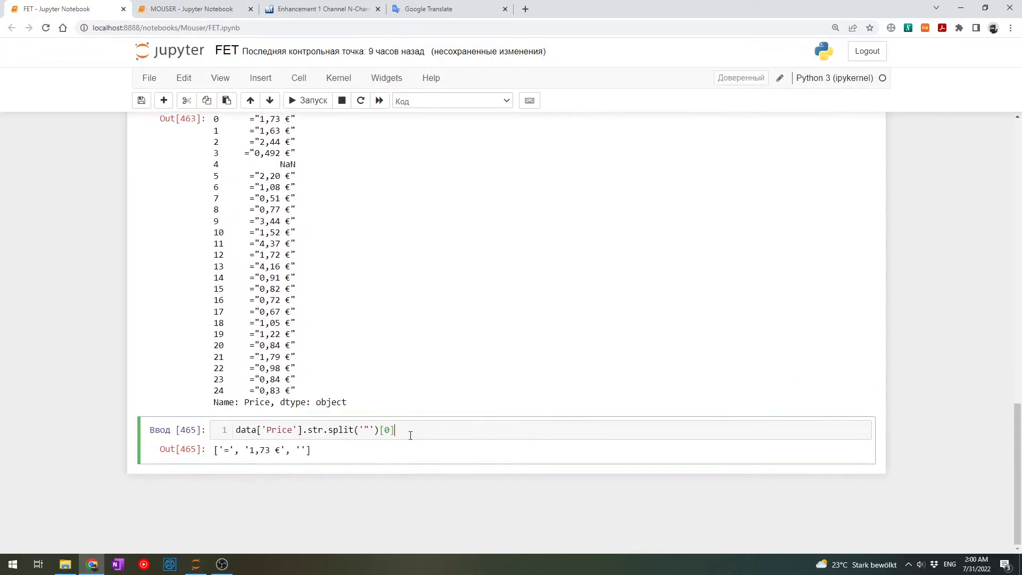
pyautogui.write('.str')
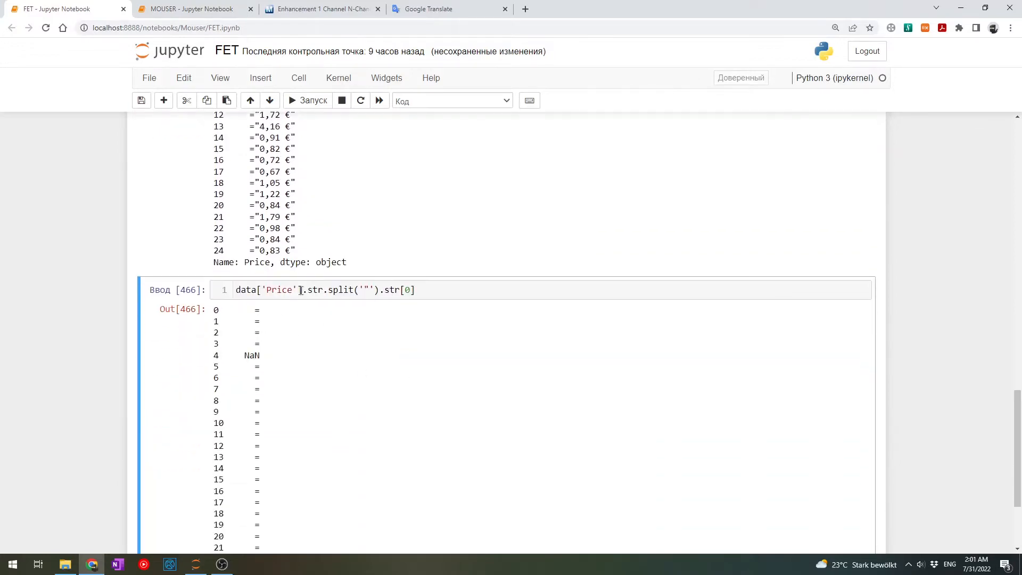
pyautogui.scroll(3)
pyautogui.write('1')
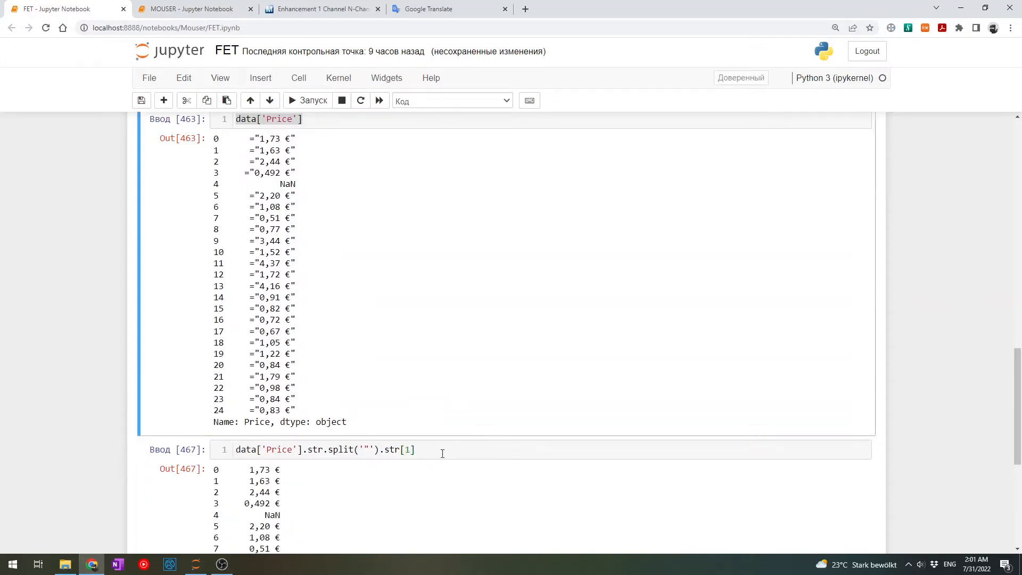
pyautogui.write(".str.split(' ').str[0")
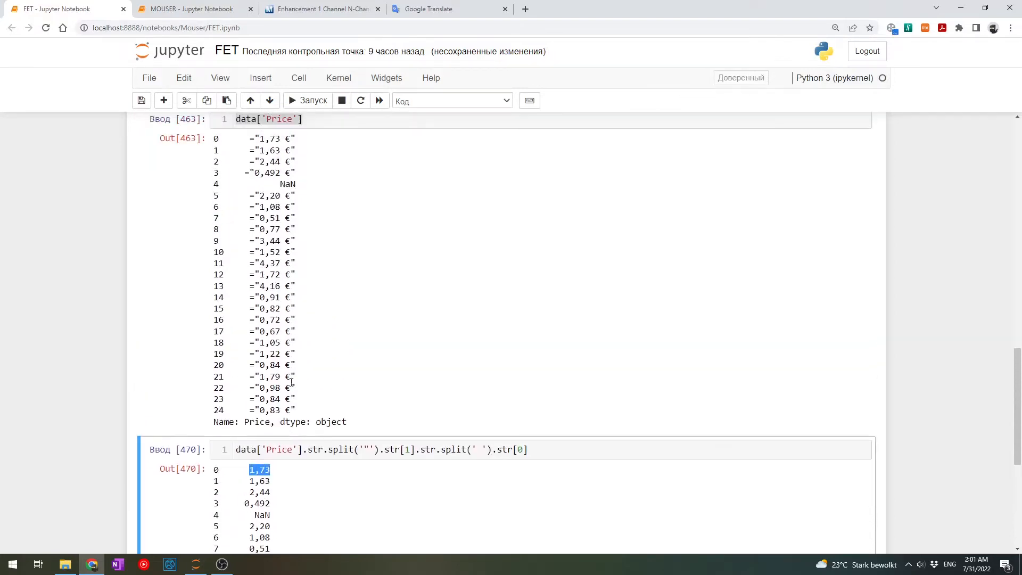
pyautogui.doubleClick(268, 196)
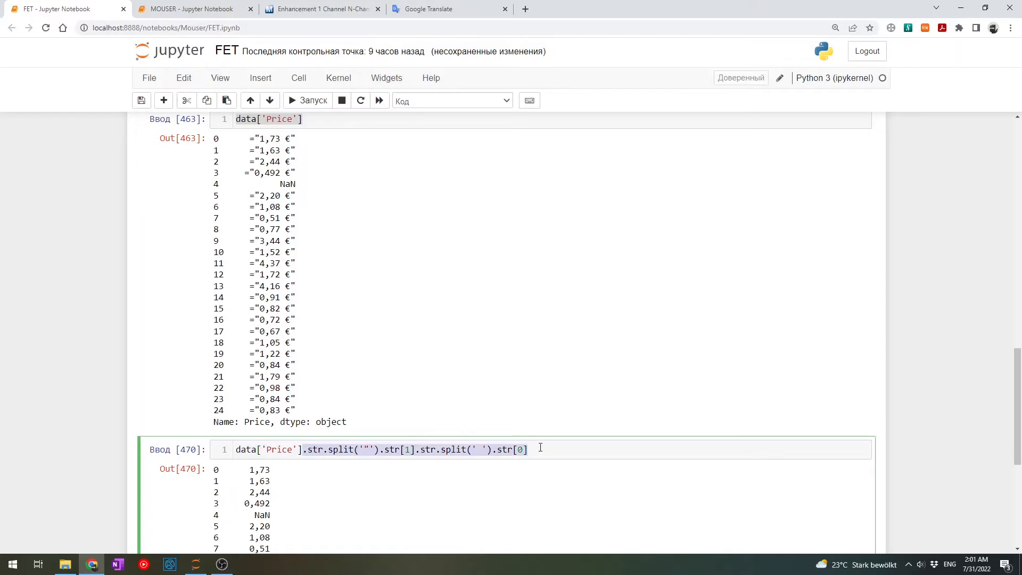
pyautogui.scroll(-3)
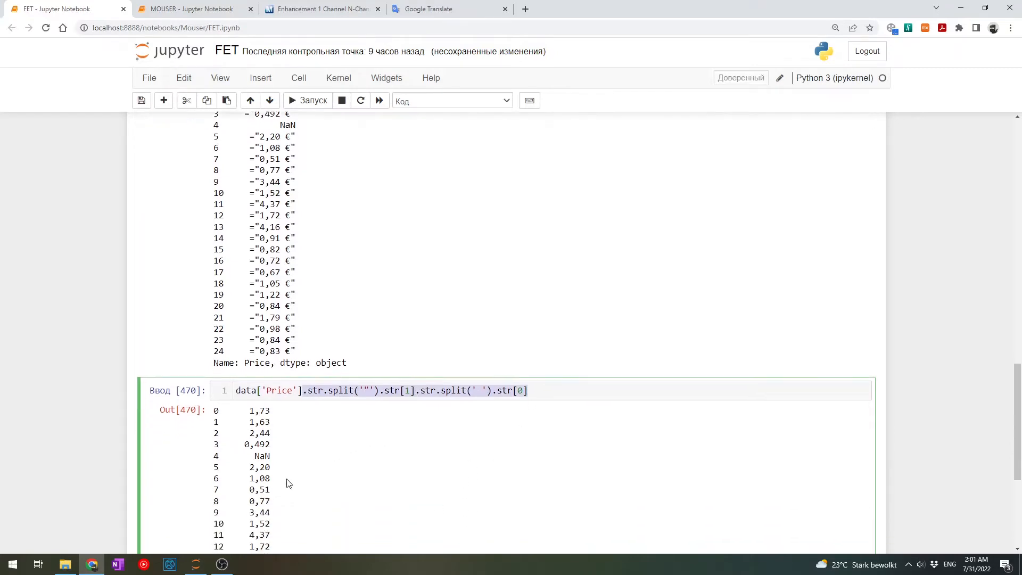
pyautogui.scroll(-3)
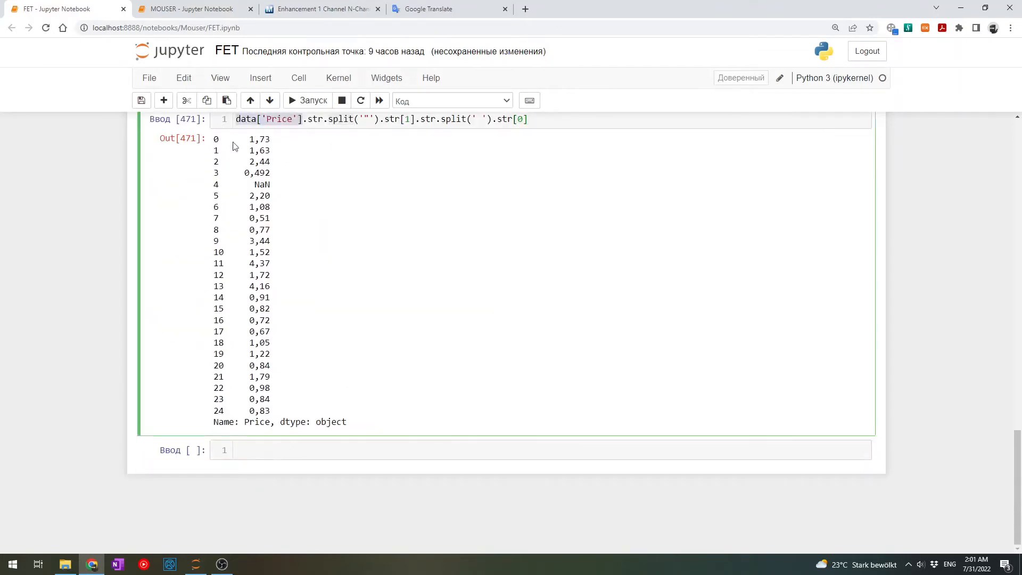
# Strip the =" prefix and euro suffix from data['Price'] with str.removeprefix and str.removesuffix
pyautogui.write("data['Price'].s")
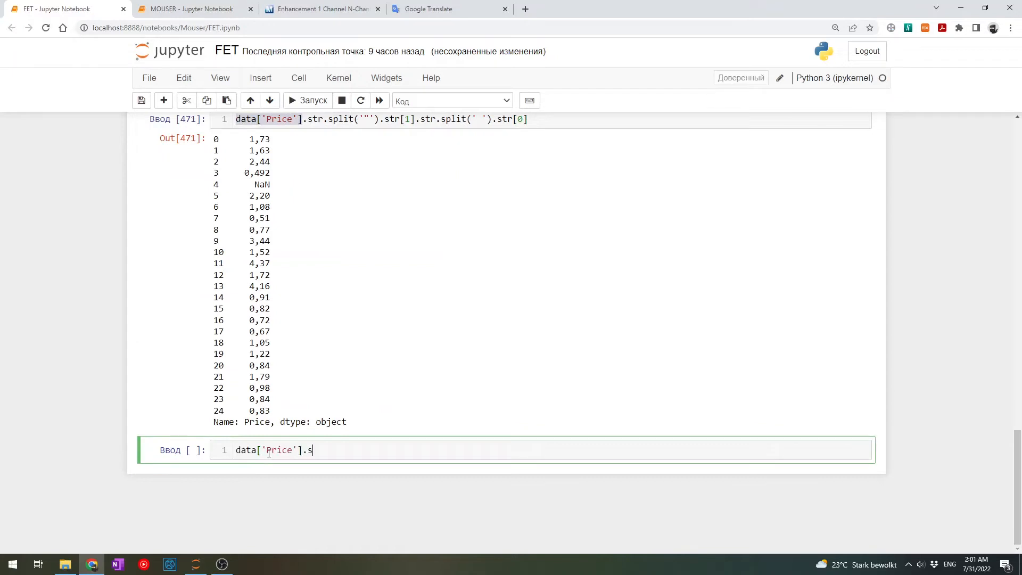
pyautogui.write('tr.removeprefix(')
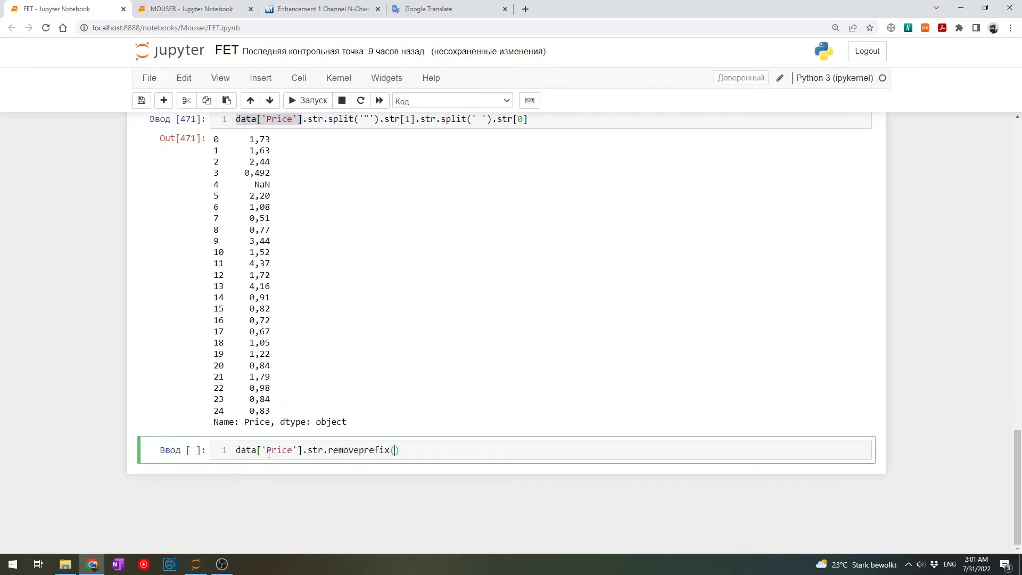
pyautogui.write('\'="')
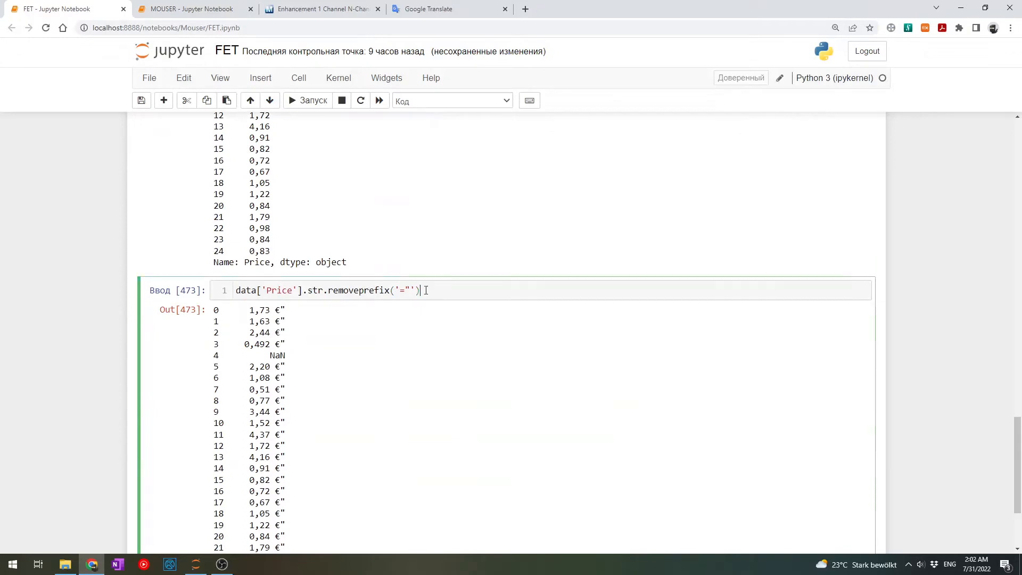
pyautogui.write('.str')
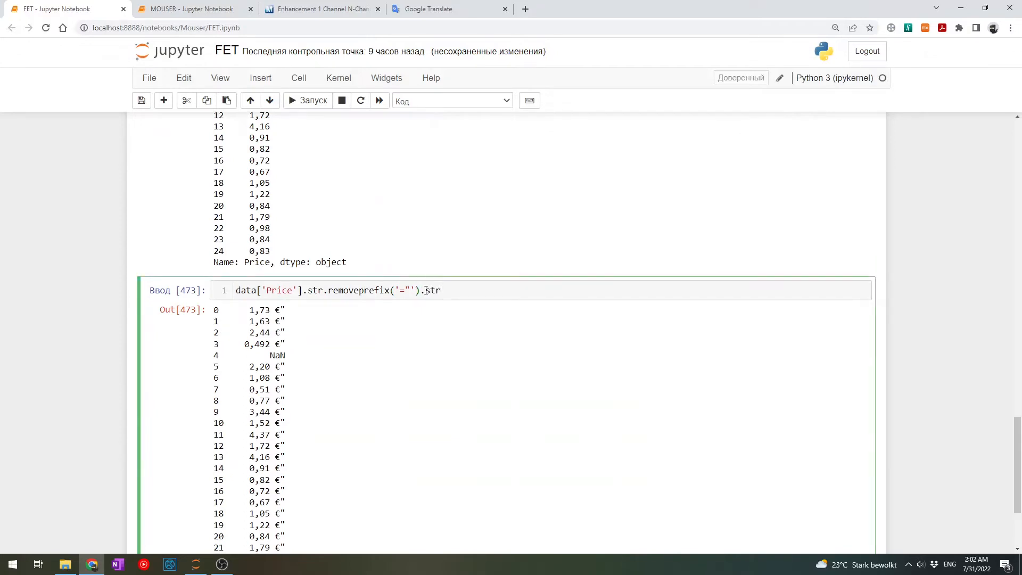
pyautogui.write('.removesuffix(')
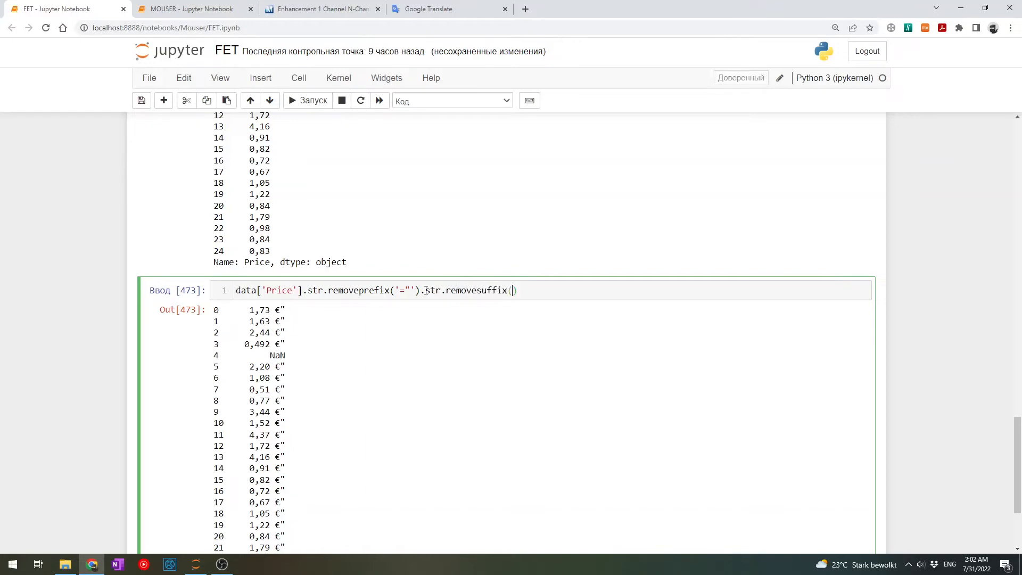
pyautogui.write('\' €"\'')
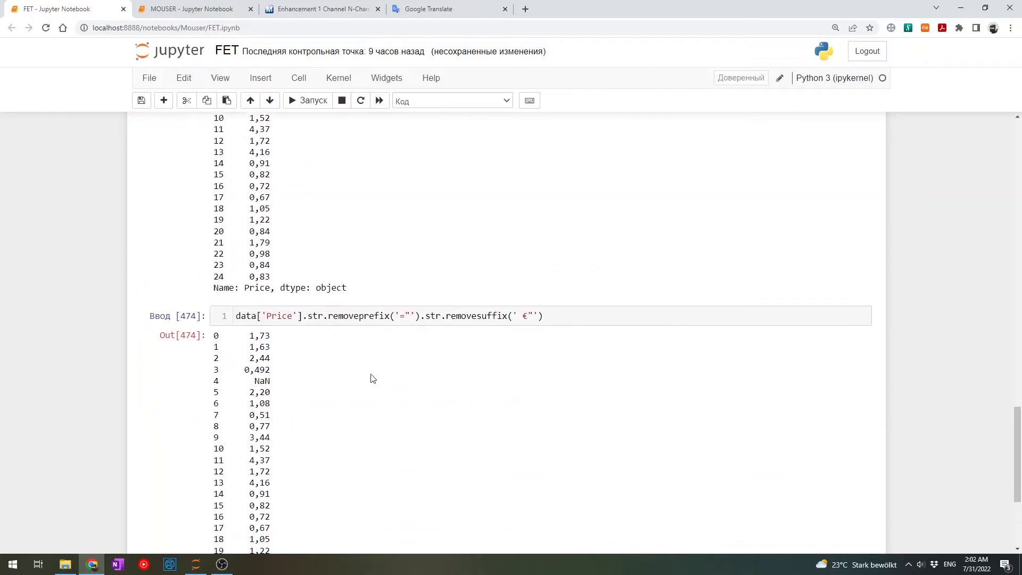
pyautogui.scroll(-3)
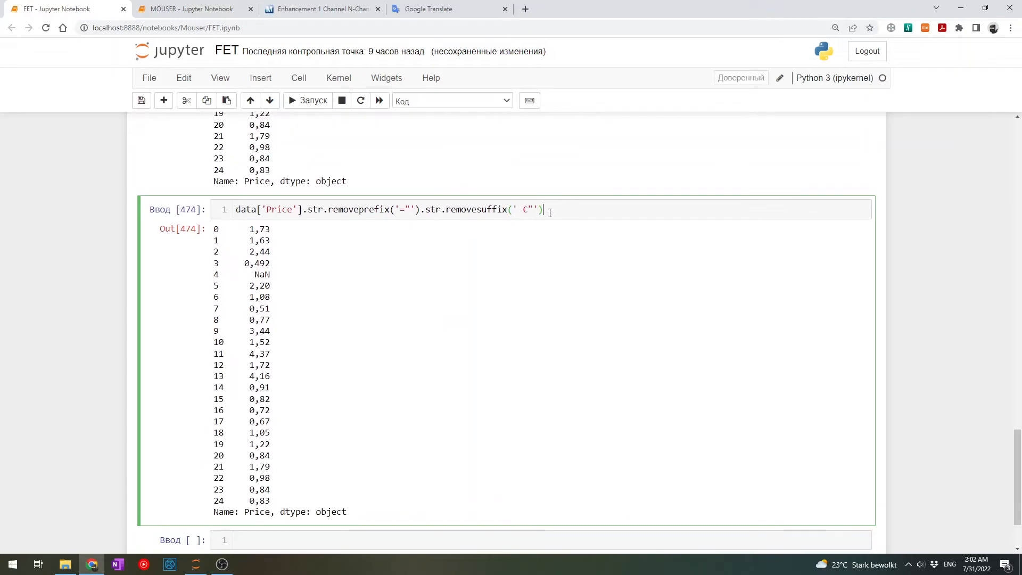
# Replace the comma with a dot via str.replace(',','.') to get values like 1.73
pyautogui.write('.str.re')
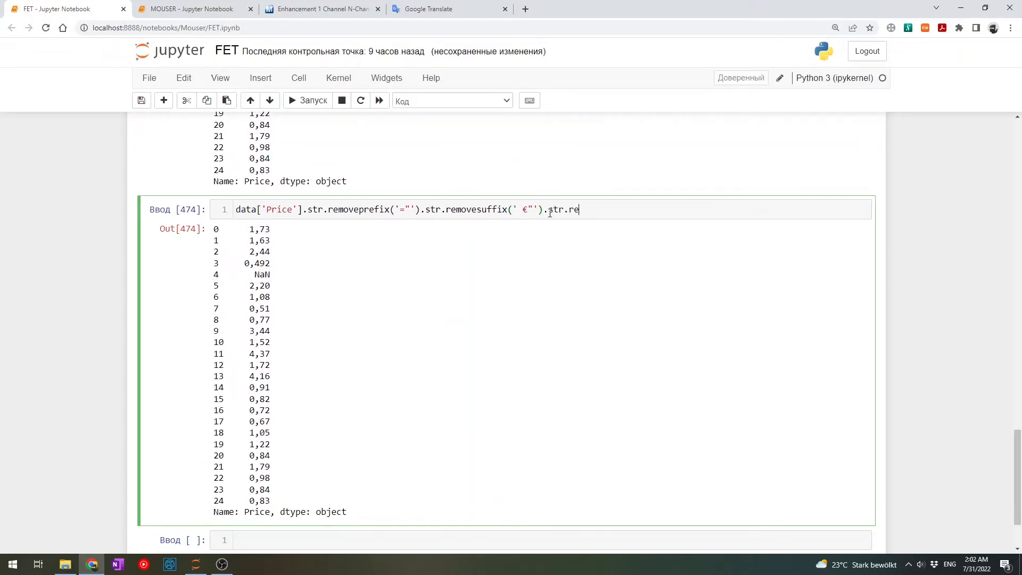
pyautogui.write("place('')")
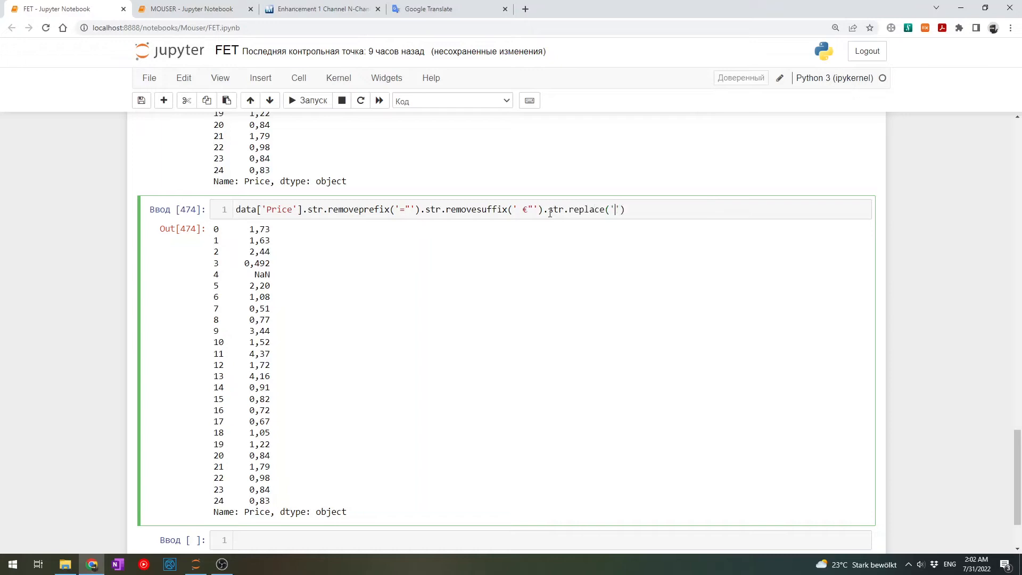
pyautogui.write(",',")
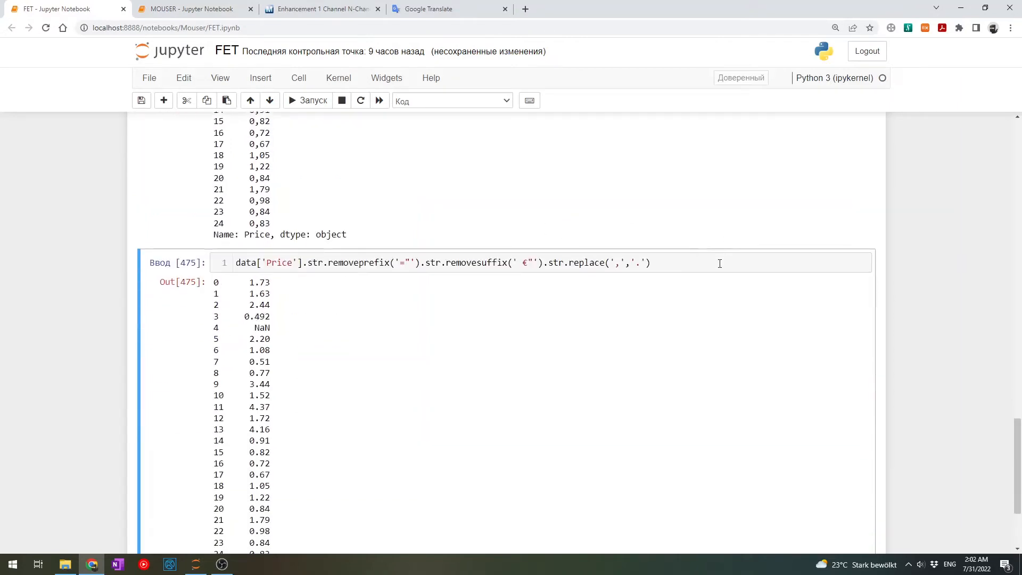
# Convert the cleaned prices to float64 and summarise them with describe(): count 24, mean 1.53, max 4.37
pyautogui.write(".astype('float")
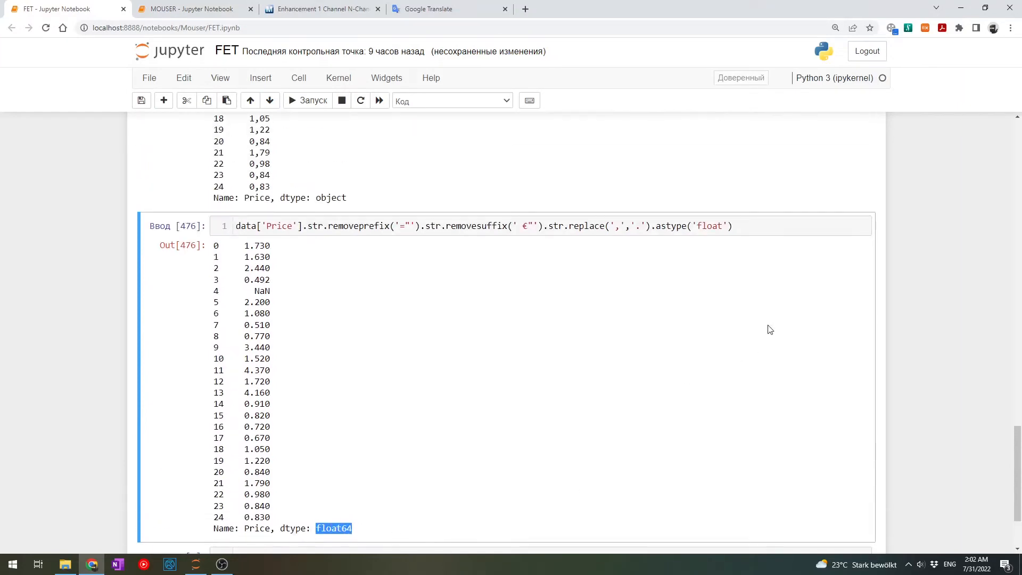
pyautogui.click(404, 431)
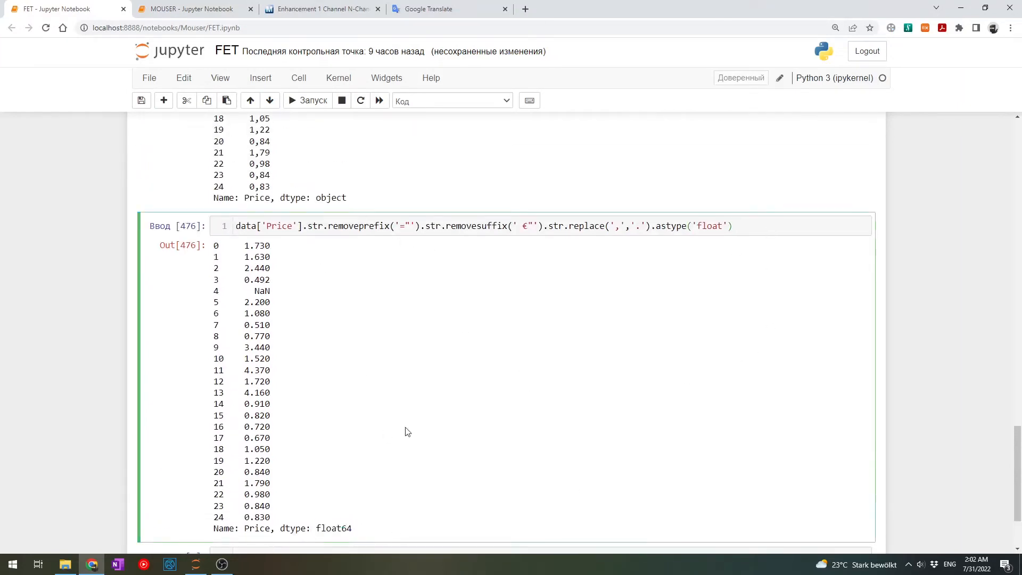
pyautogui.write('.')
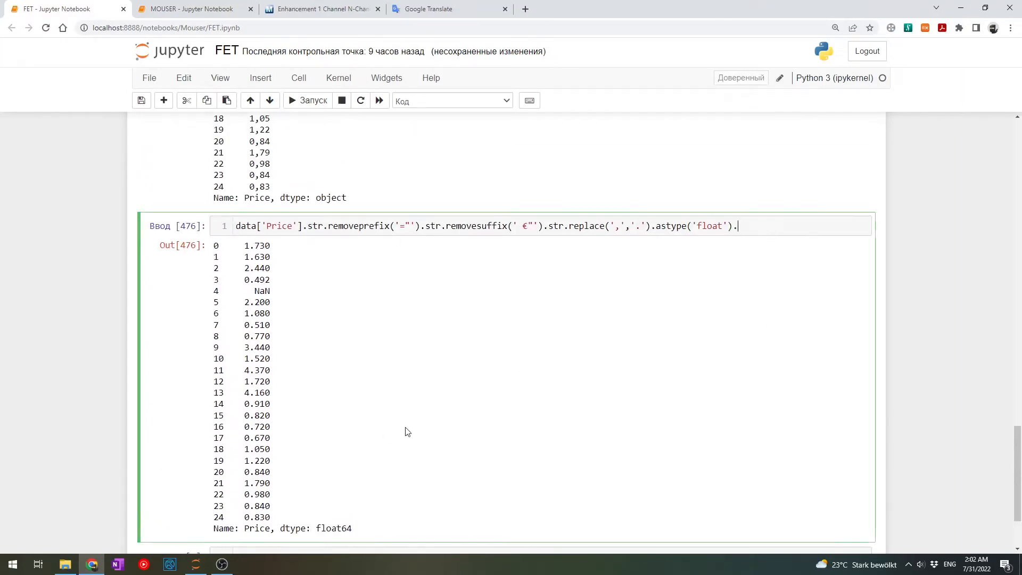
pyautogui.write('.sum(')
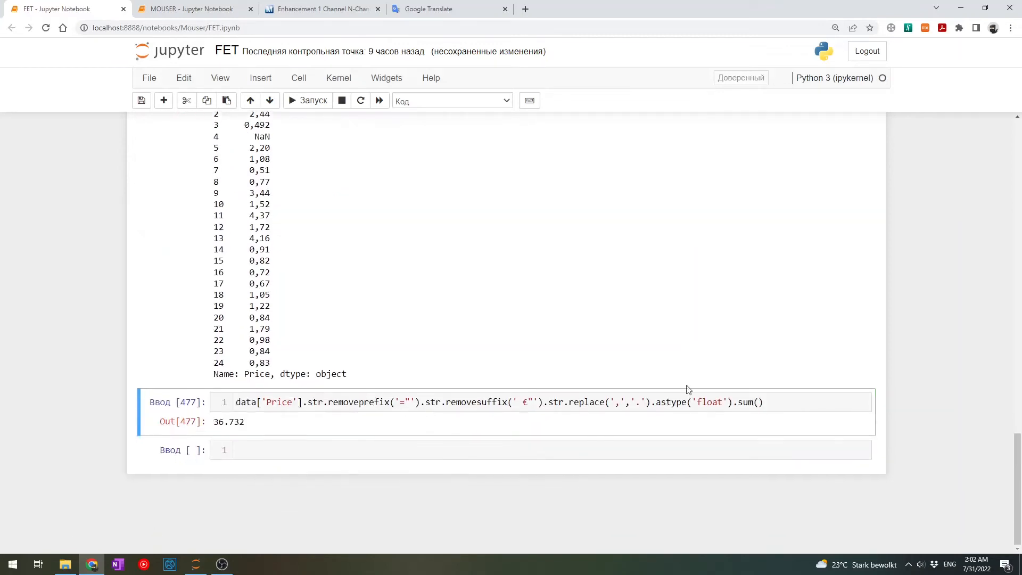
pyautogui.write('deg')
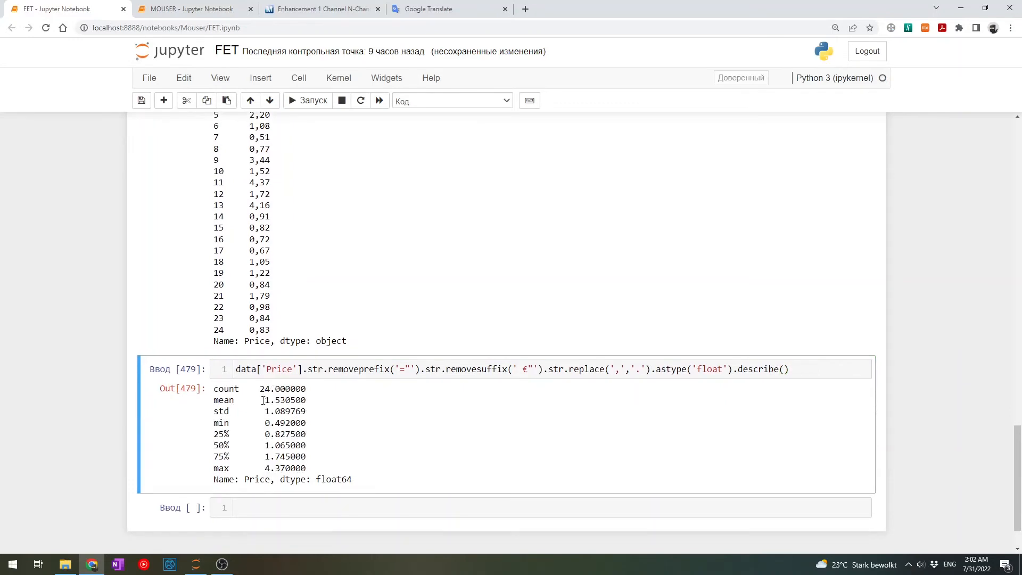
pyautogui.doubleClick(283, 422)
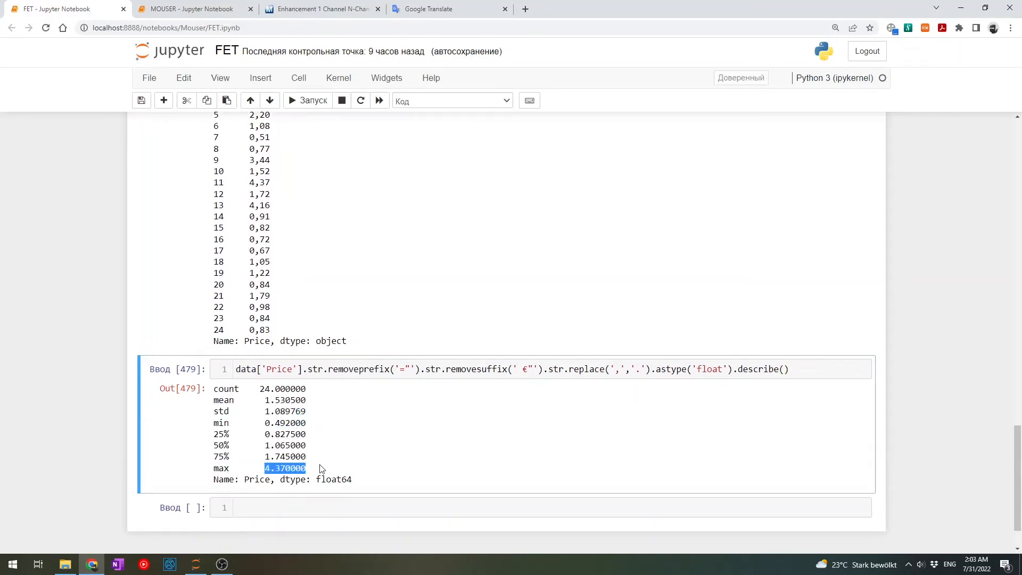
pyautogui.click(731, 369)
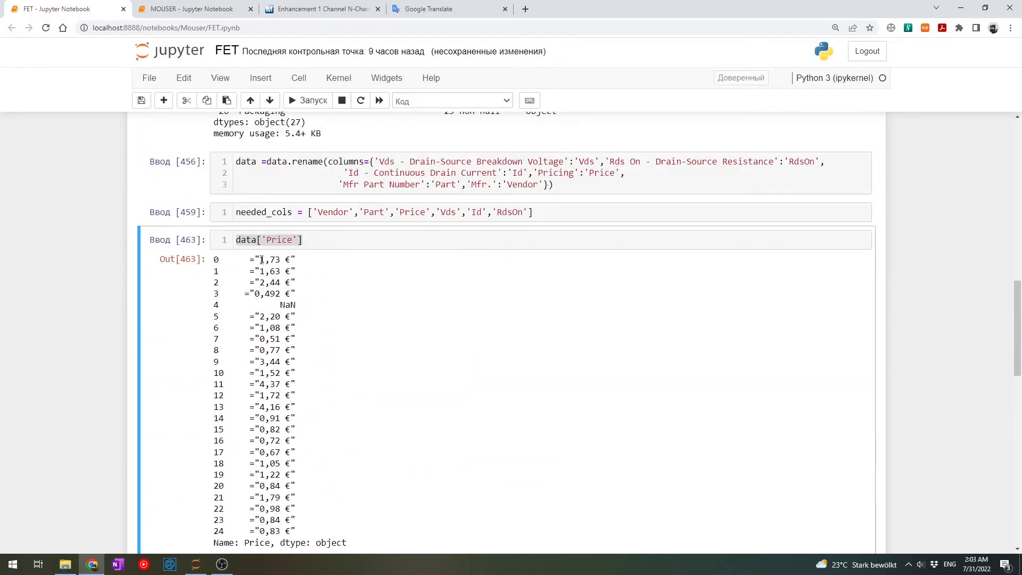
# Trim the Price cell back to the float64 series output, dropping describe()
pyautogui.doubleClick(267, 259)
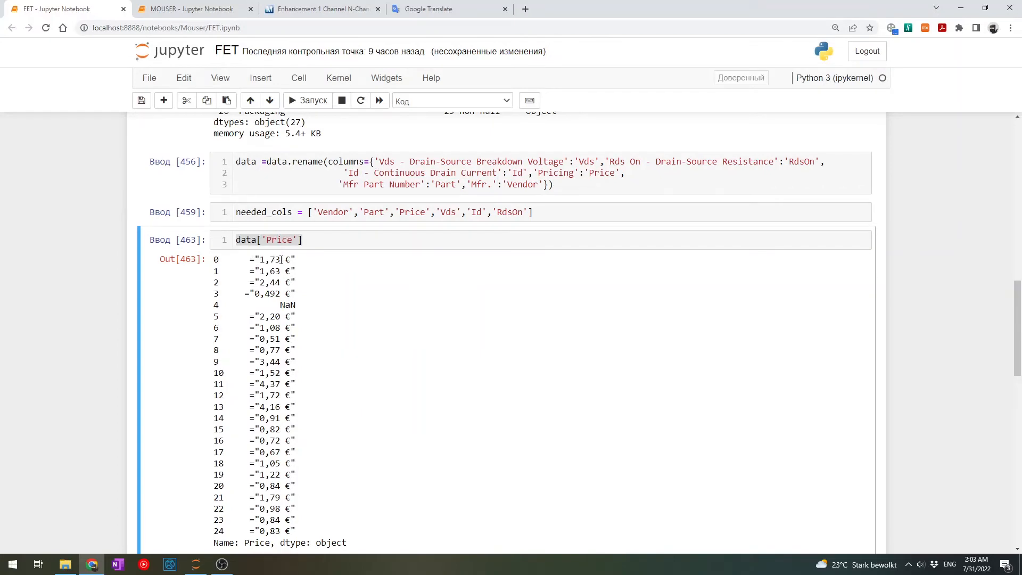
pyautogui.doubleClick(268, 259)
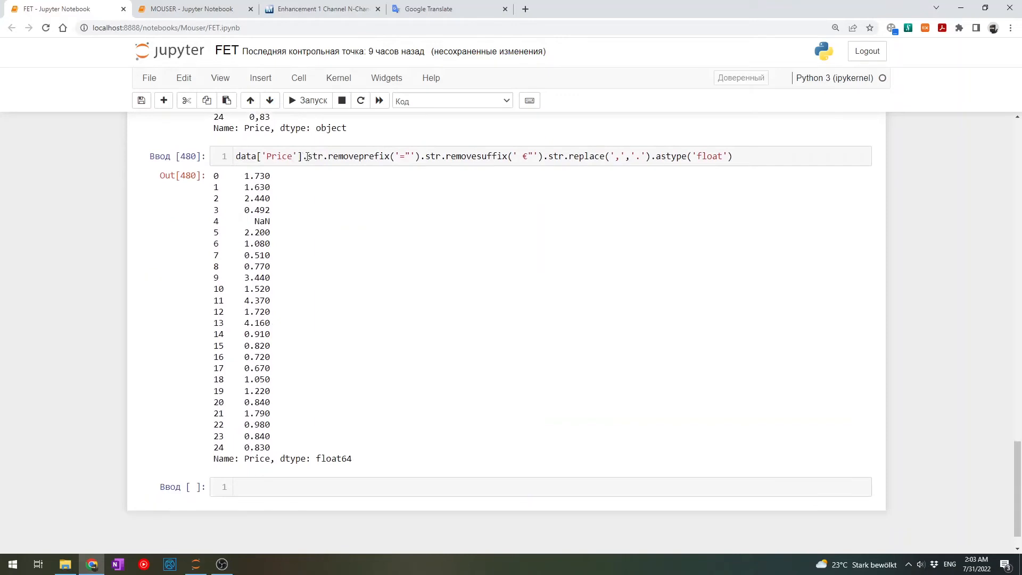
# Start a new cell applying data['Price'].str.extract with an empty raw-string capture group
pyautogui.click(326, 155)
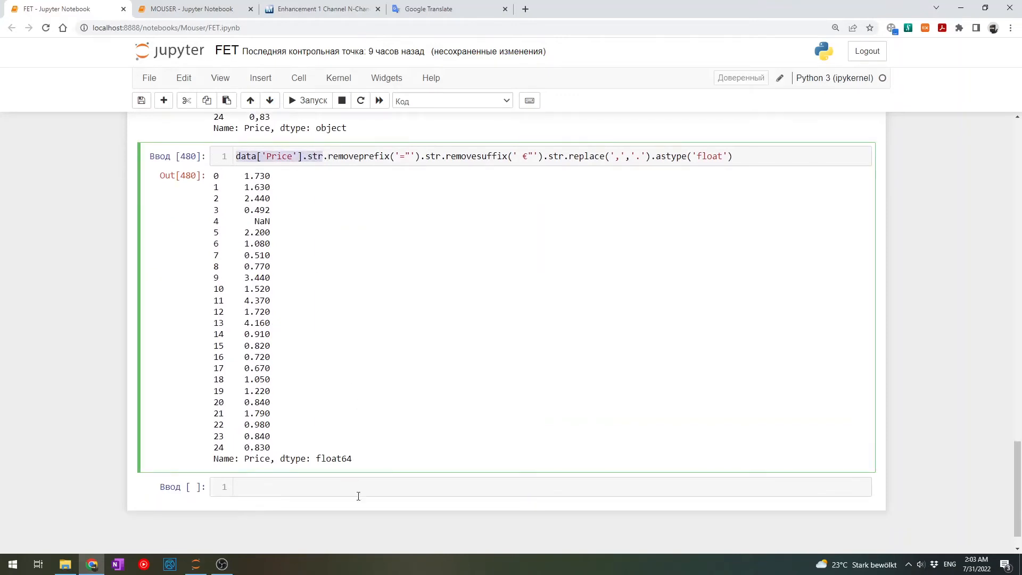
pyautogui.write("data['Price'].str.ex")
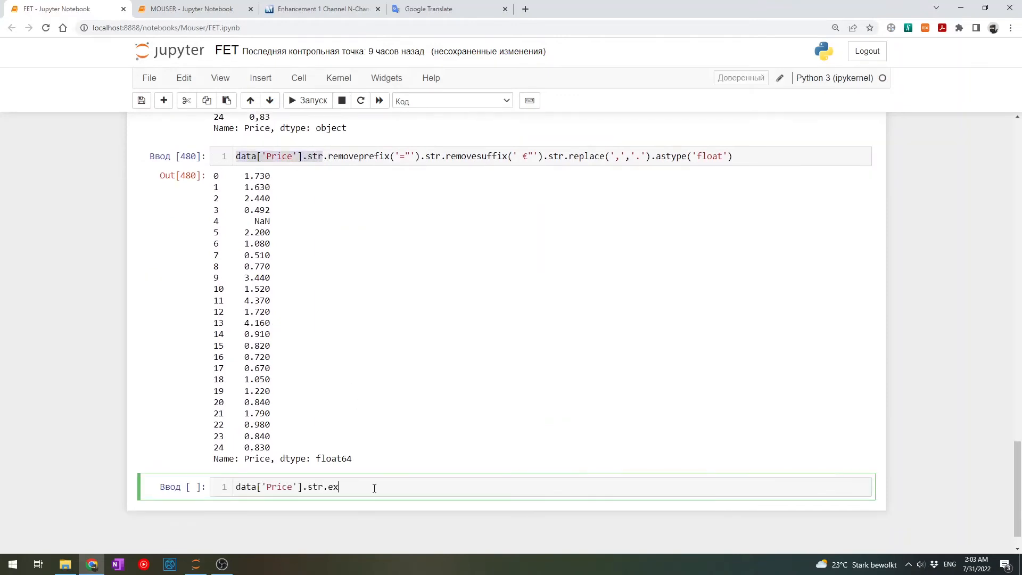
pyautogui.write('tract()')
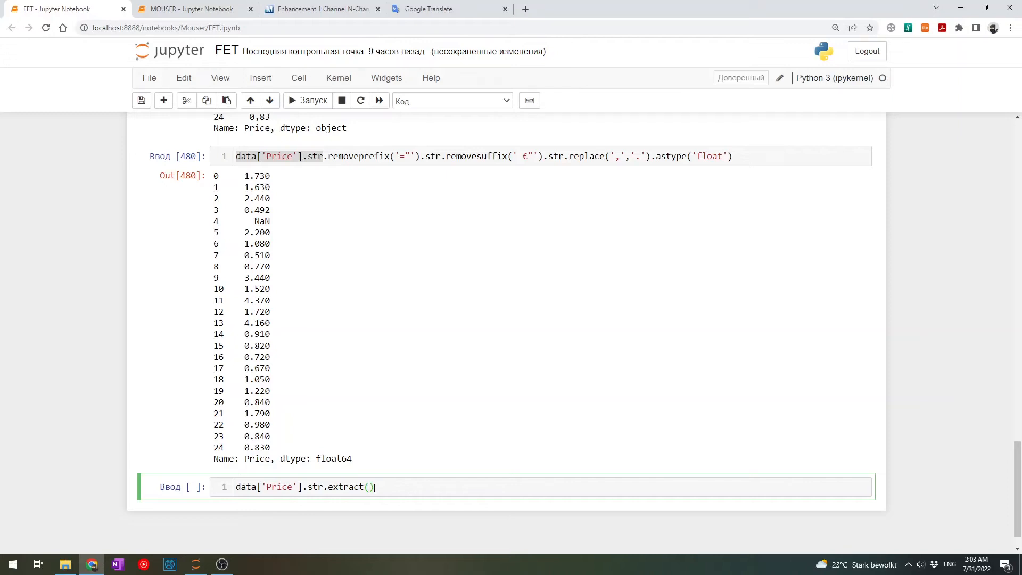
pyautogui.scroll(-3)
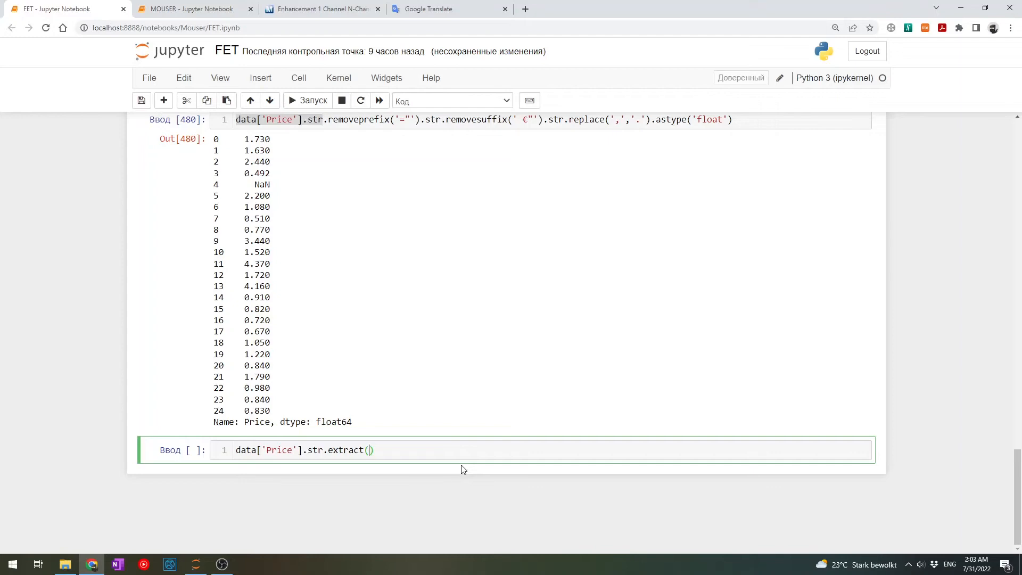
pyautogui.write("r''")
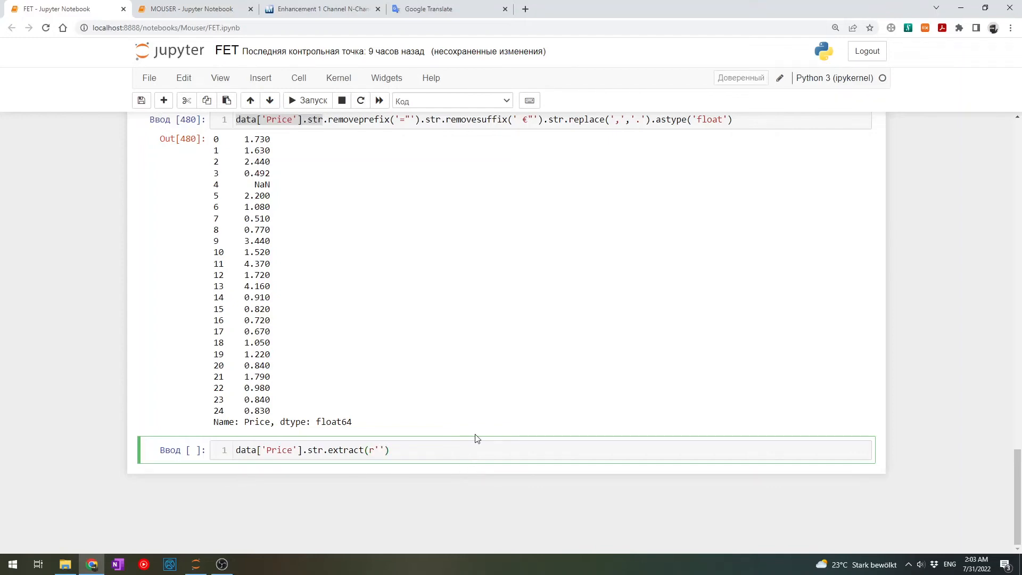
pyautogui.write('()')
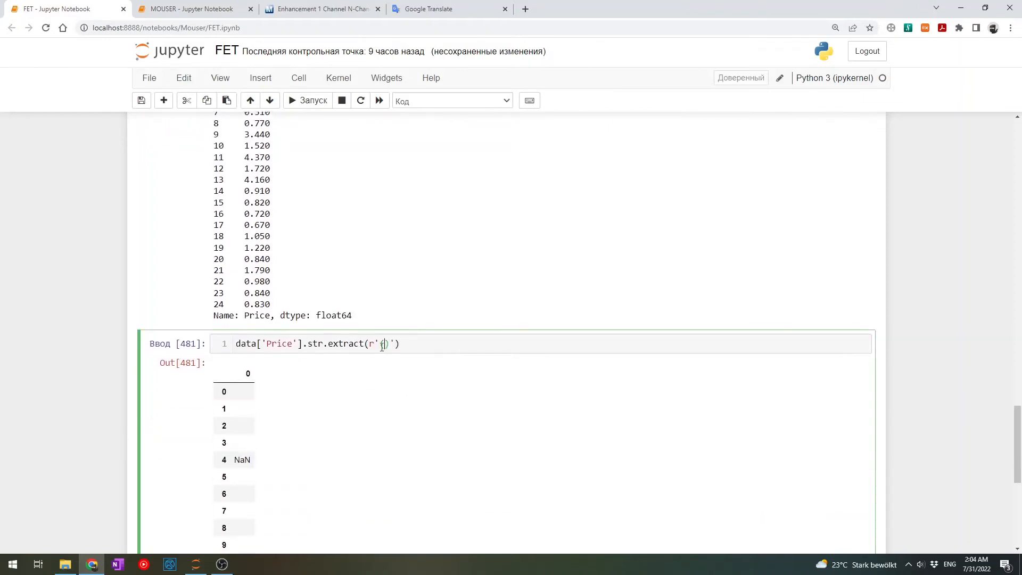
# Run the single-character capture extraction on Price, returning the leading equals signs
pyautogui.scroll(-3)
pyautogui.write('1')
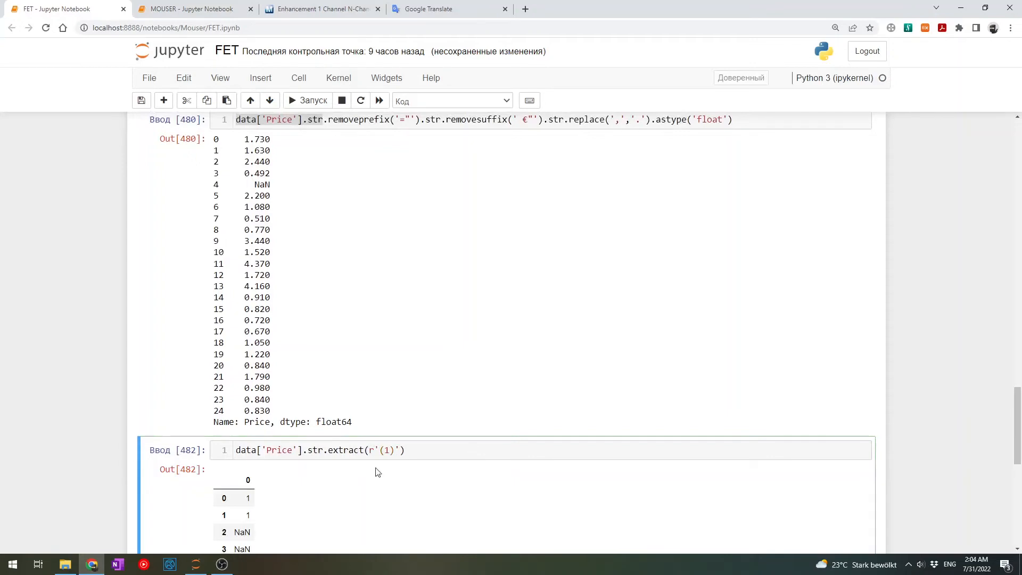
pyautogui.scroll(-3)
pyautogui.write('2')
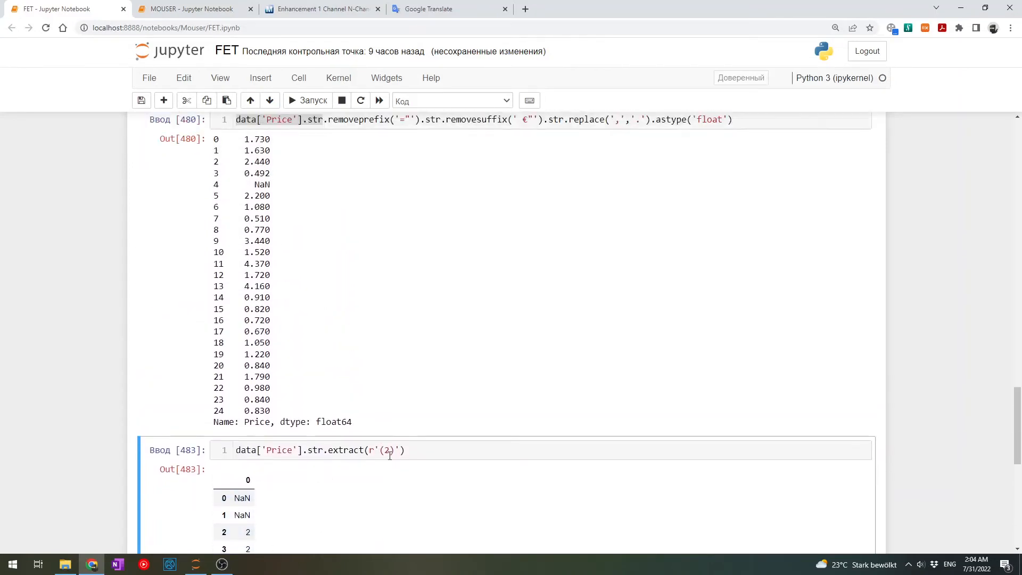
pyautogui.press('Backspace')
pyautogui.write('.')
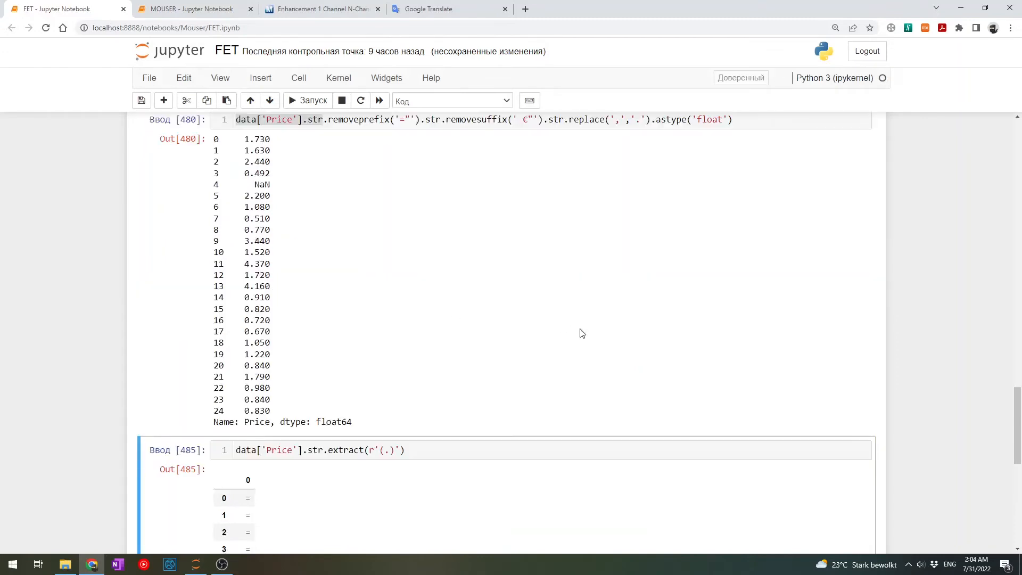
pyautogui.scroll(-3)
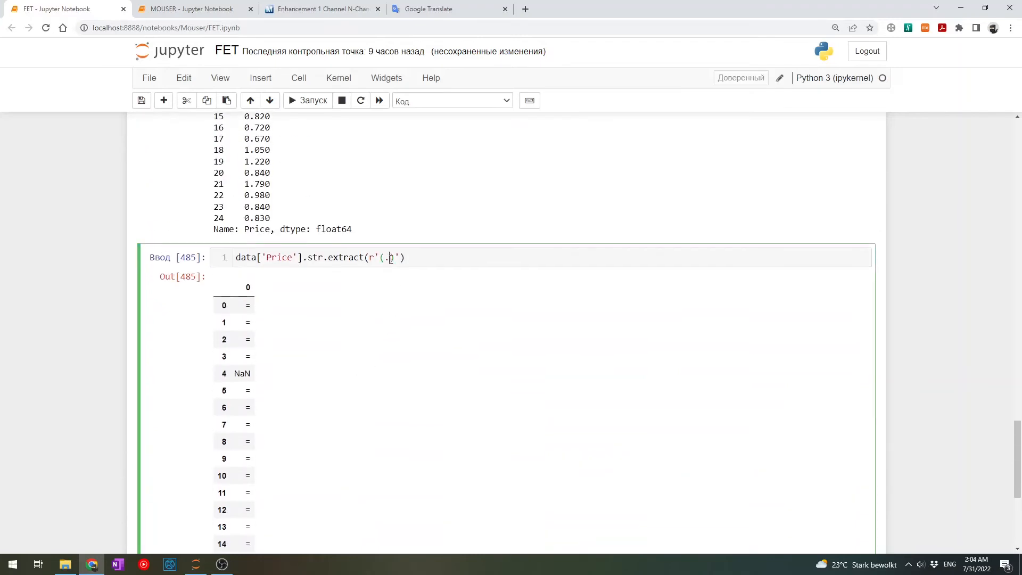
pyautogui.write('(')
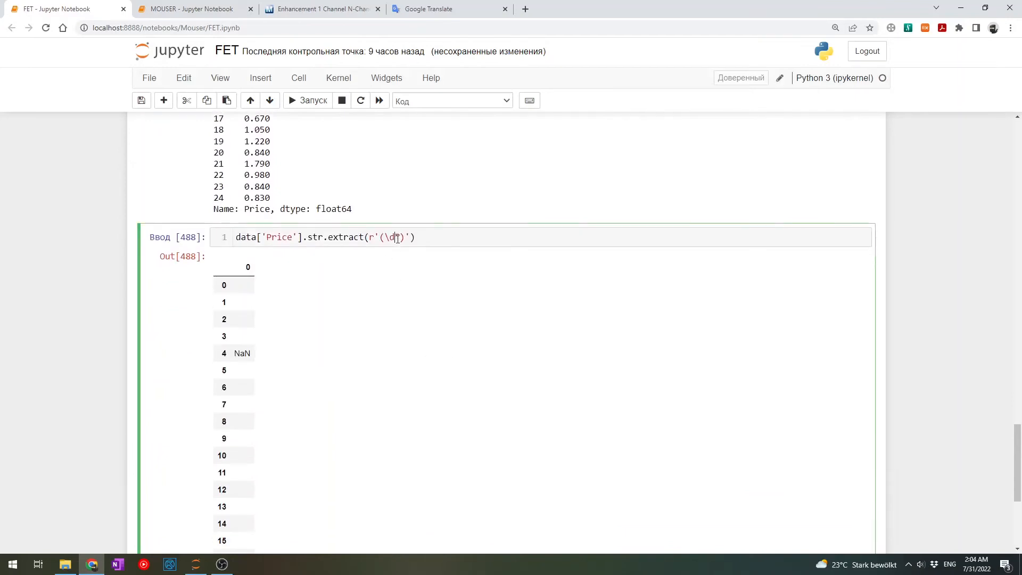
# Extract comma-decimal prices like 1,73 and 0,492 using the pattern r'(\d*,\d*\s)'
pyautogui.scroll(-3)
pyautogui.write('*,\\d*\\s')
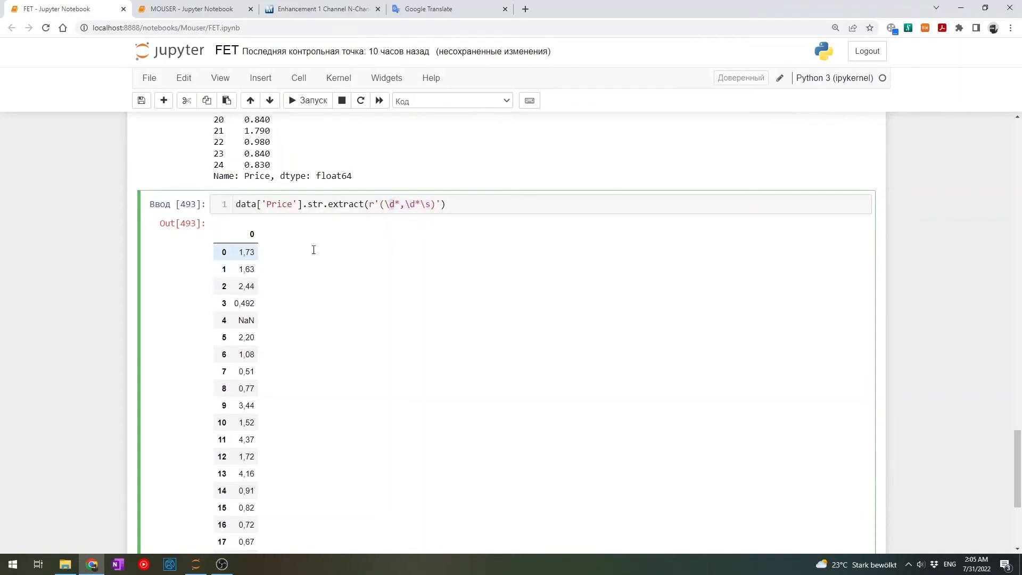
pyautogui.click(242, 302)
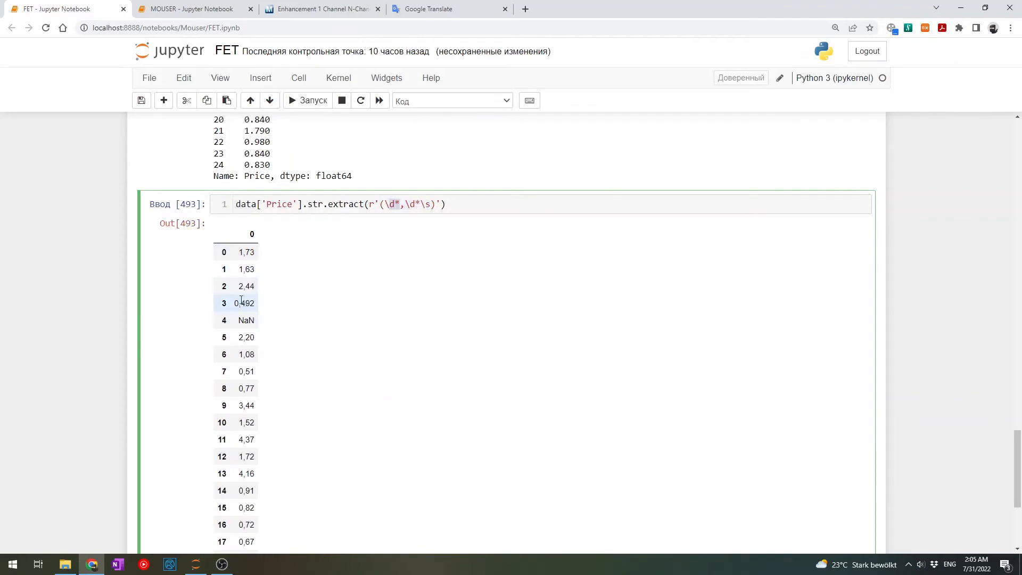
pyautogui.moveTo(243, 313)
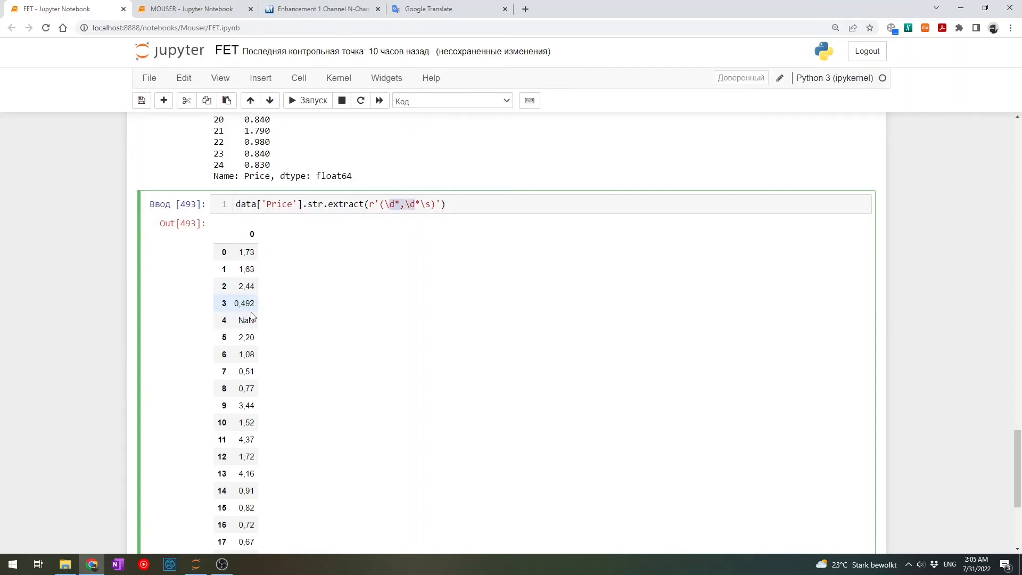
pyautogui.moveTo(331, 260)
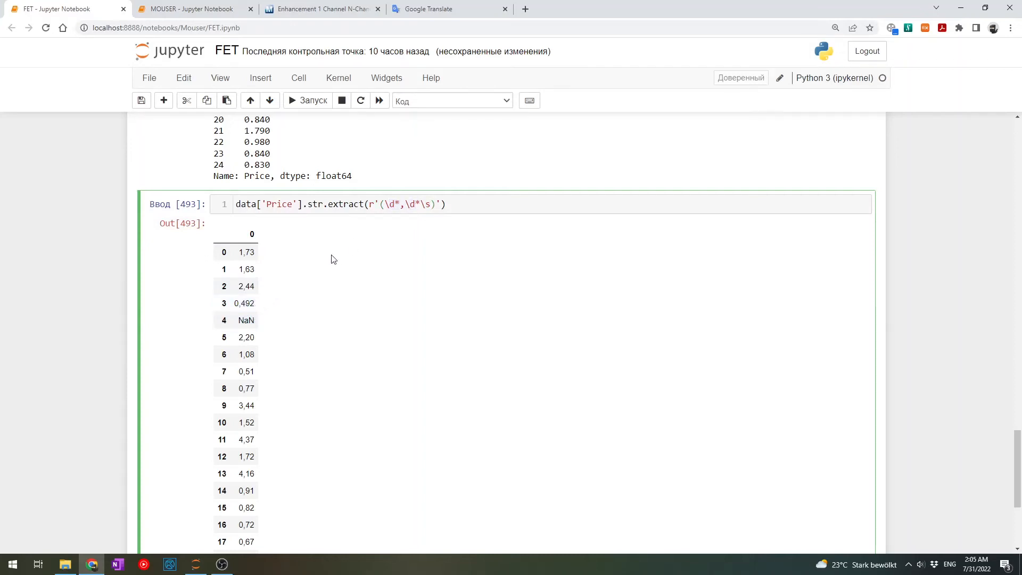
pyautogui.scroll(-3)
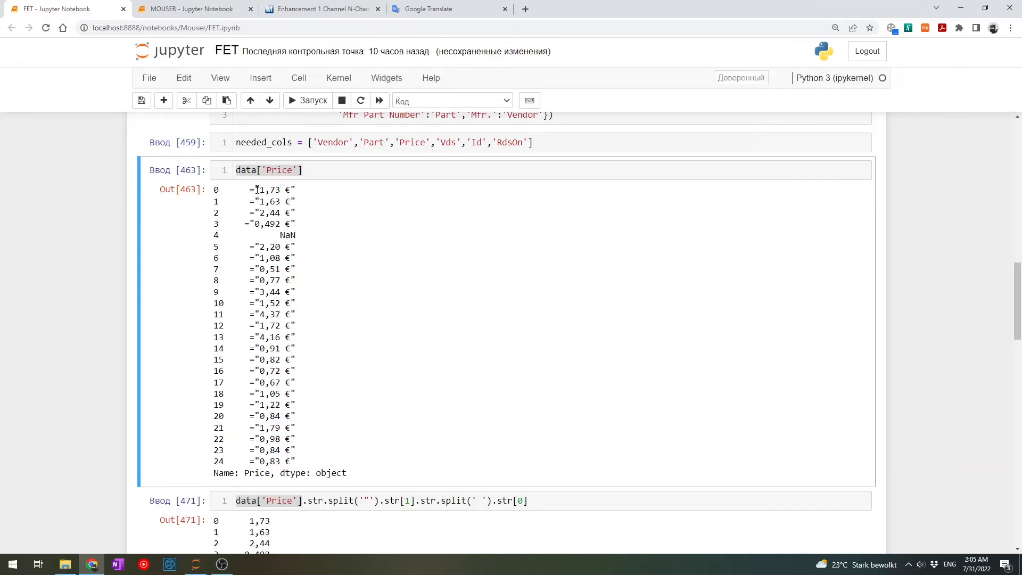
pyautogui.moveTo(280, 190)
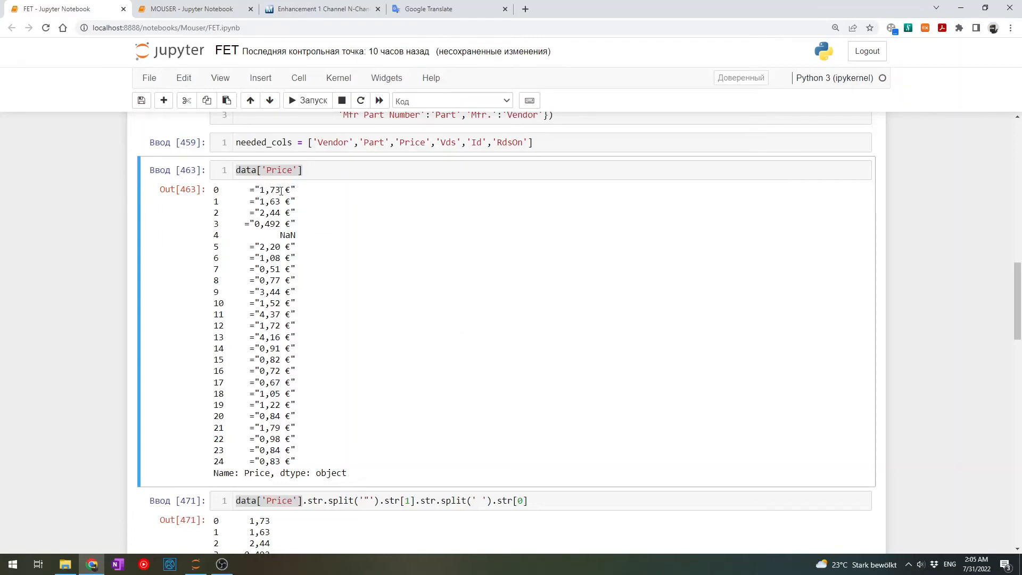
# Rewrite the pattern to r'"(.*)\s', capturing quoted prices like 1,73 without the euro sign
pyautogui.scroll(-3)
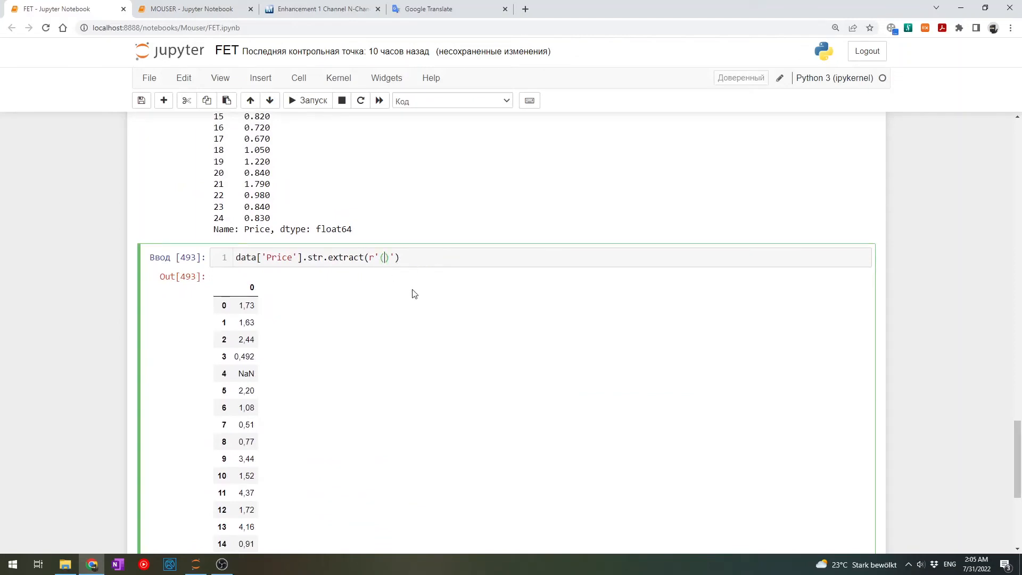
pyautogui.write('.*')
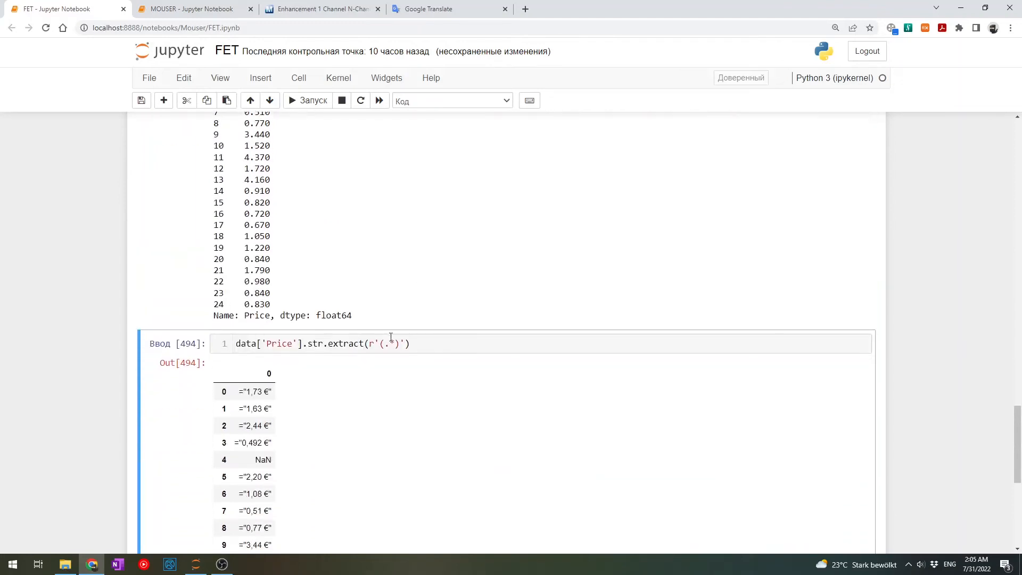
pyautogui.click(390, 344)
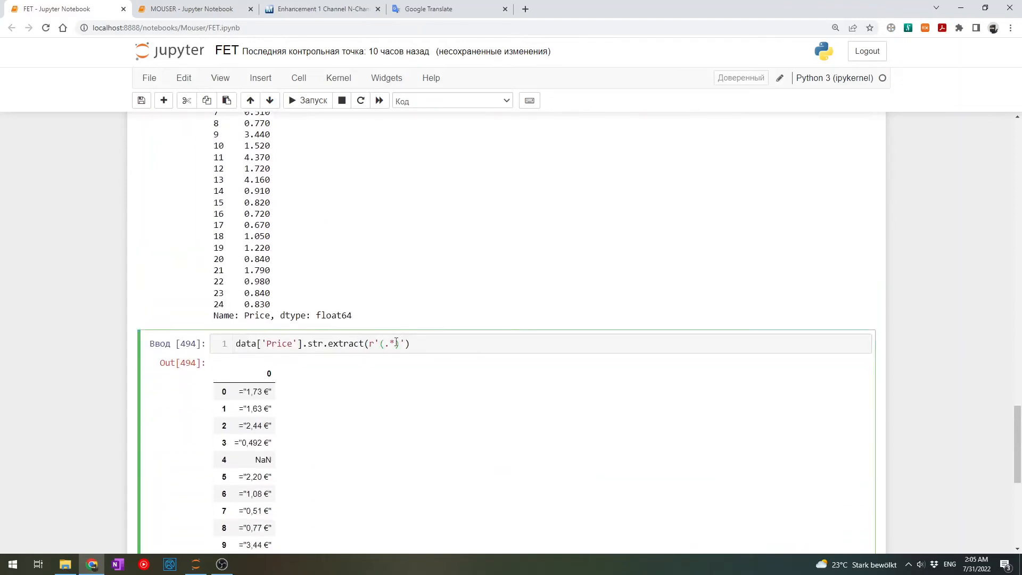
pyautogui.scroll(-3)
pyautogui.write('=')
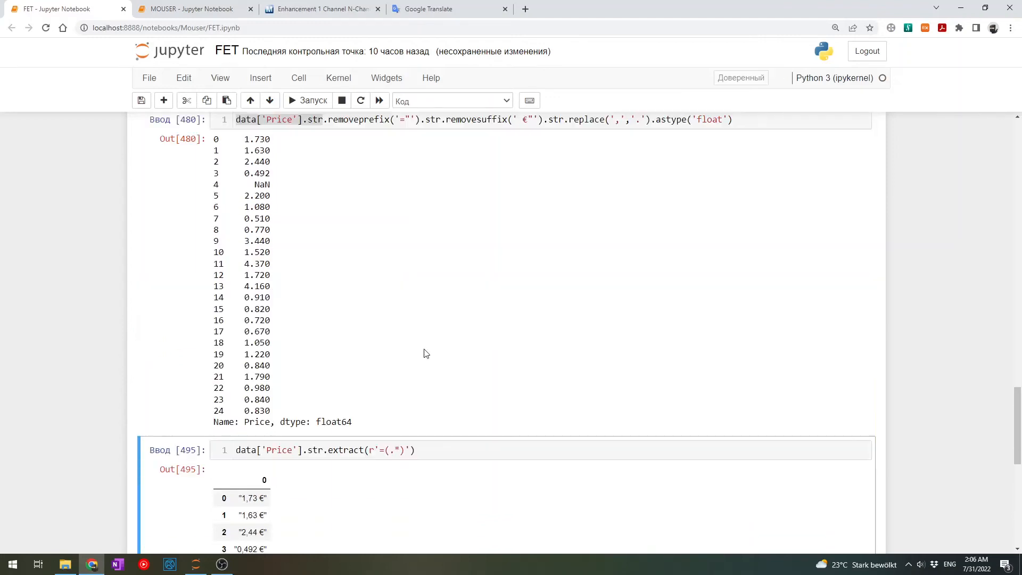
pyautogui.scroll(-3)
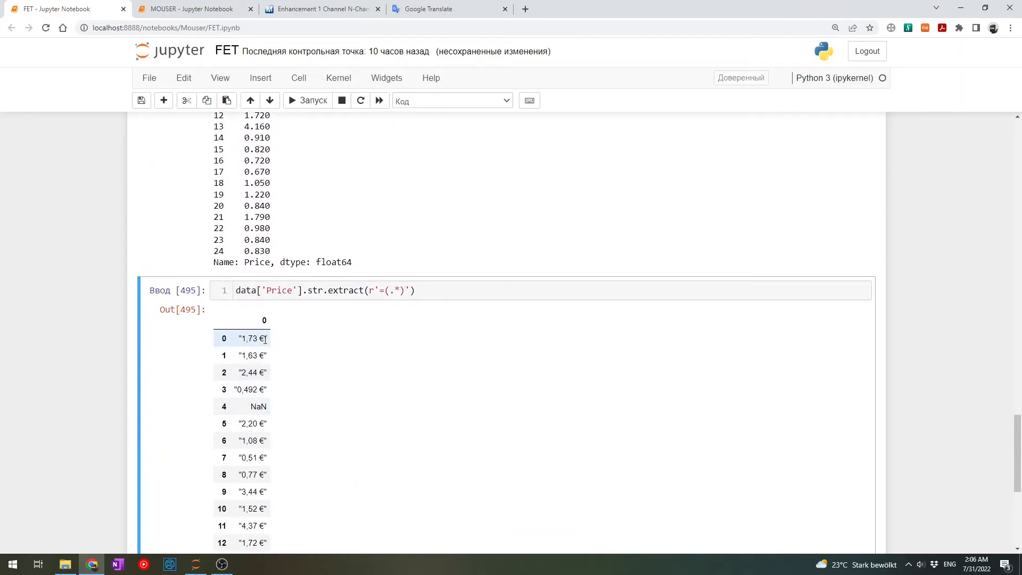
pyautogui.write('"')
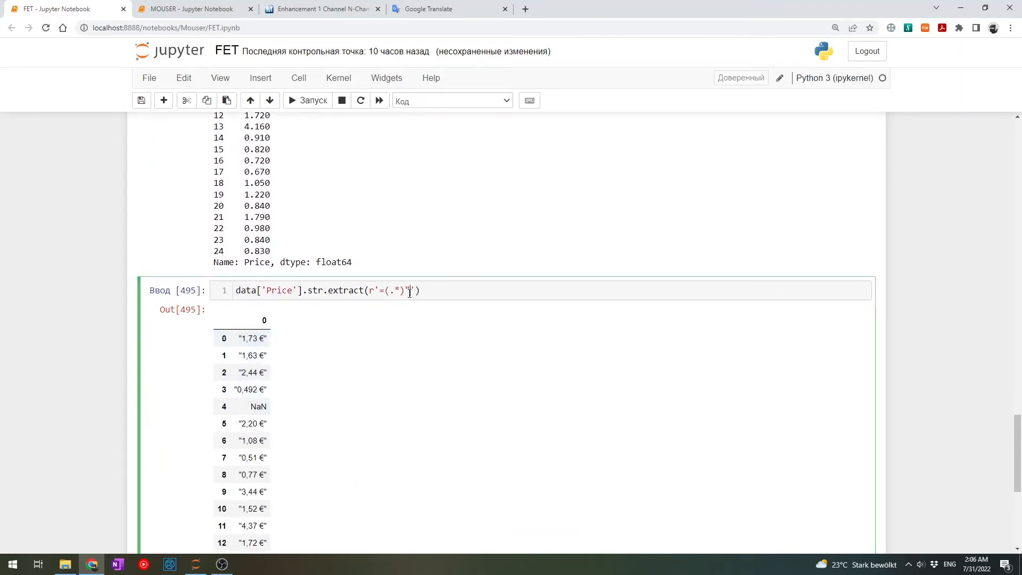
pyautogui.click(307, 100)
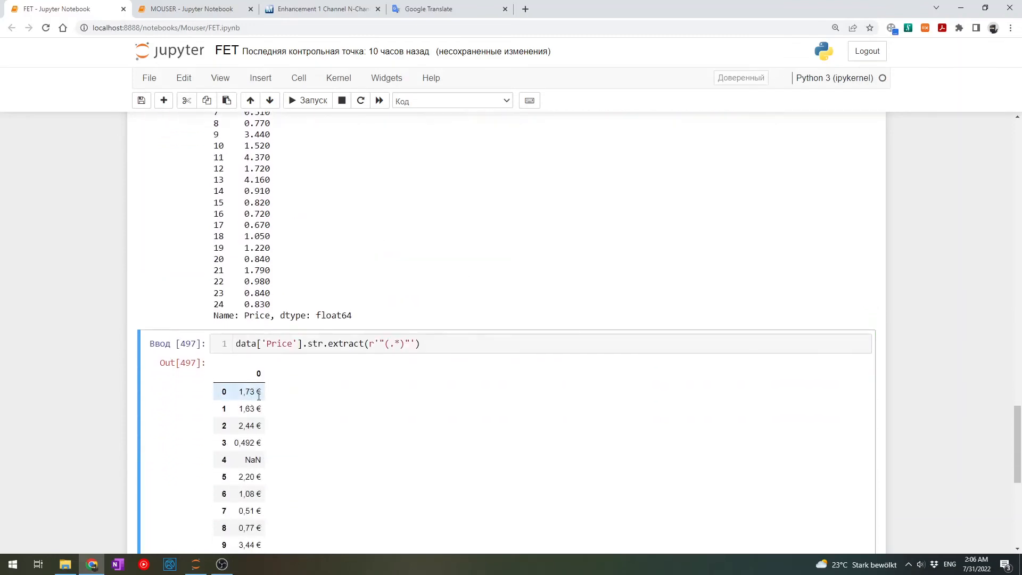
pyautogui.write('€')
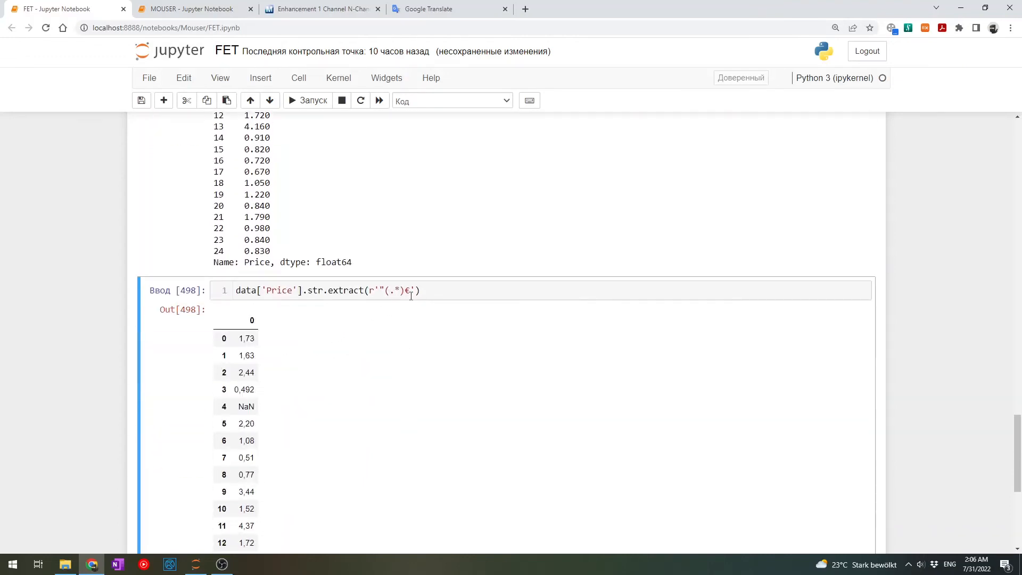
pyautogui.write('\\s')
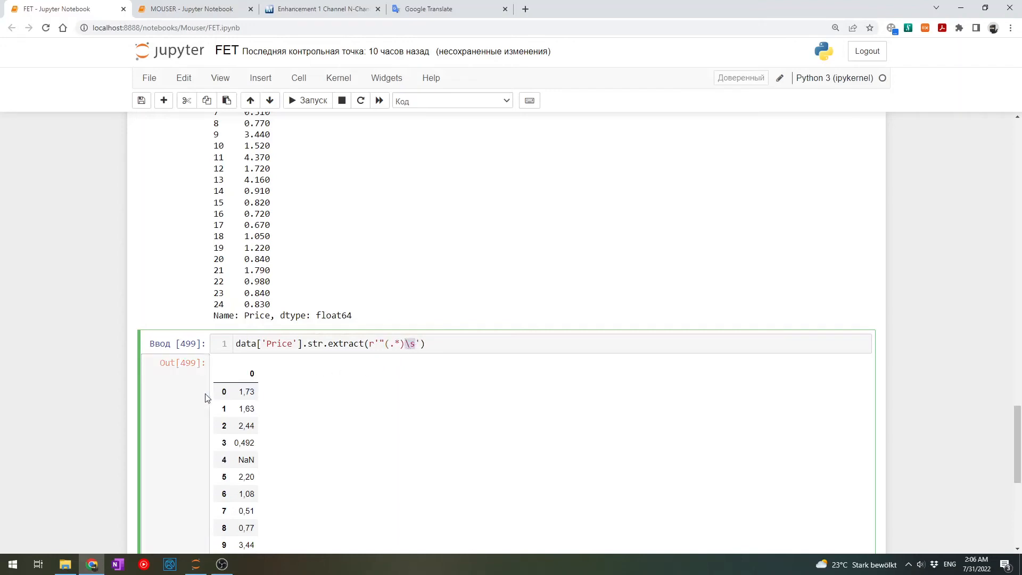
pyautogui.scroll(-3)
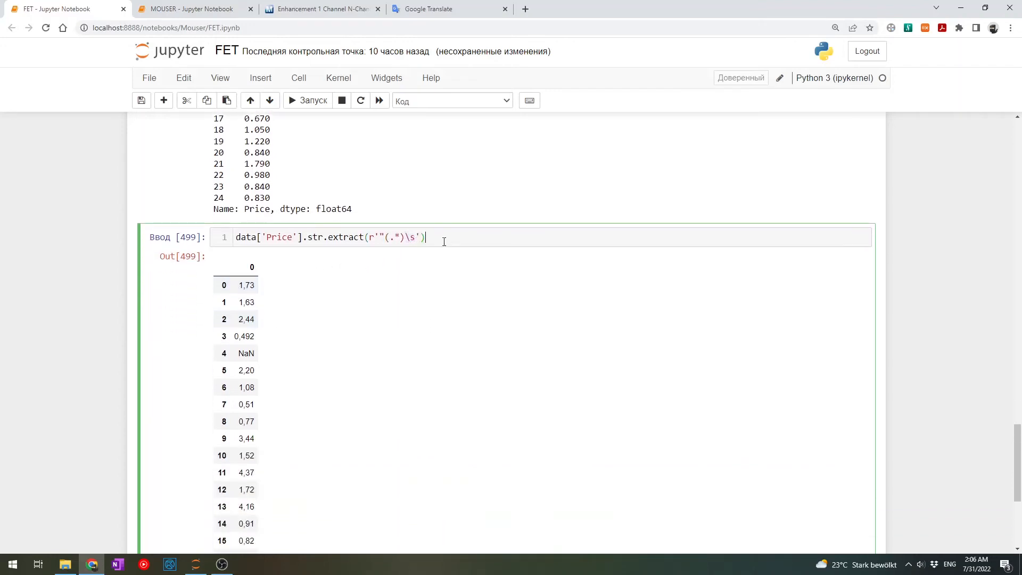
pyautogui.write('.')
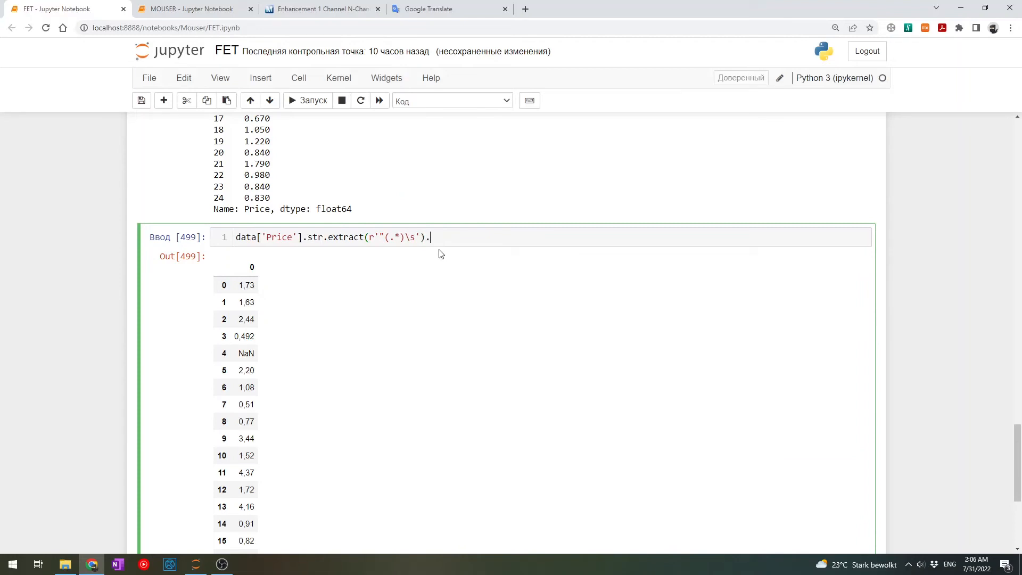
pyautogui.write('str')
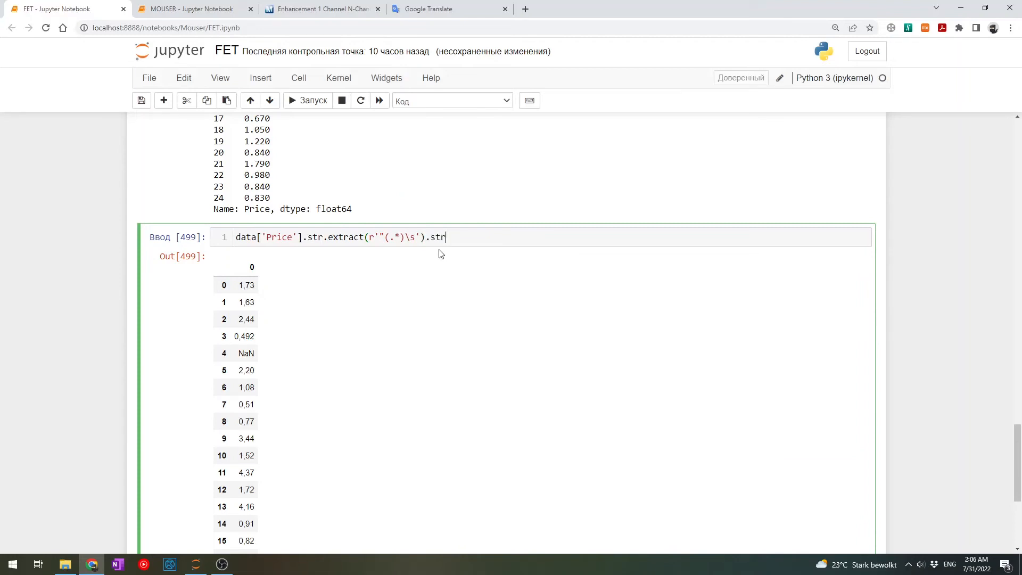
pyautogui.write('replace')
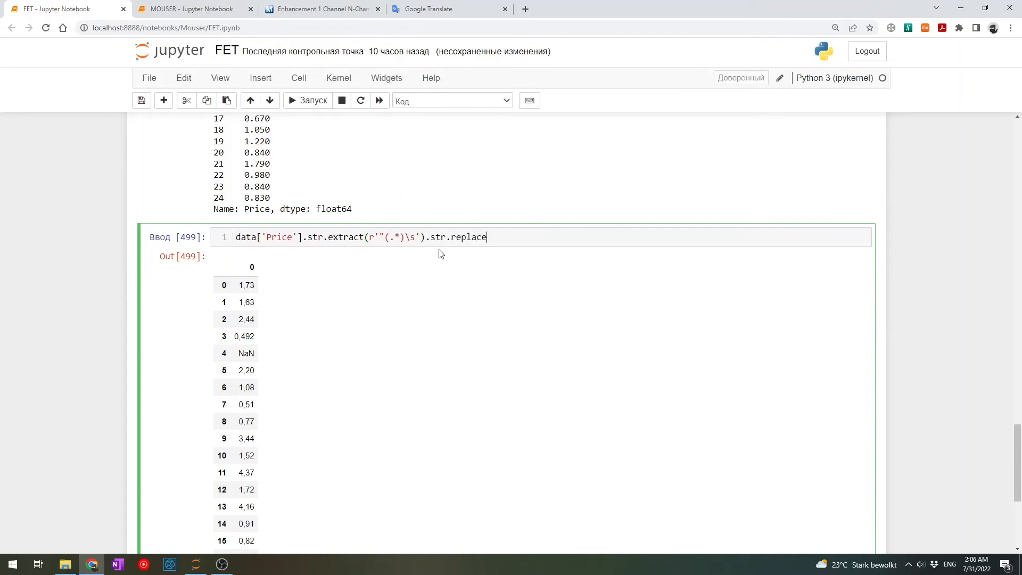
pyautogui.write("(',',)")
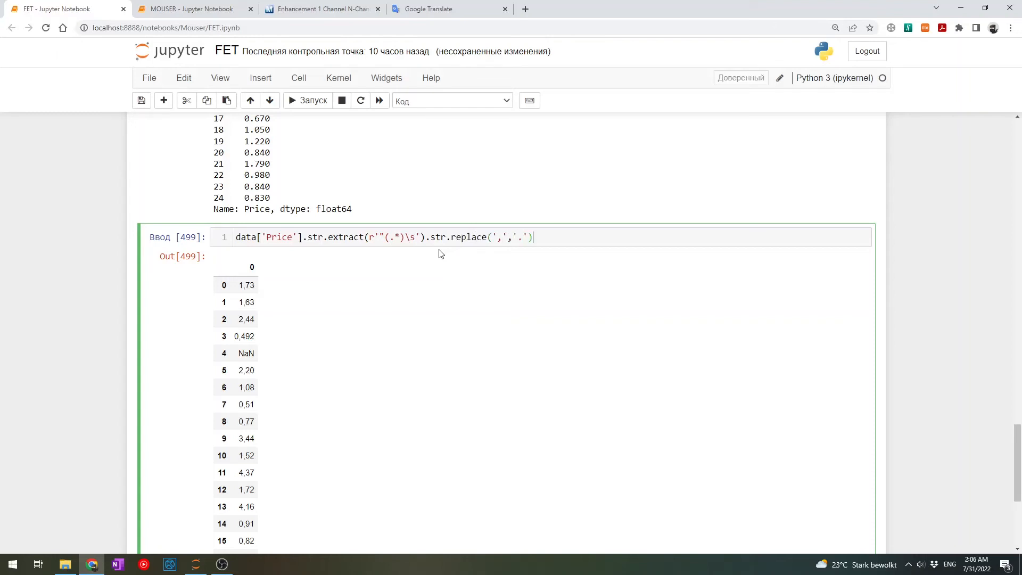
pyautogui.write(".astype('float")
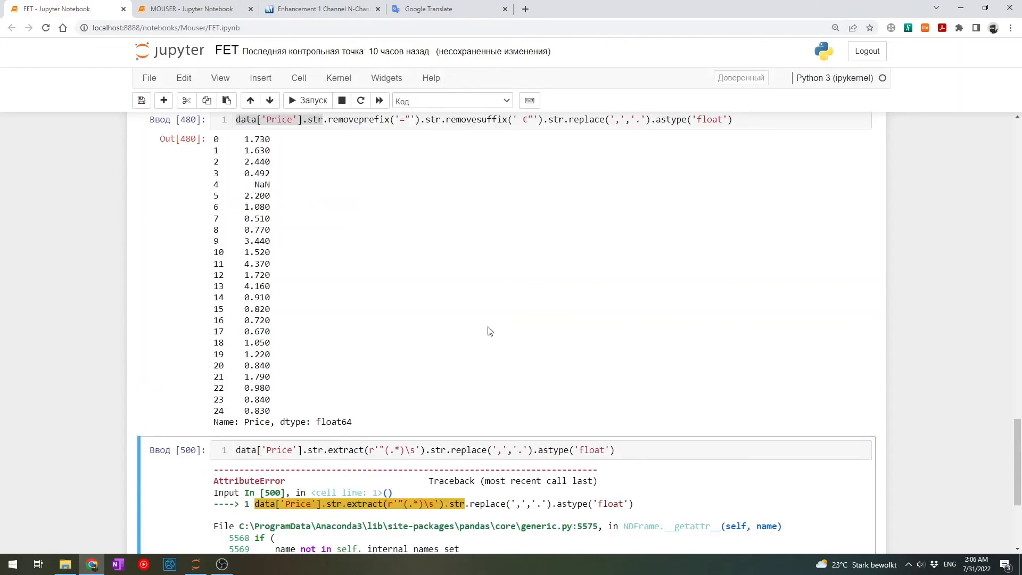
pyautogui.scroll(-3)
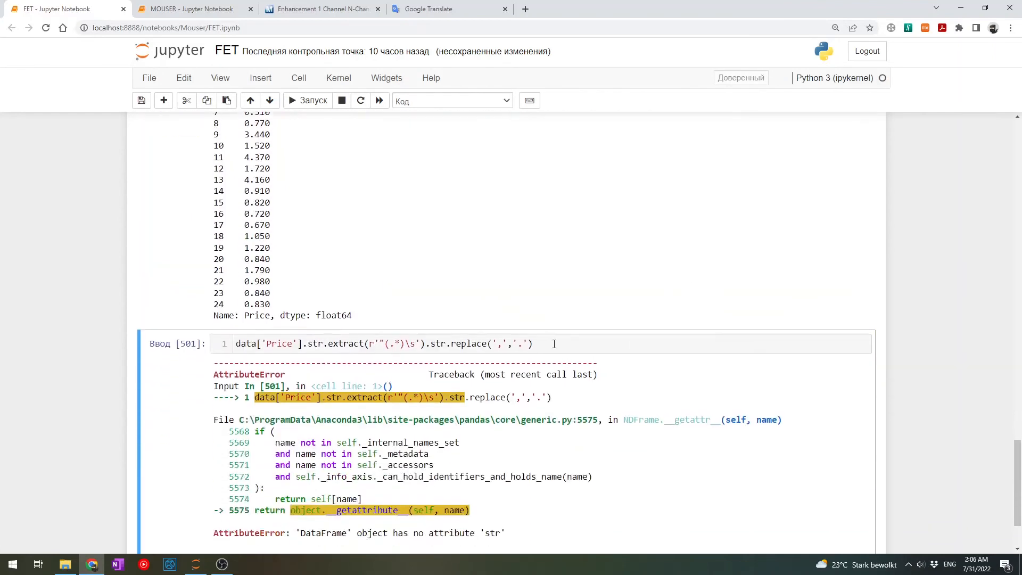
pyautogui.click(553, 344)
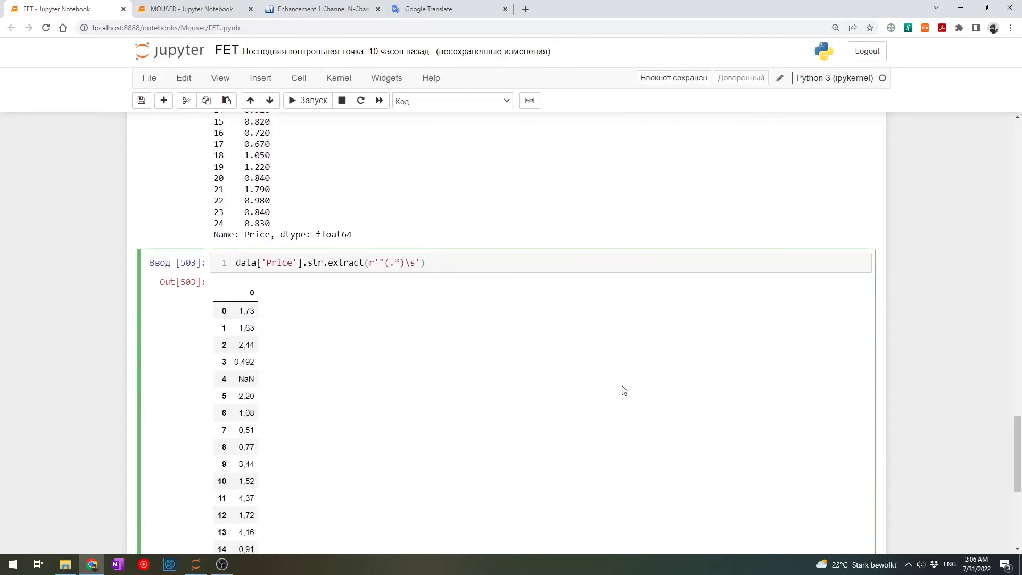
# Assign extract[0] with comma replacement and astype('float') into a new Price (EUR) column and preview data.head()
pyautogui.write('.')
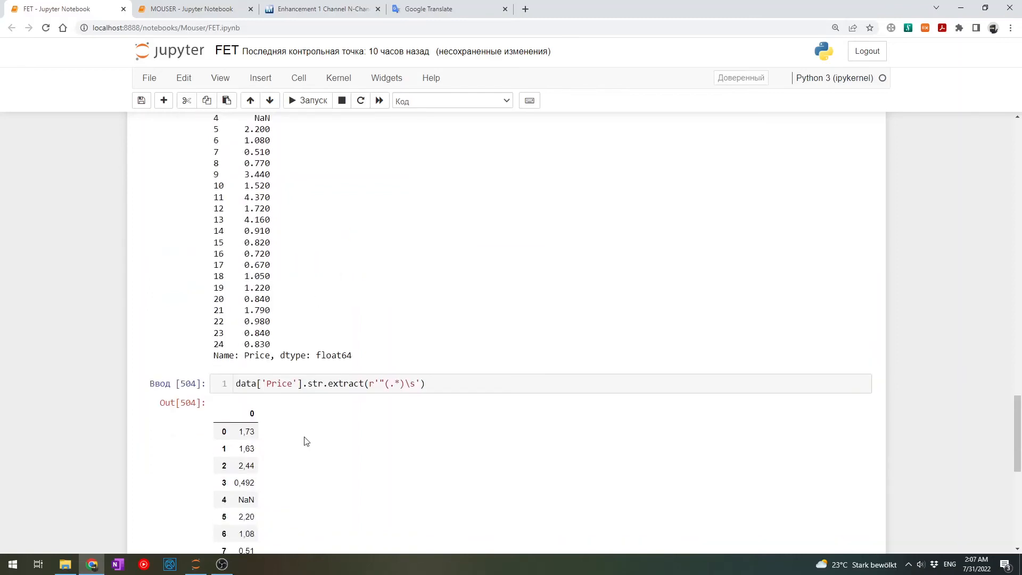
pyautogui.scroll(-3)
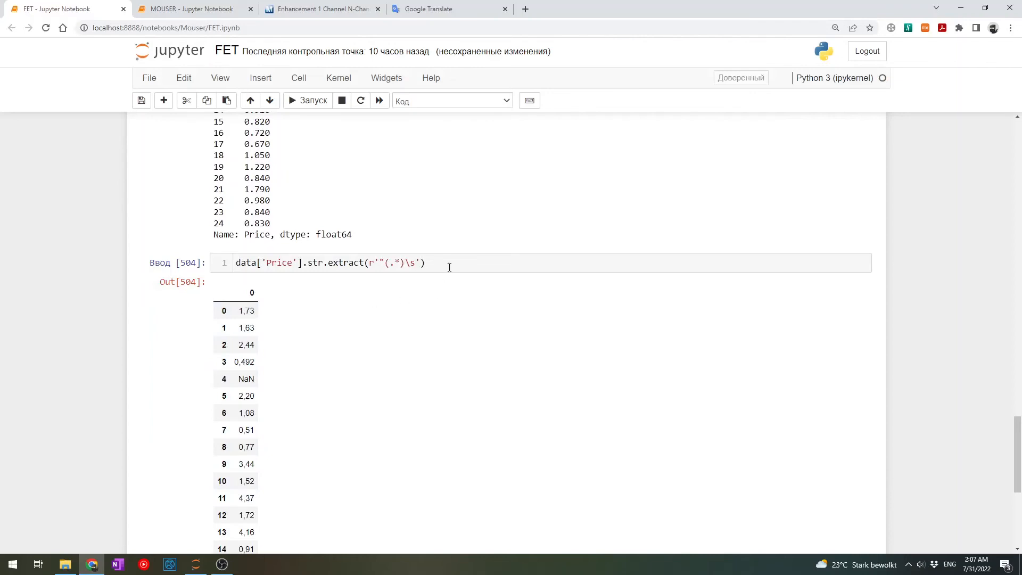
pyautogui.write('[0]')
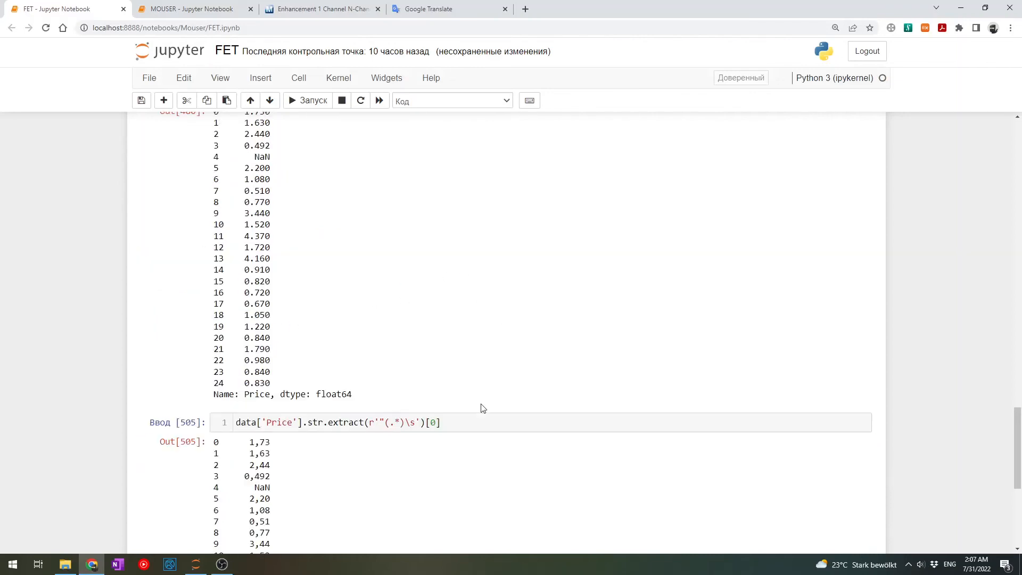
pyautogui.write('.str.')
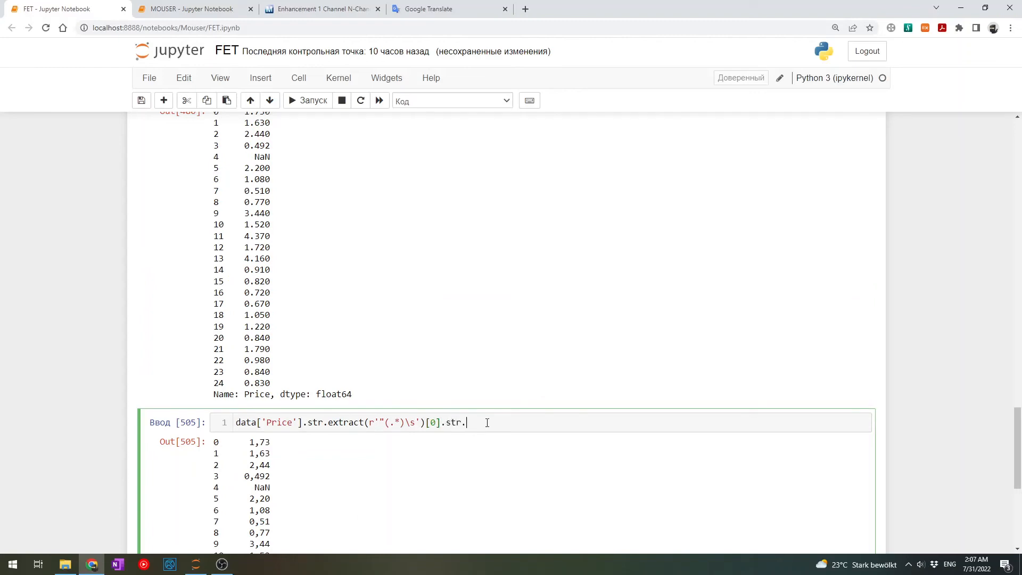
pyautogui.write("replace('')")
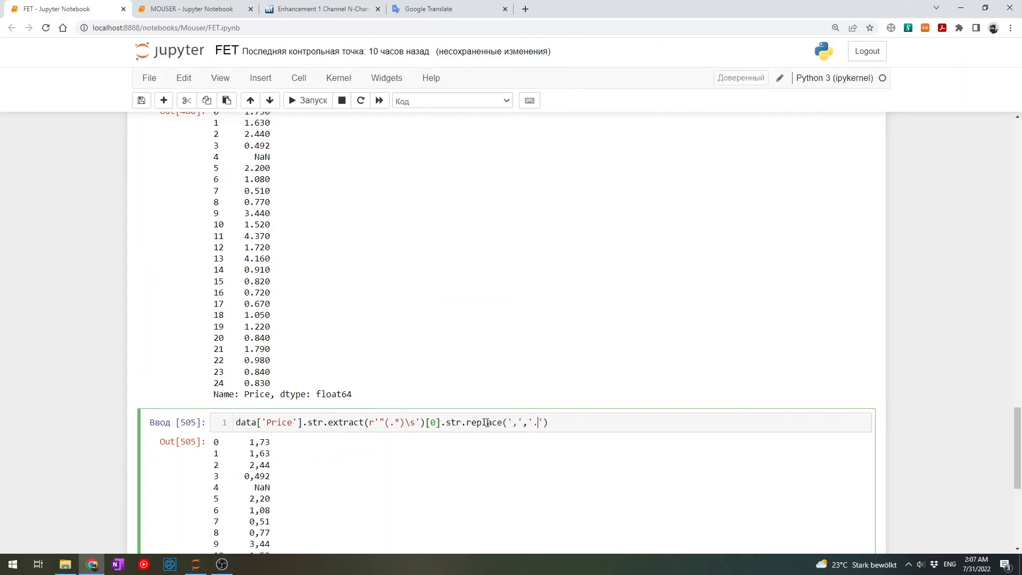
pyautogui.write(".astype('float")
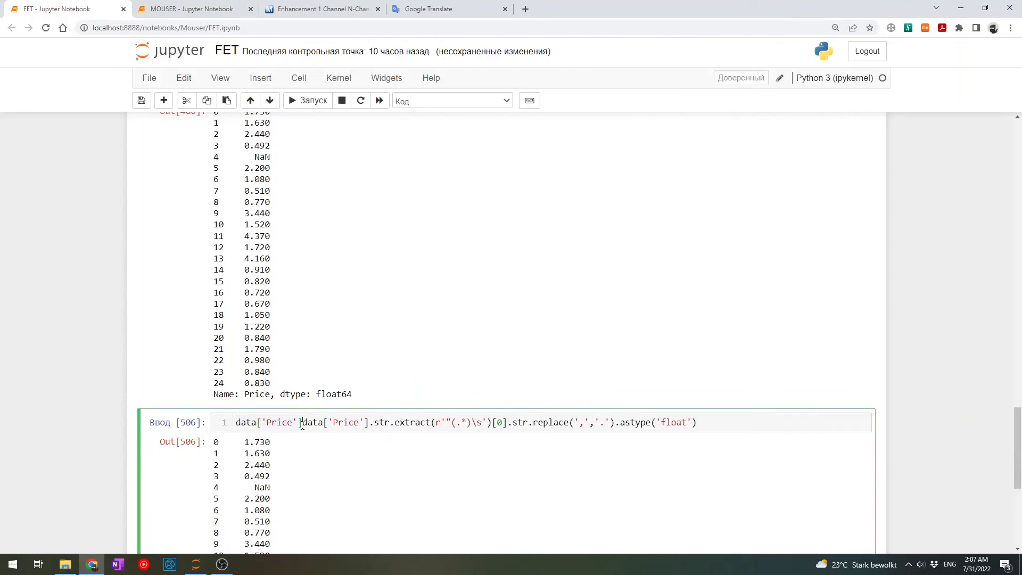
pyautogui.write('=')
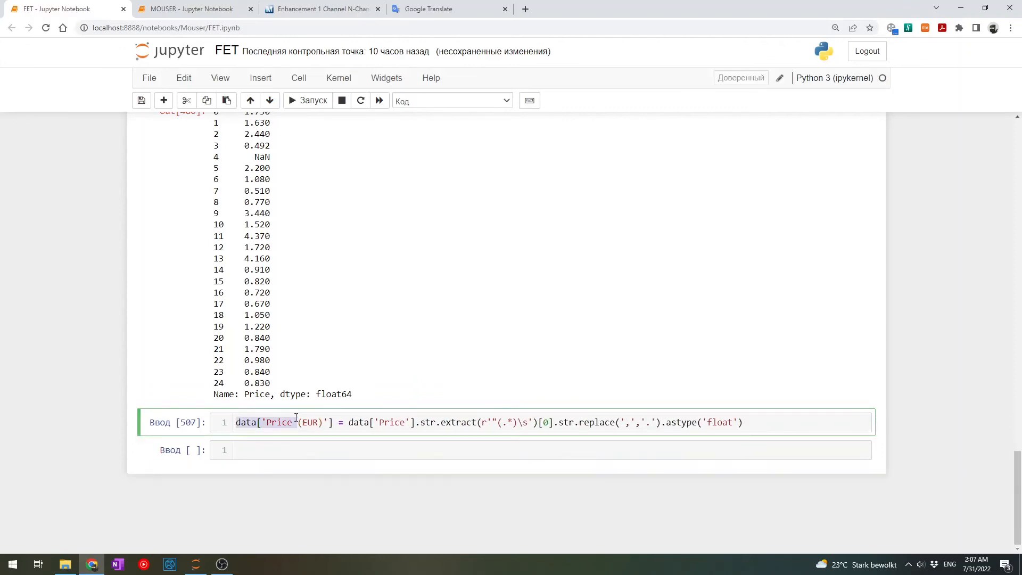
pyautogui.write('data.head(')
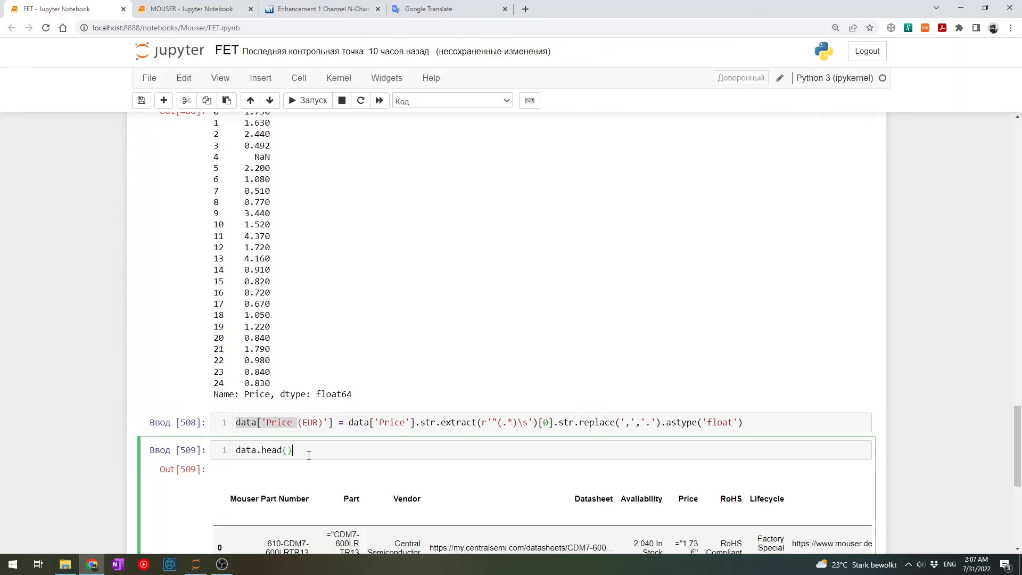
# Apply str.extract with the r'"(.*)\s' pattern to the Id column
pyautogui.scroll(-3)
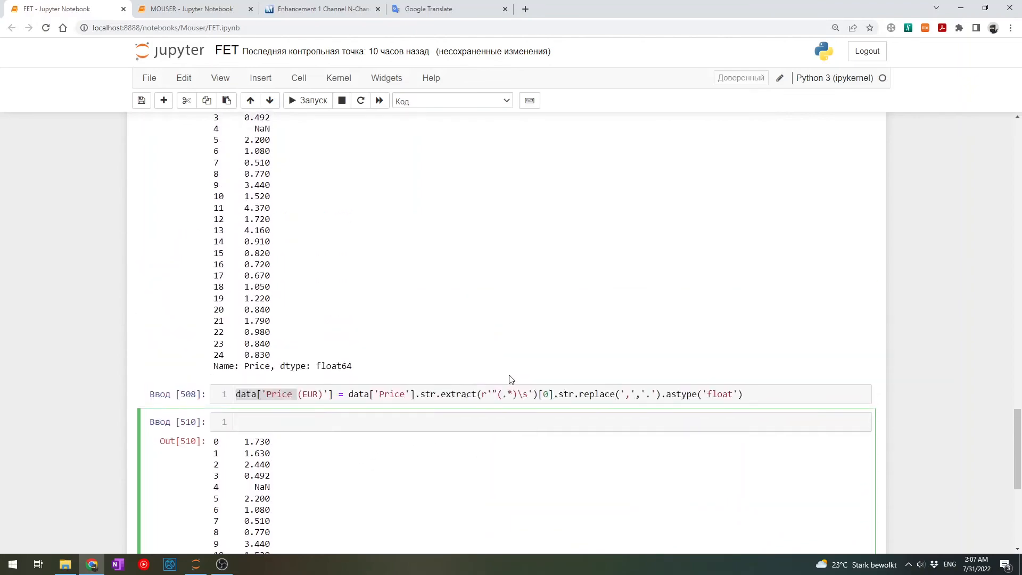
pyautogui.scroll(-3)
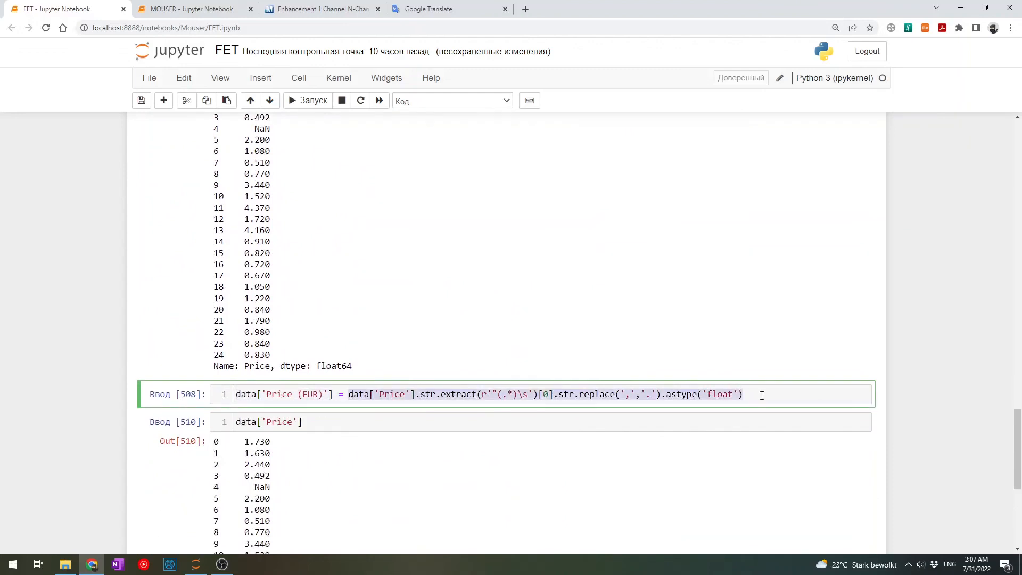
pyautogui.click(381, 422)
pyautogui.write('Id')
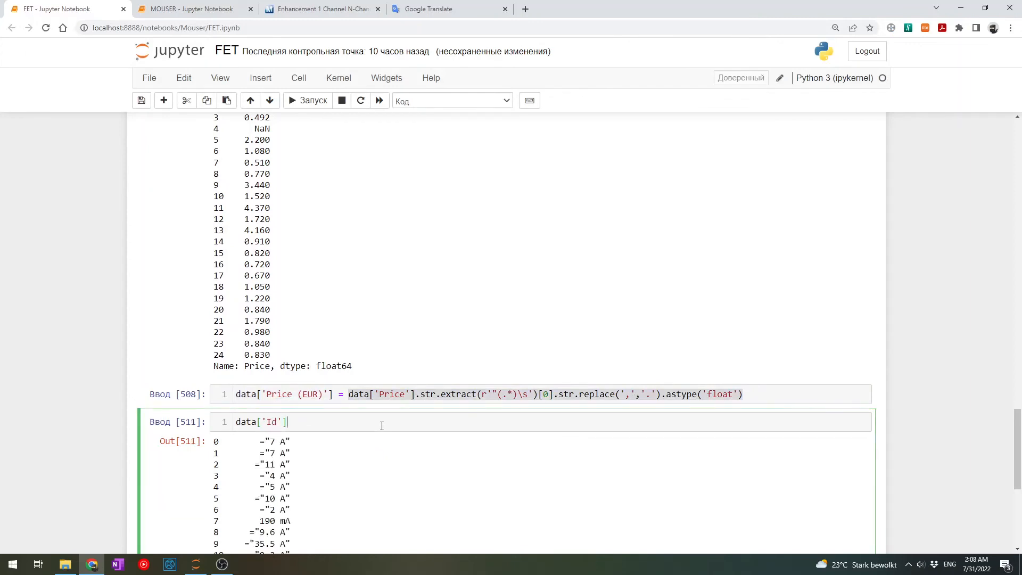
pyautogui.write('.str.extr')
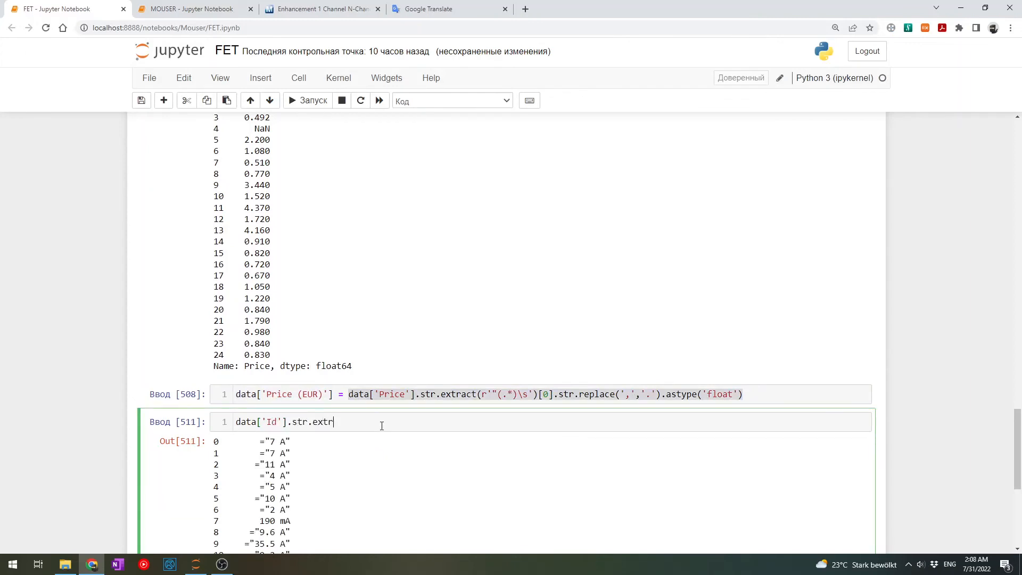
pyautogui.write('act()')
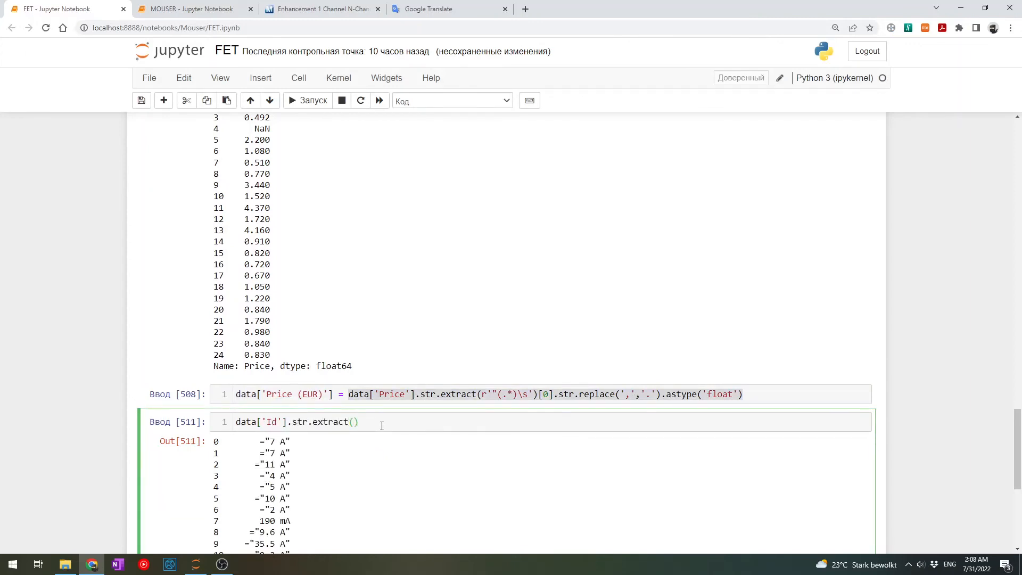
pyautogui.write("r''")
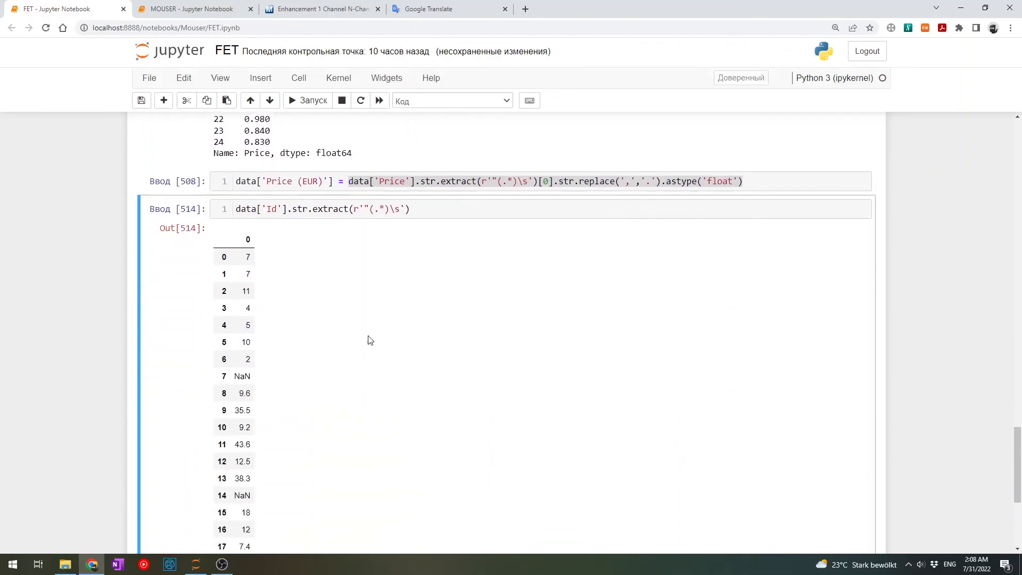
pyautogui.moveTo(418, 224)
pyautogui.write('[0].')
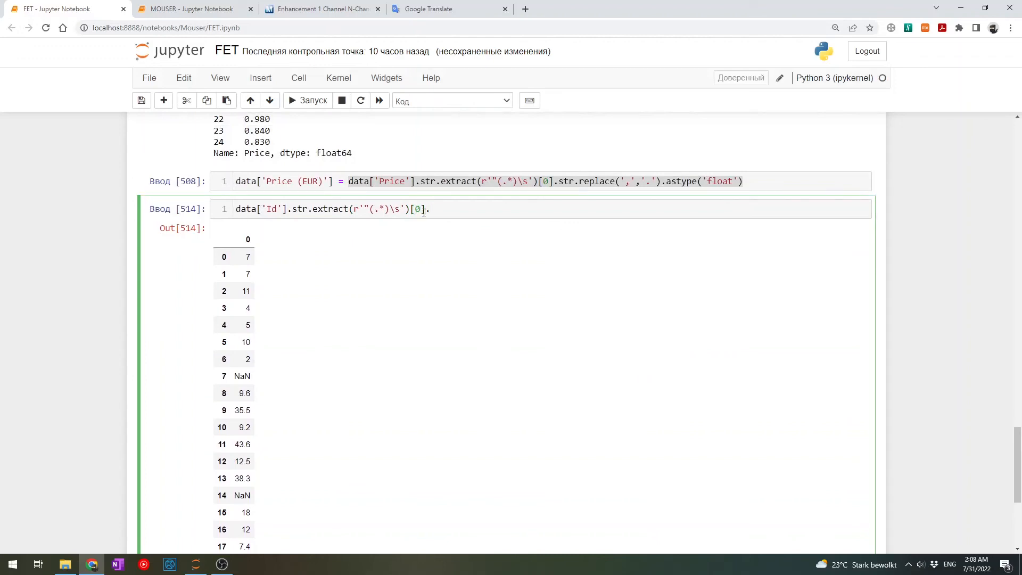
pyautogui.moveTo(527, 159)
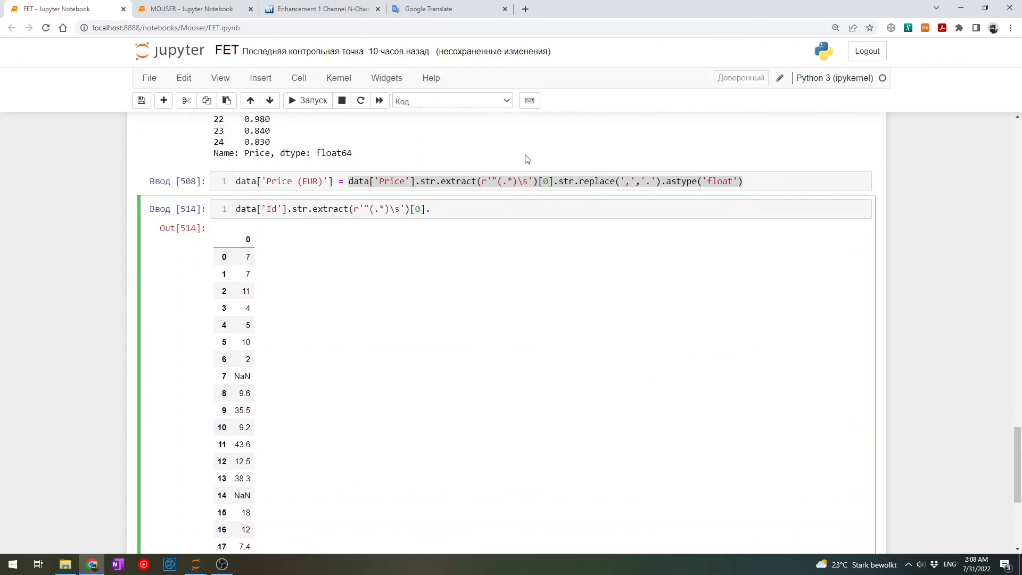
# Take [0], convert to float and assign the result to a new Id (A) column
pyautogui.scroll(-3)
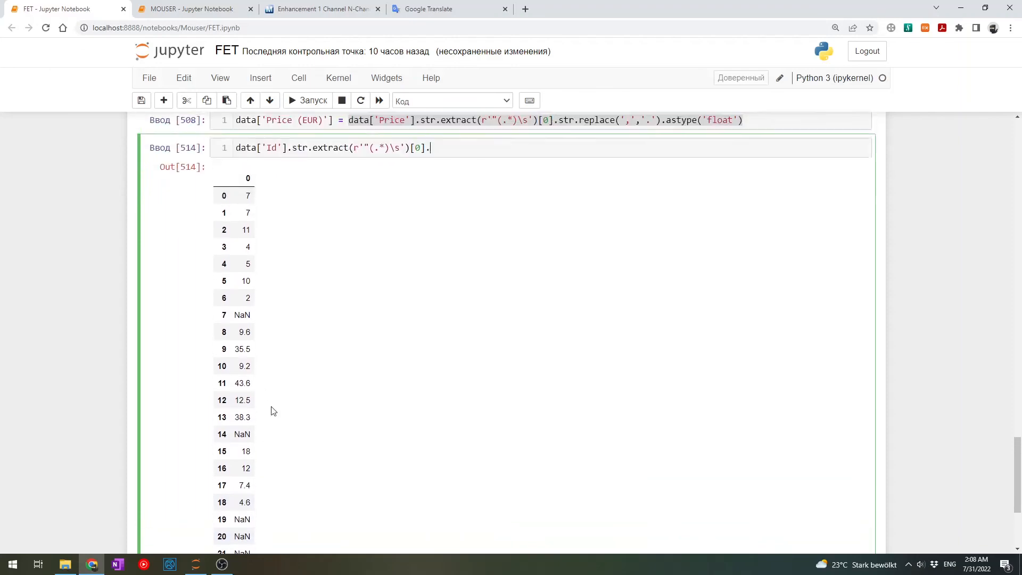
pyautogui.write('as')
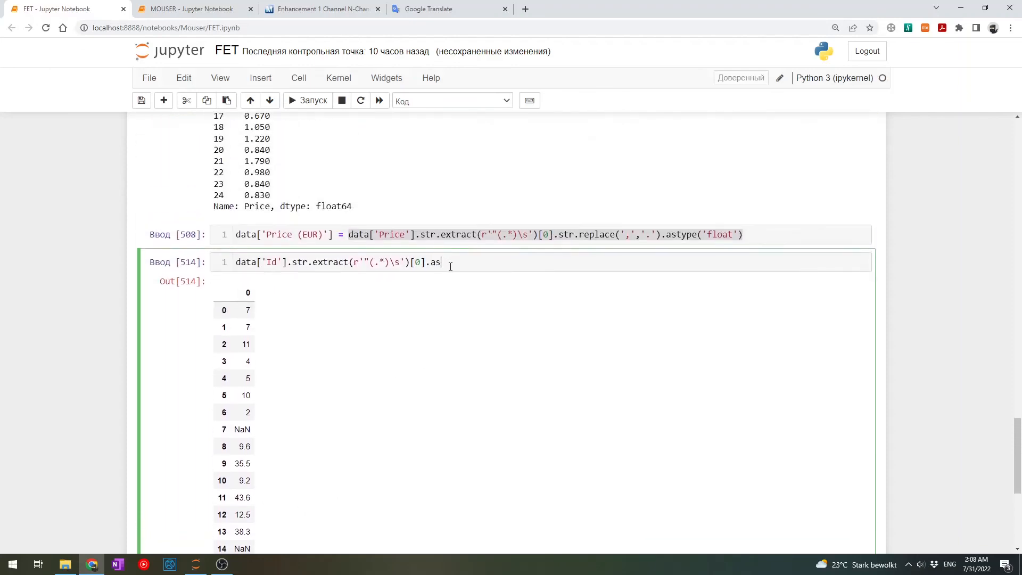
pyautogui.write('type(float)')
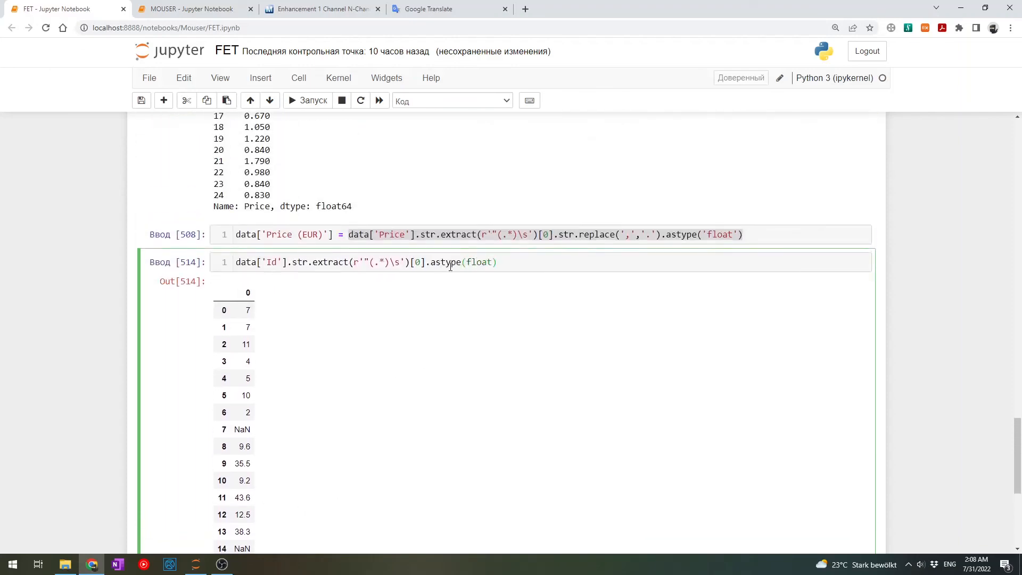
pyautogui.write("data['Id")
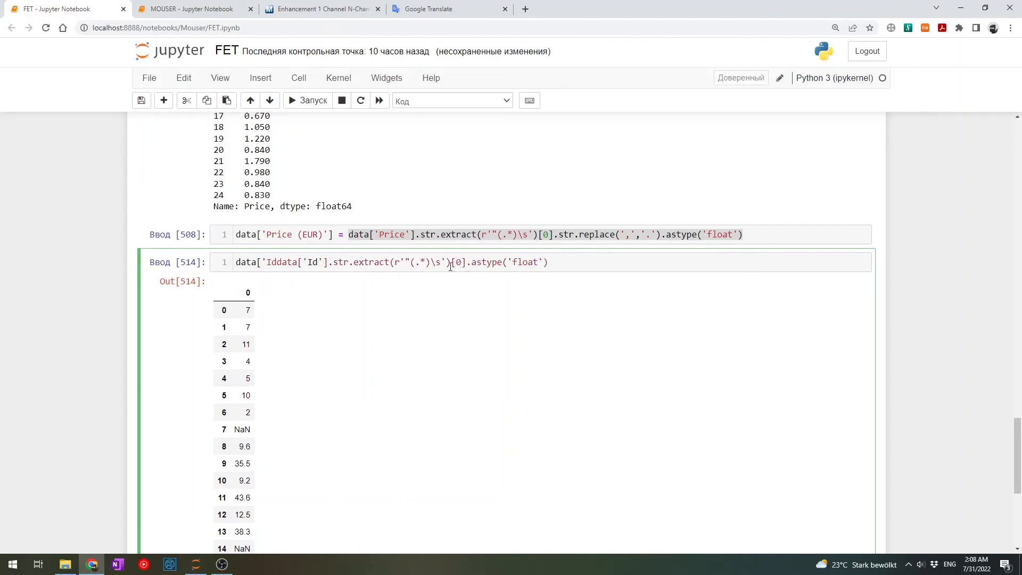
pyautogui.write("(A)'] =")
pyautogui.write('d')
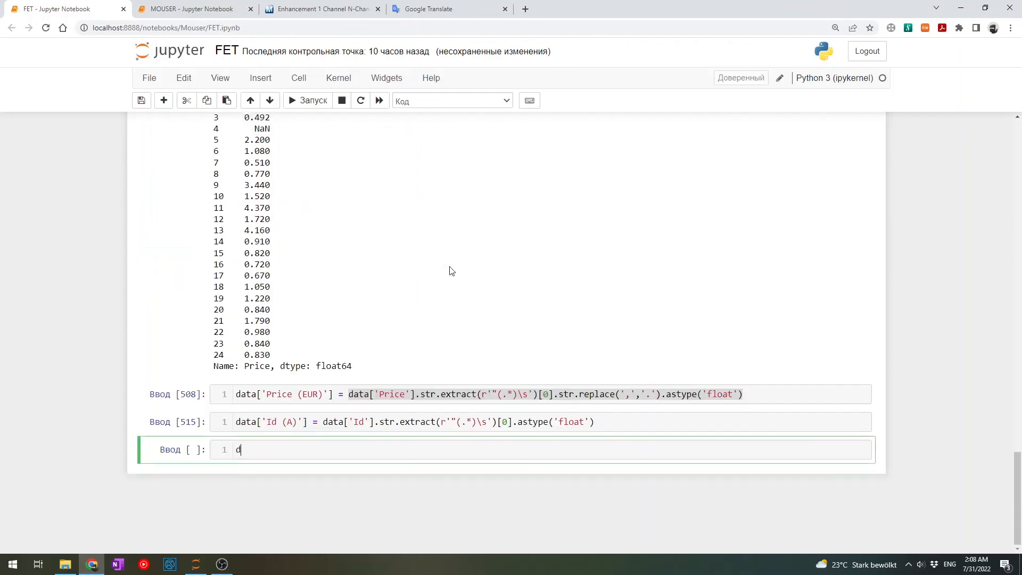
# Plot data with x='Id (A)', y='Price (EUR)', lw=0, marker='o' and grid=True as a scatter
pyautogui.write('ata.plo')
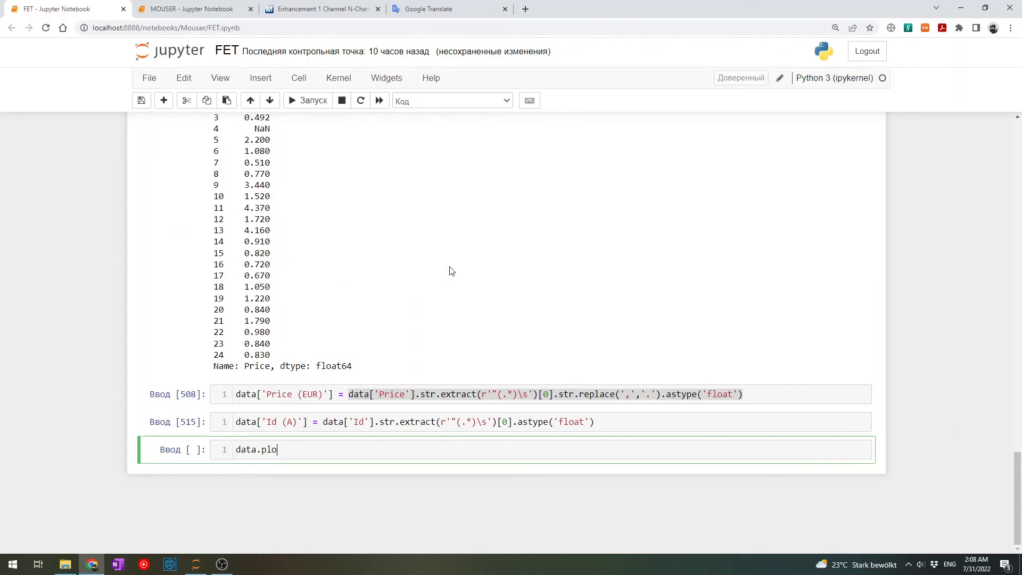
pyautogui.press('ctrl+a')
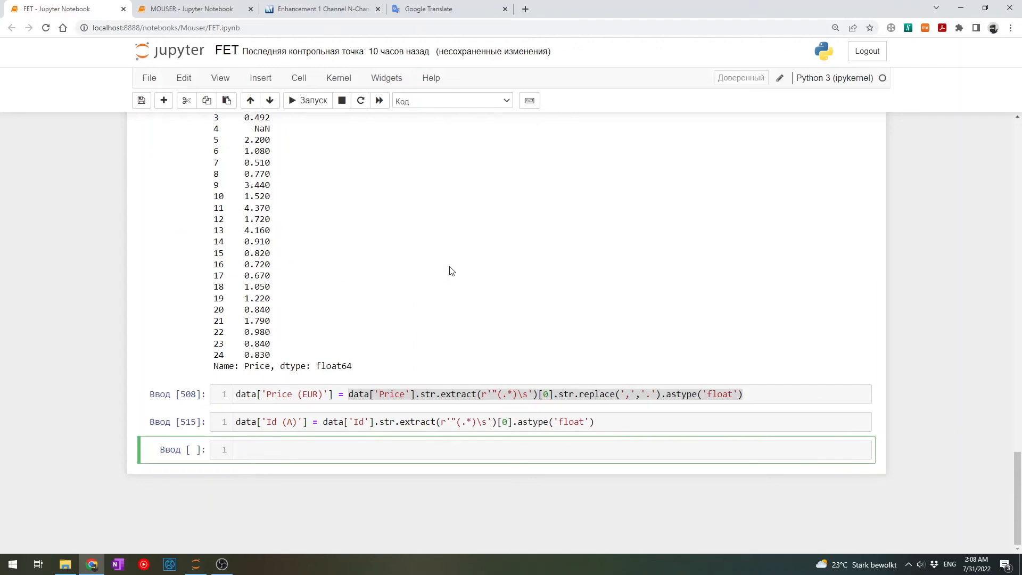
pyautogui.write('data.plot()')
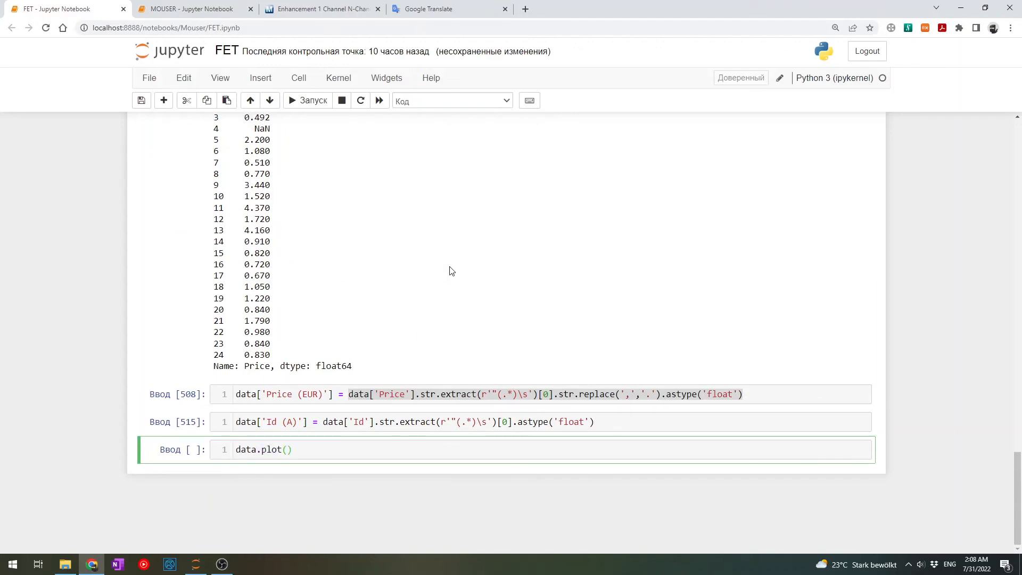
pyautogui.write('x=')
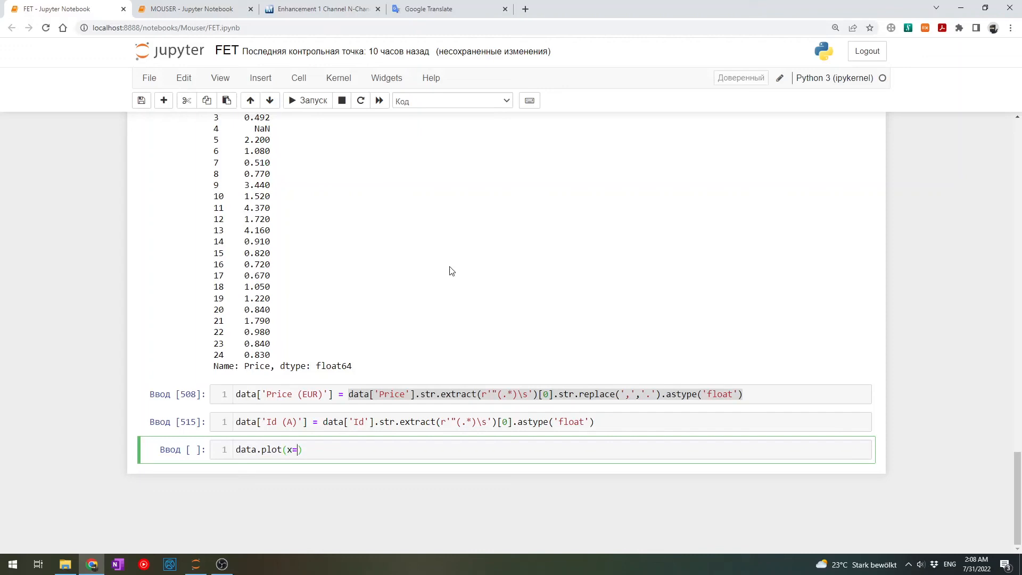
pyautogui.write("'Id '")
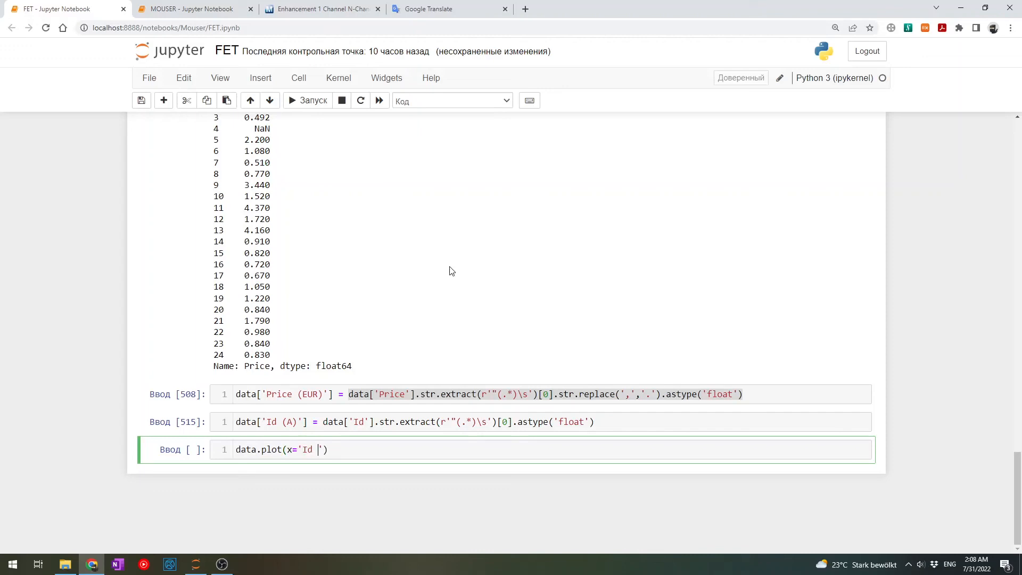
pyautogui.write('(A)')
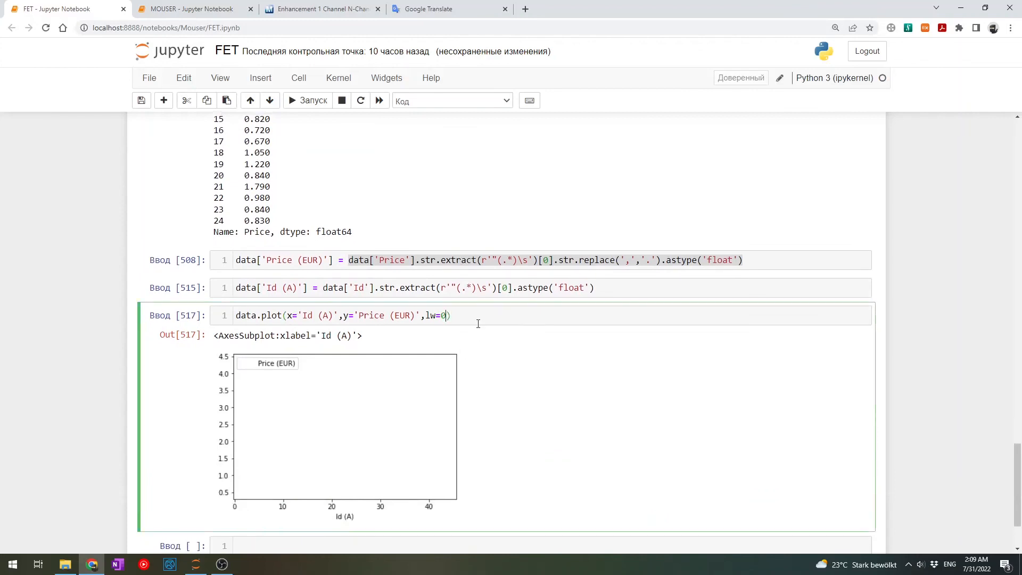
pyautogui.write(",marker=''")
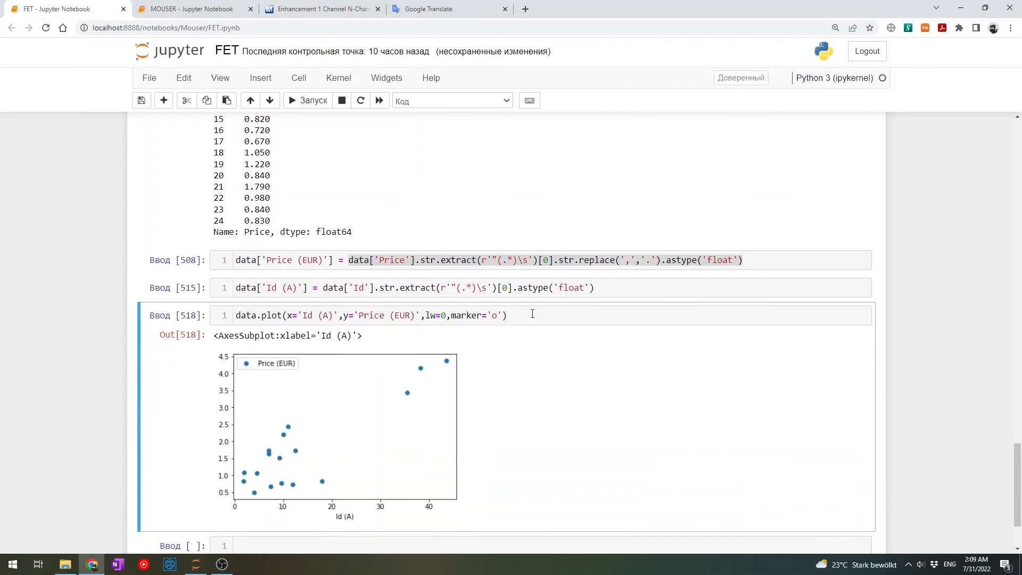
pyautogui.write(',grid=True')
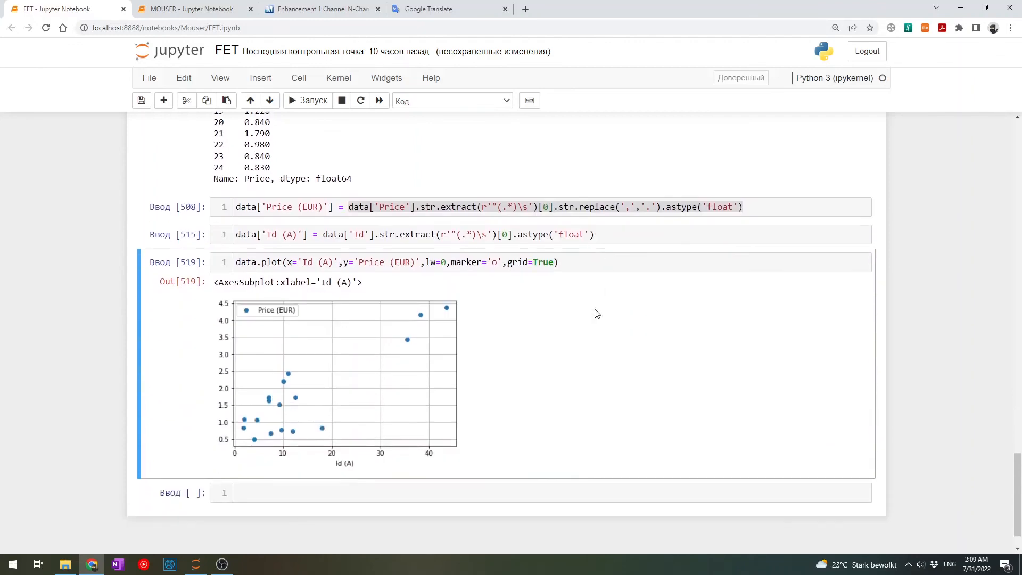
pyautogui.moveTo(514, 330)
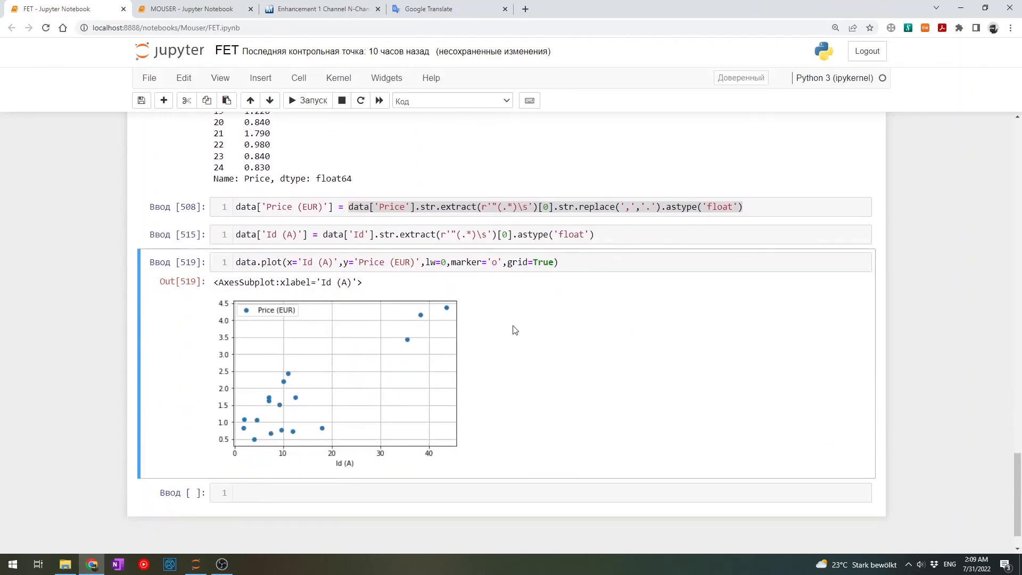
pyautogui.scroll(-3)
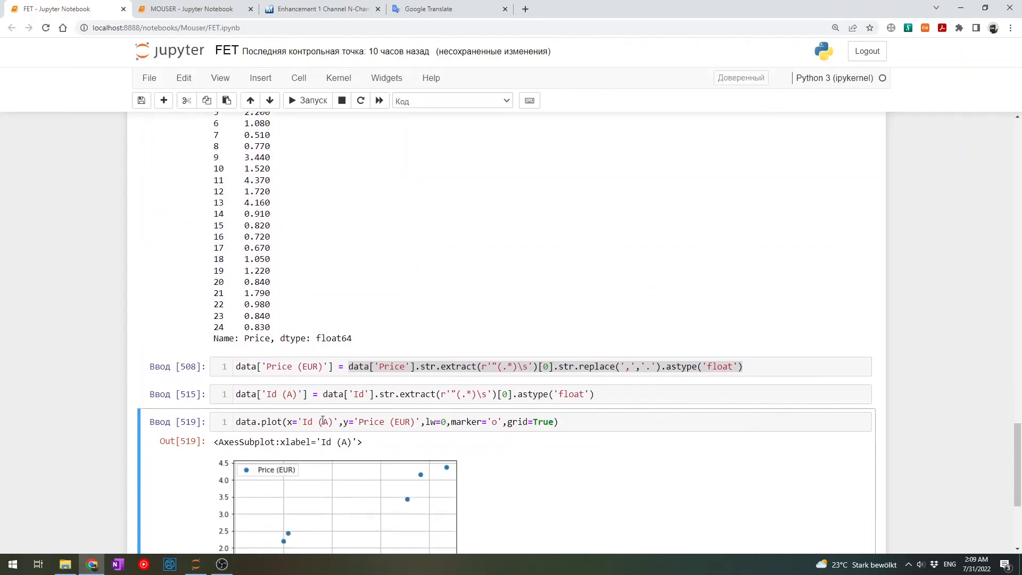
pyautogui.click(324, 422)
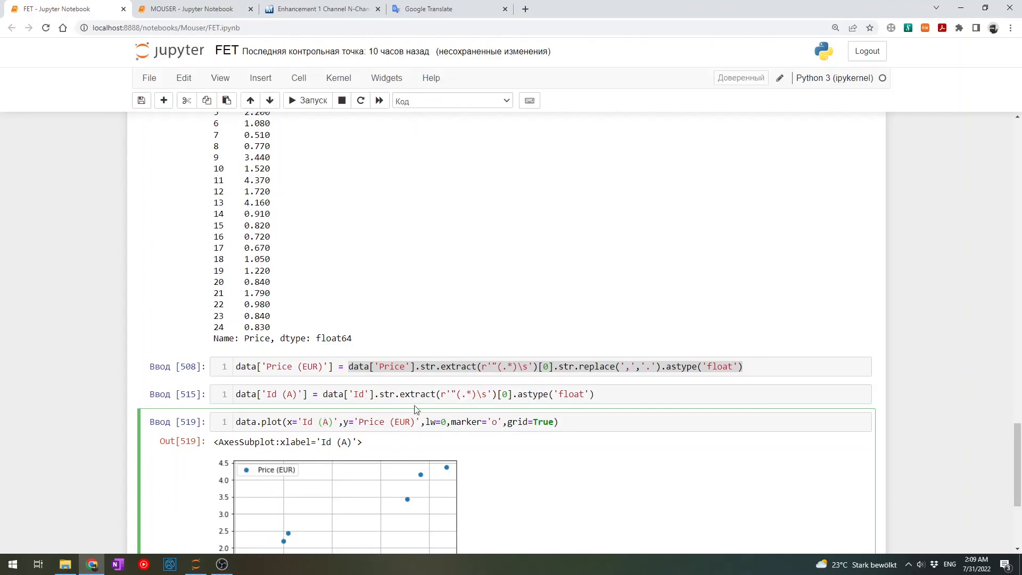
pyautogui.scroll(-3)
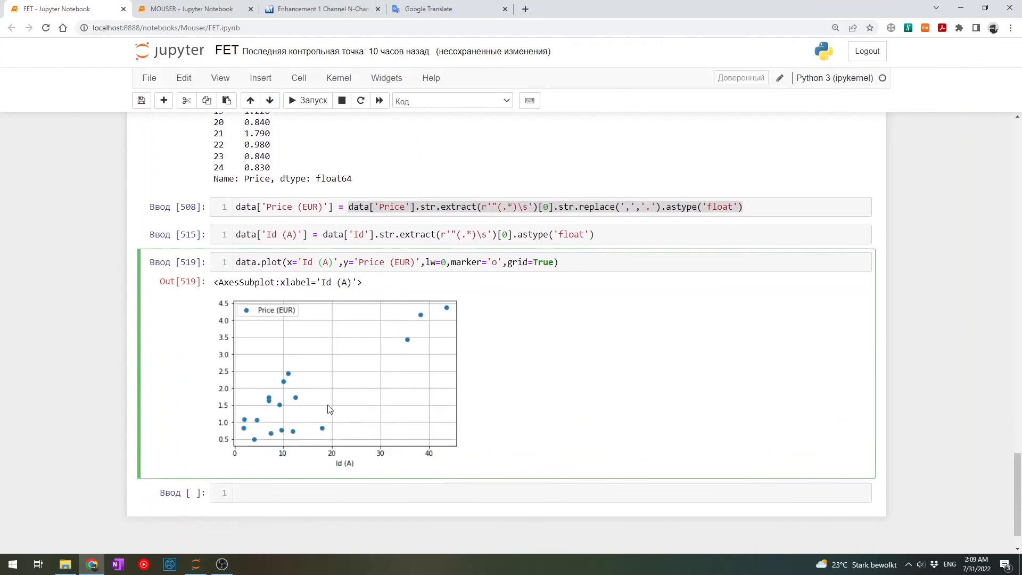
pyautogui.moveTo(429, 326)
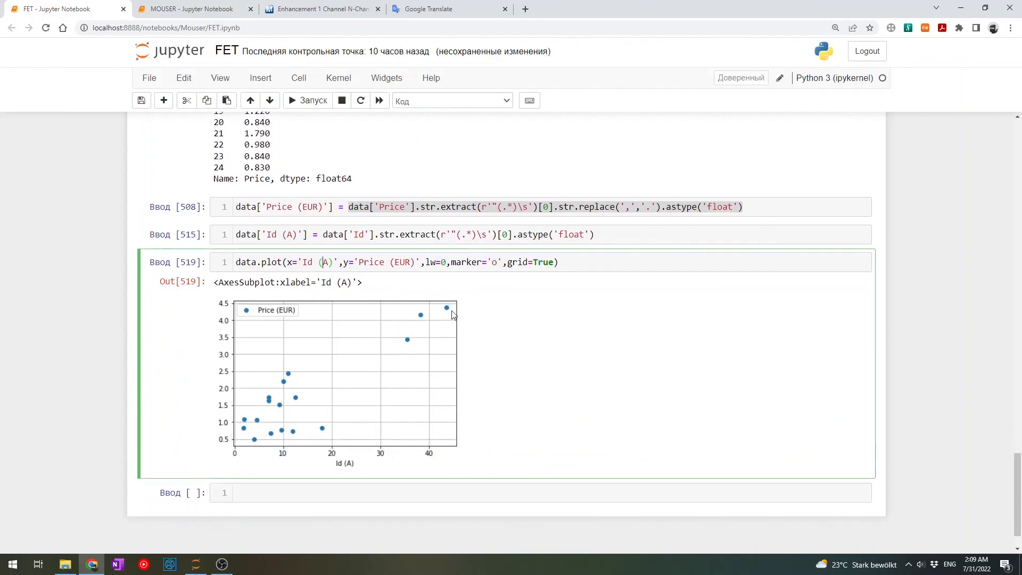
pyautogui.moveTo(472, 291)
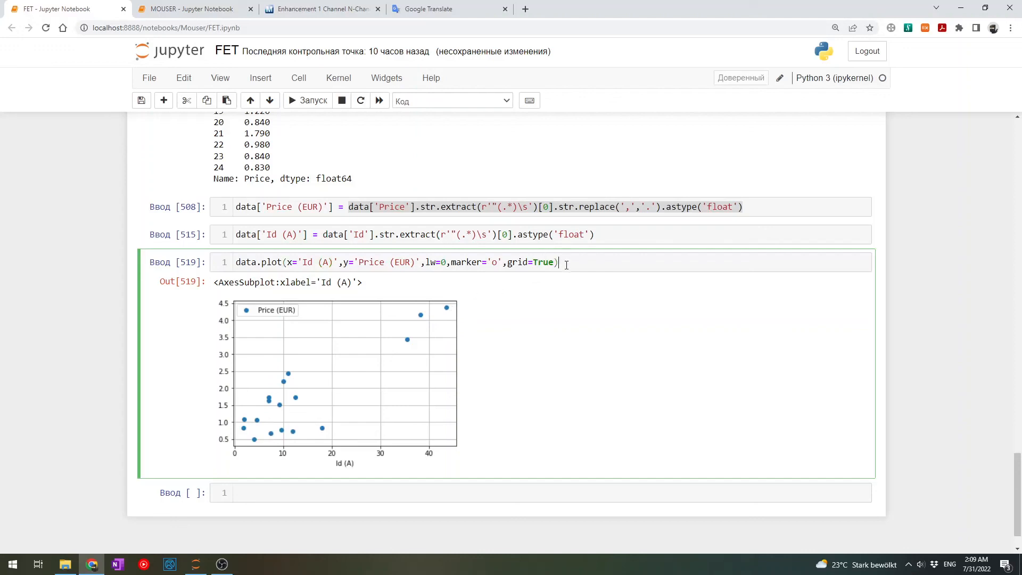
pyautogui.moveTo(528, 348)
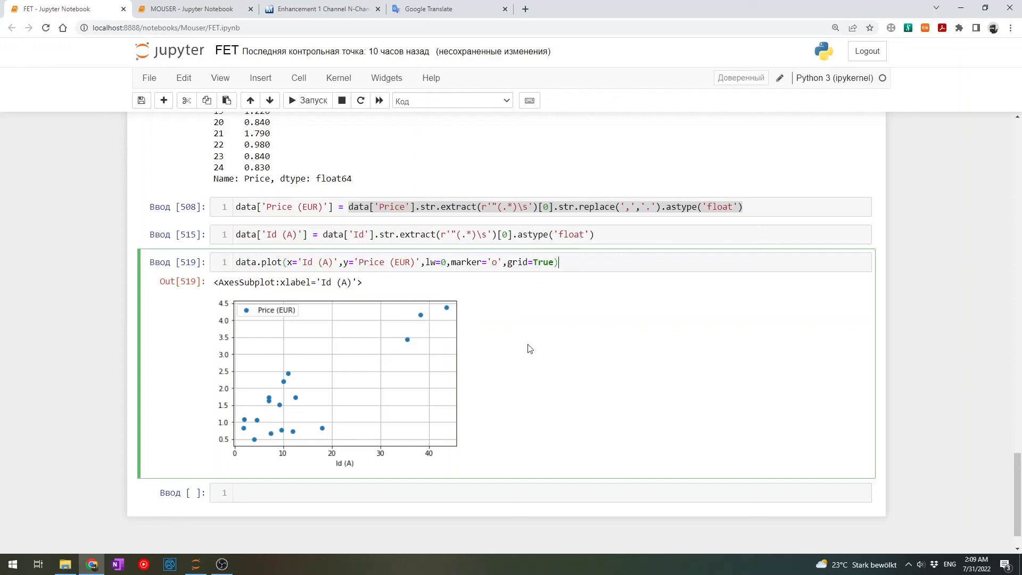
pyautogui.moveTo(317, 536)
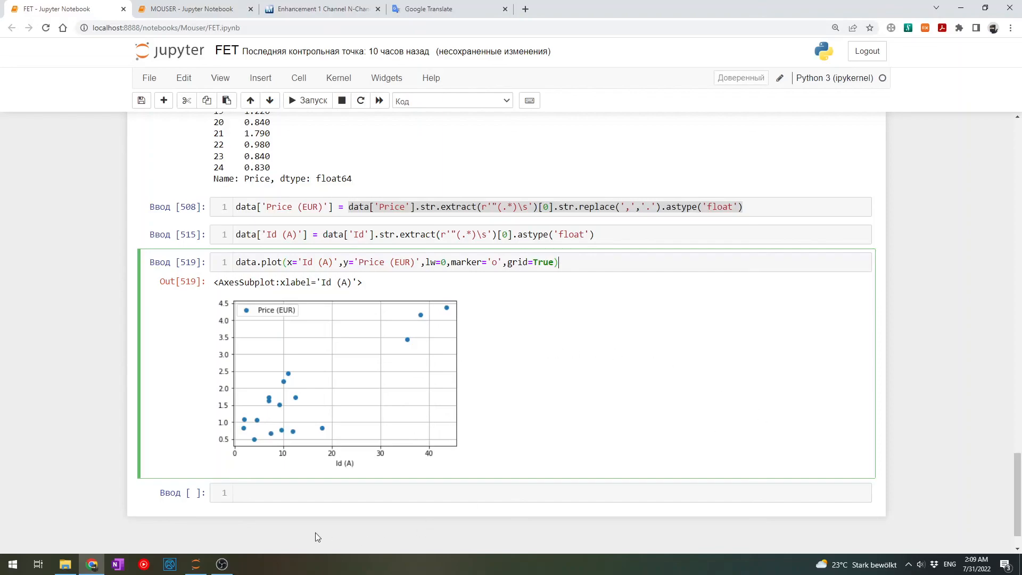